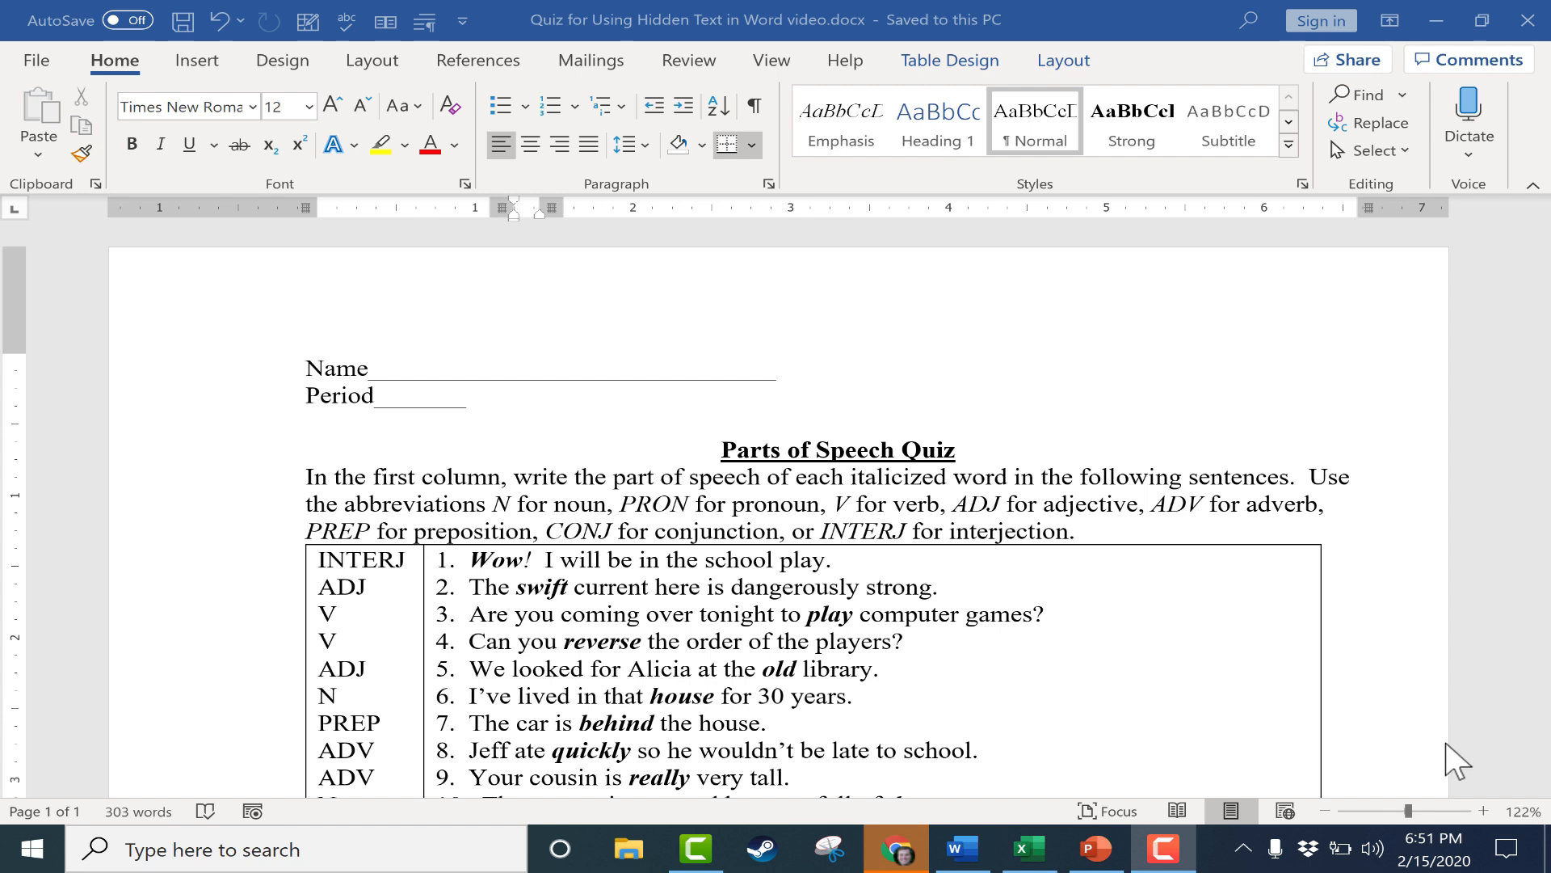
mouse_move(1304, 720)
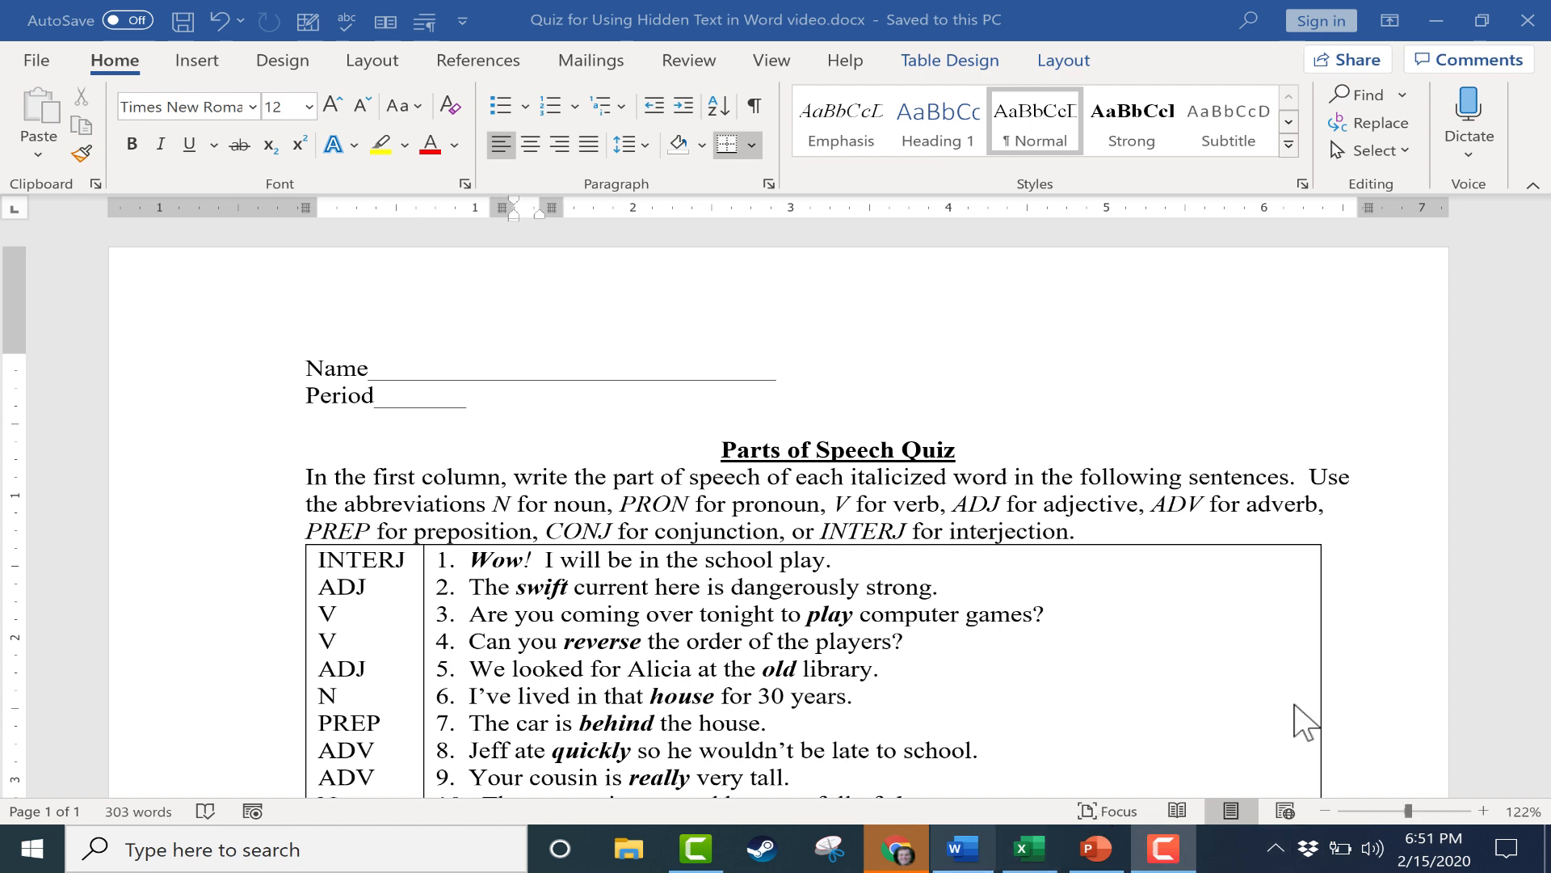
mouse_move(1144, 527)
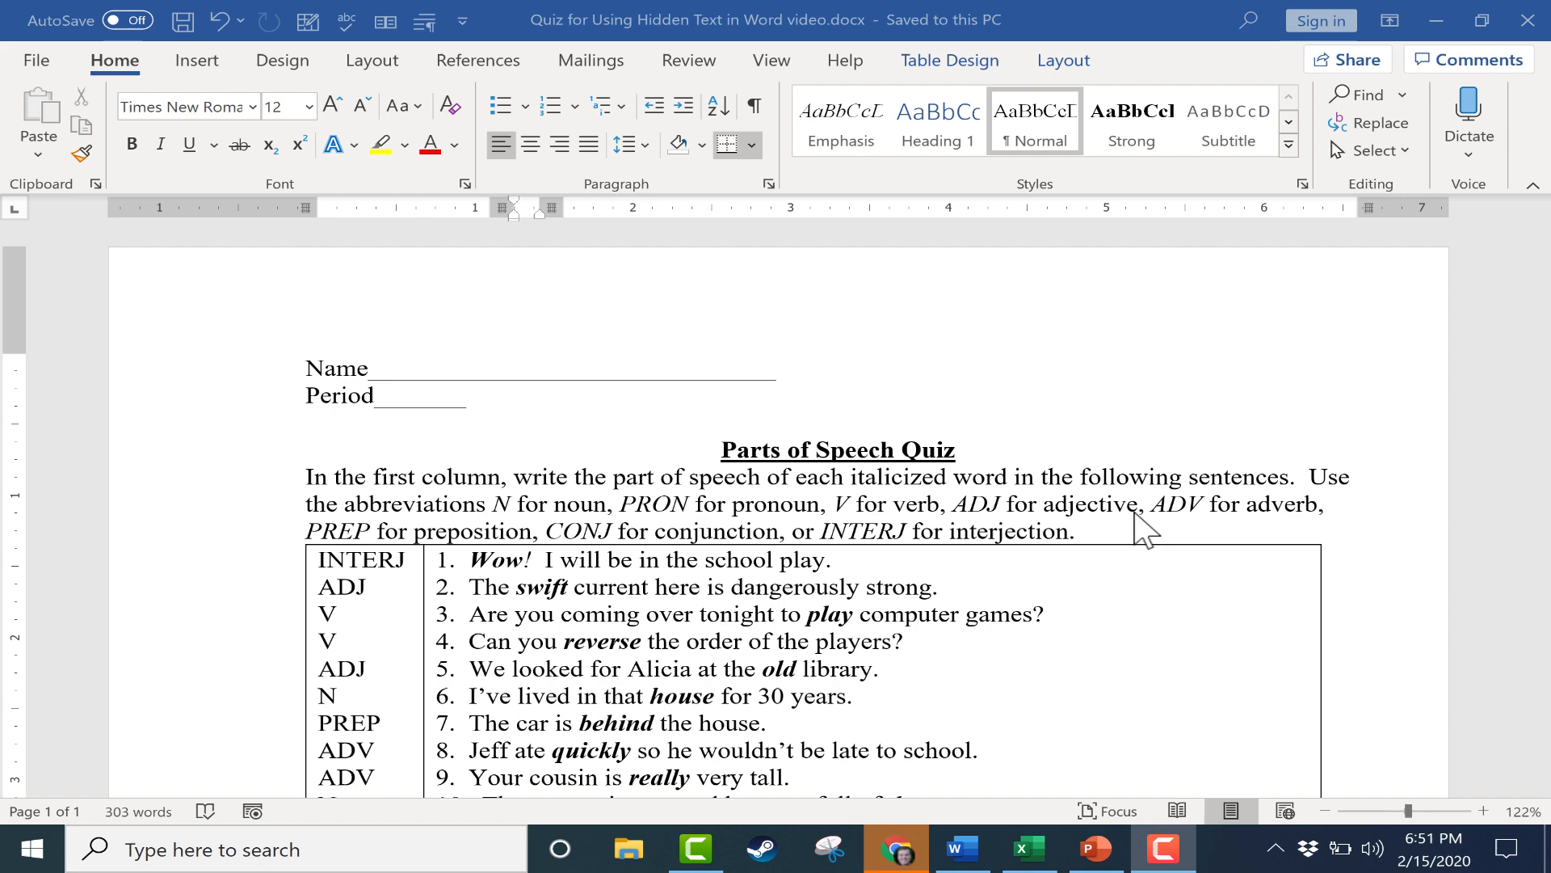
mouse_move(1128, 521)
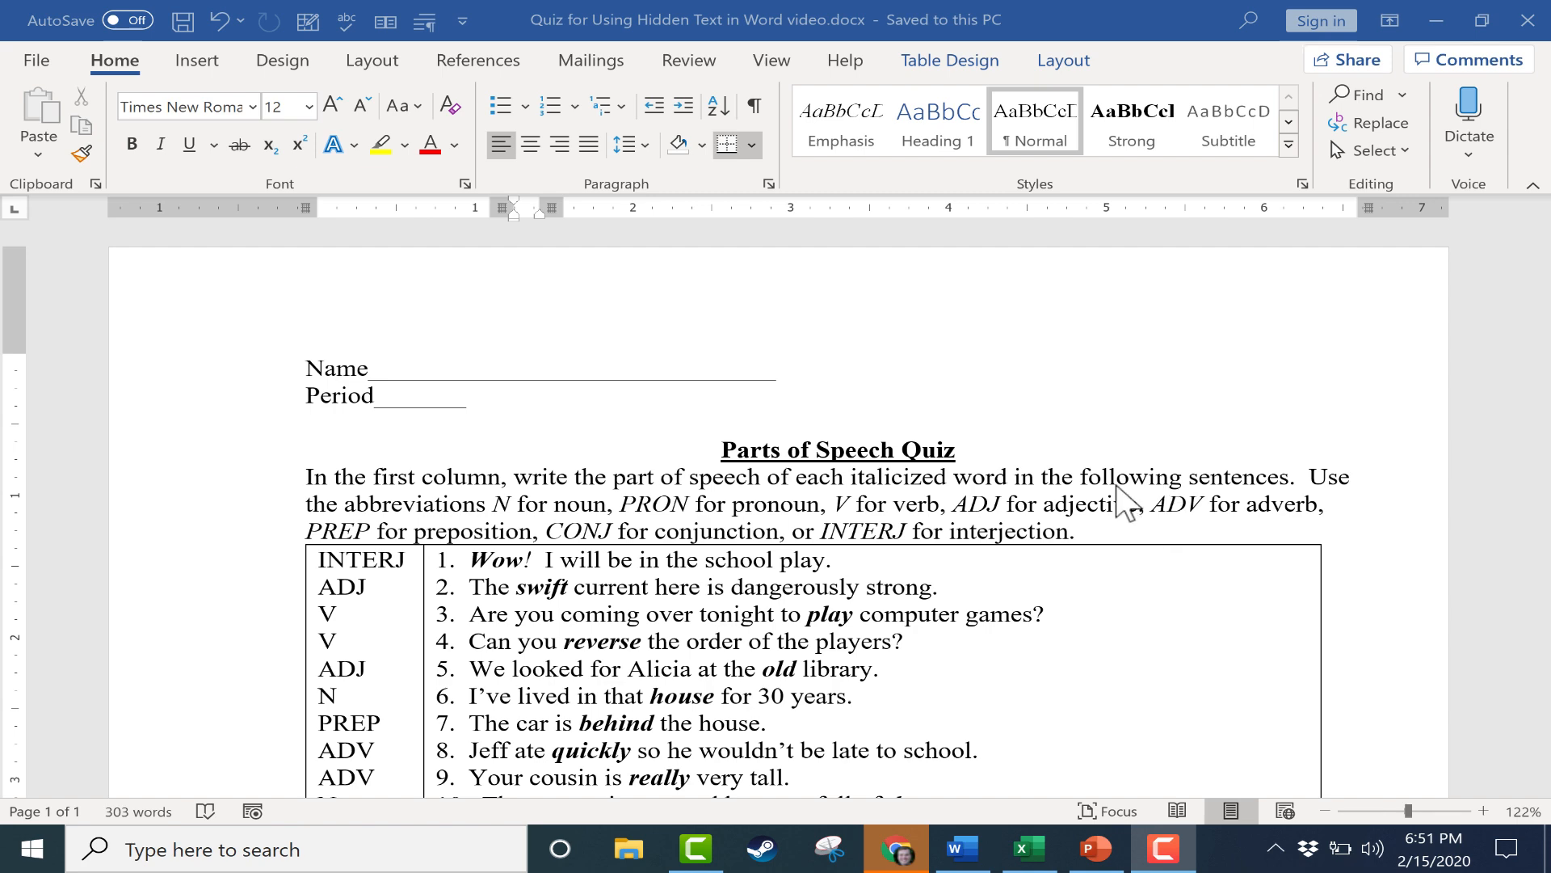
Step: Scroll through the Parts of Speech Quiz to find the INTERJ answer column
scroll(down, 3)
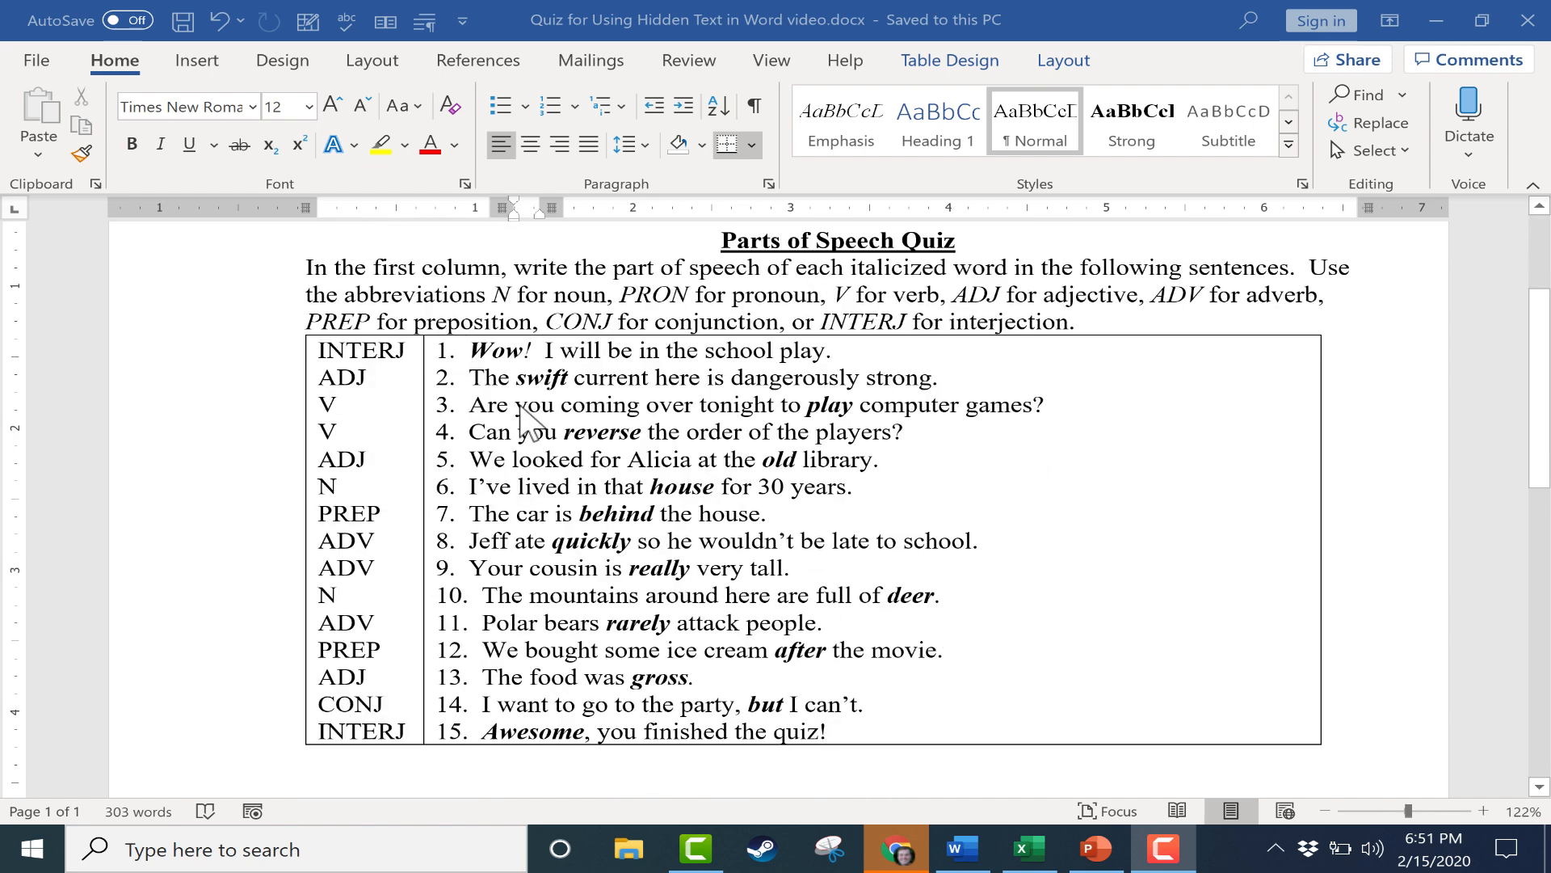
mouse_move(341, 366)
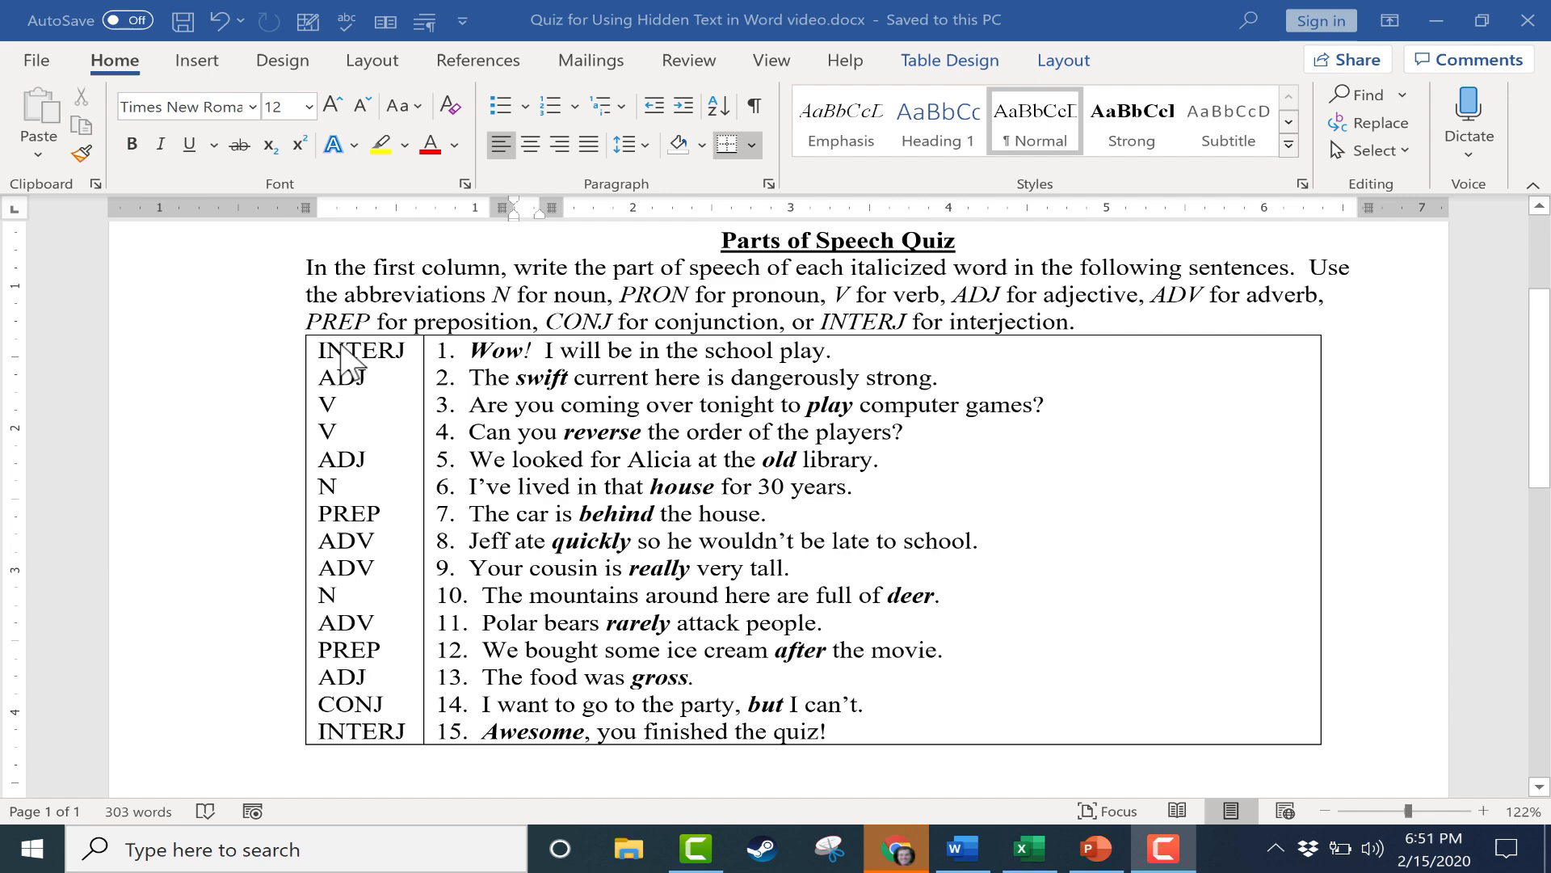
mouse_move(361, 371)
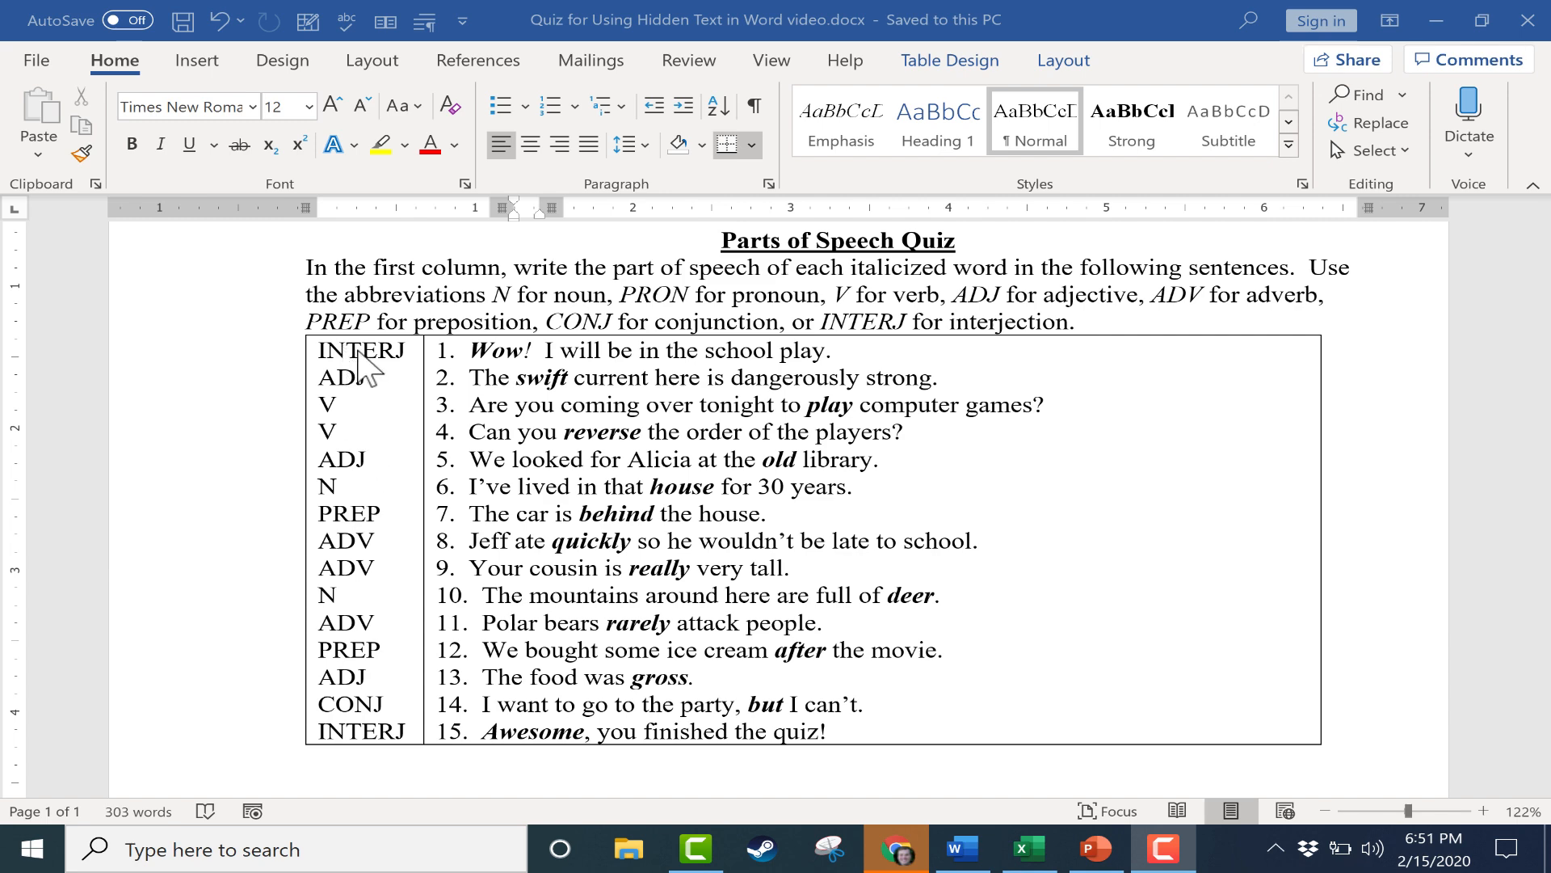
mouse_move(405, 749)
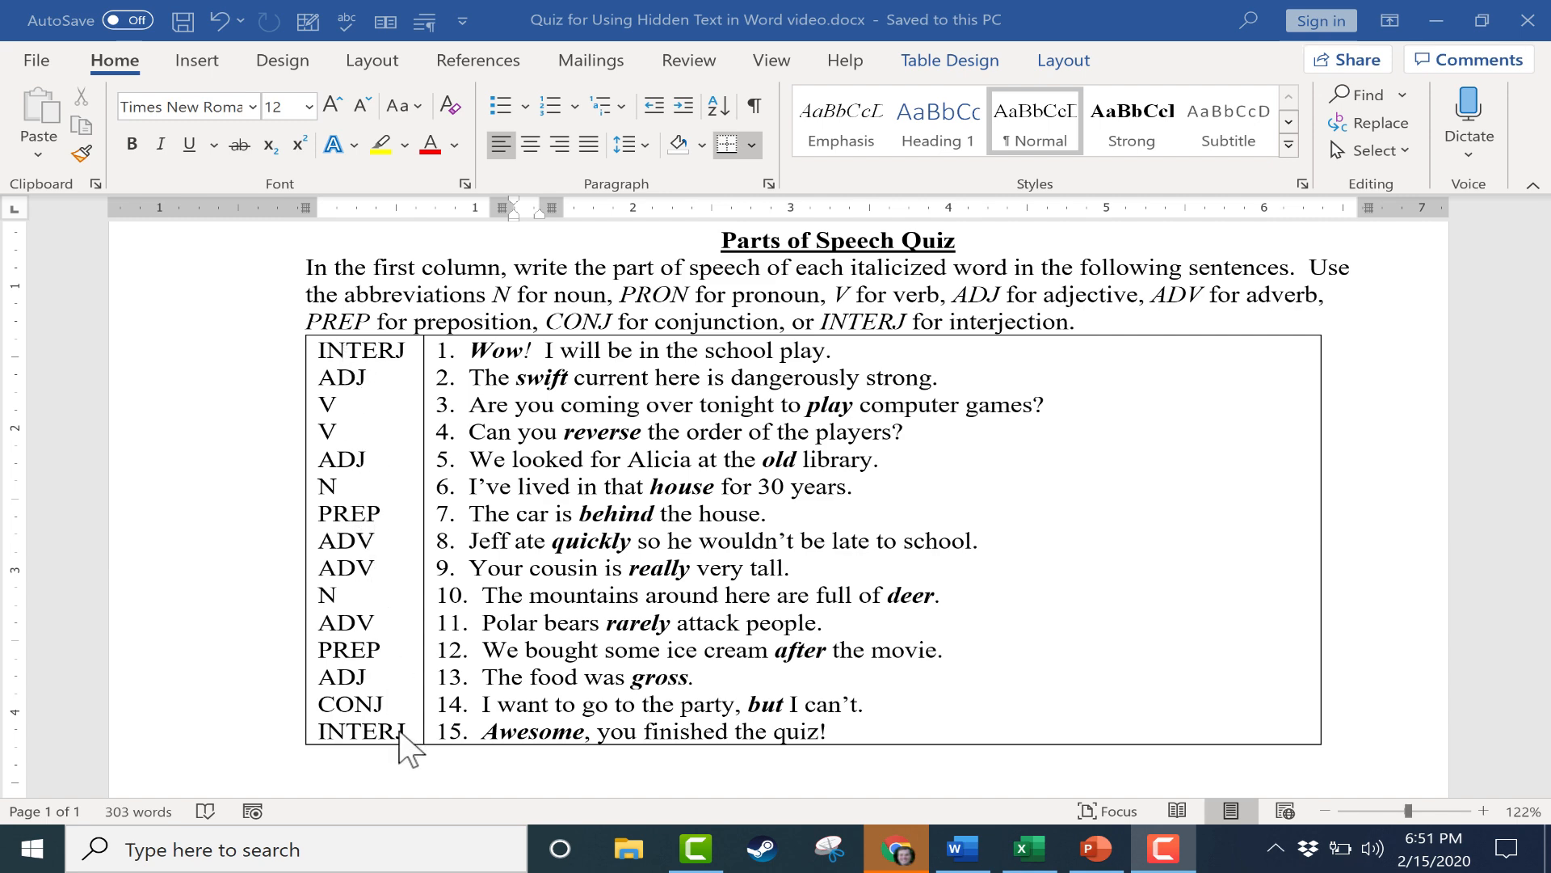
scroll(down, 3)
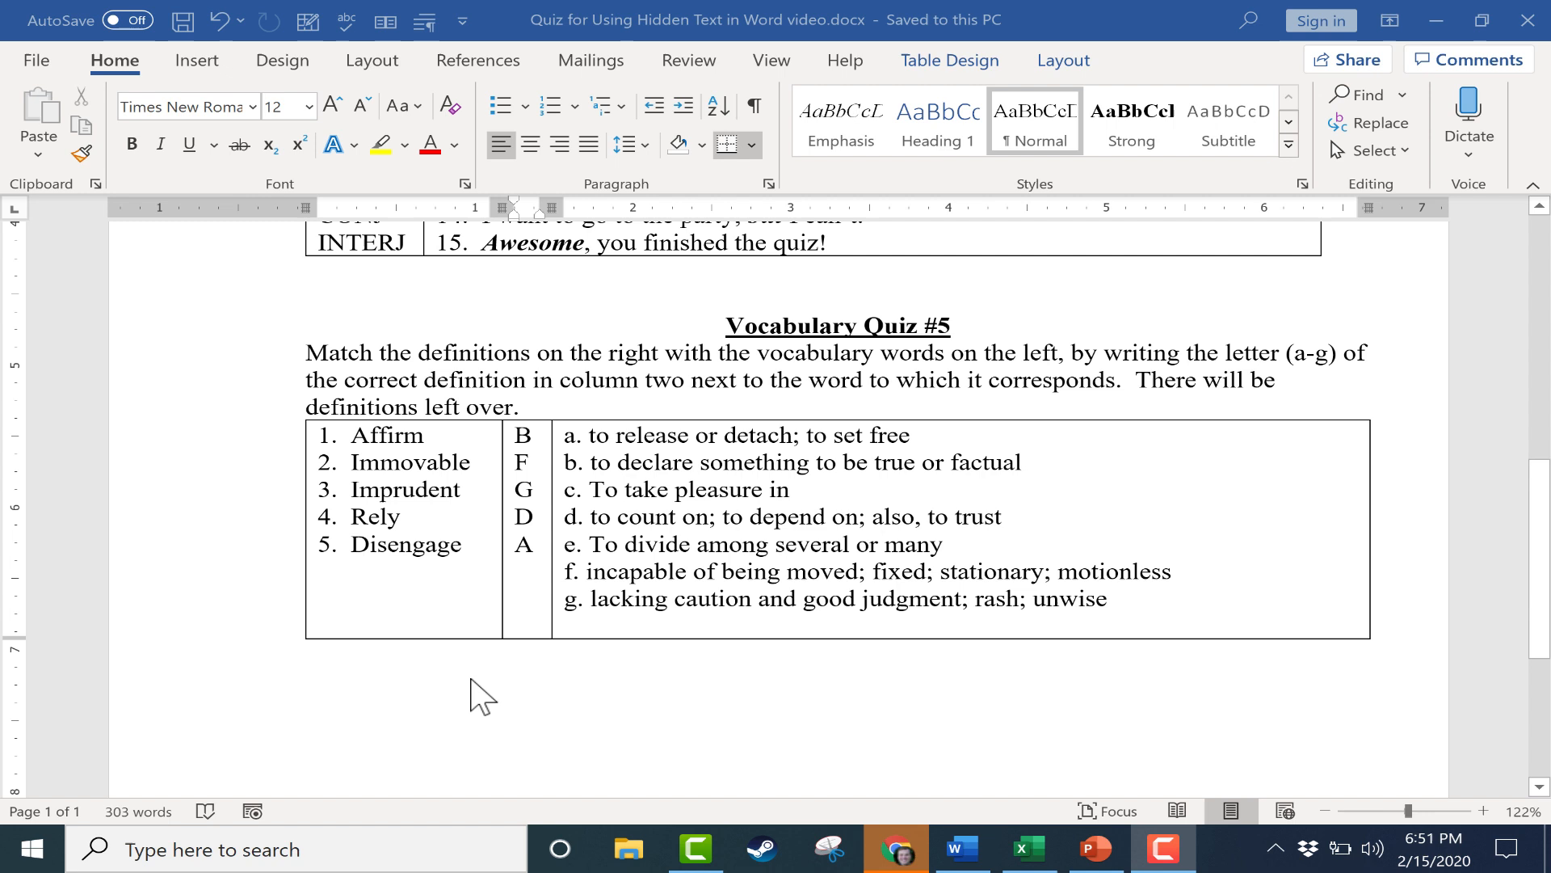
mouse_move(550, 407)
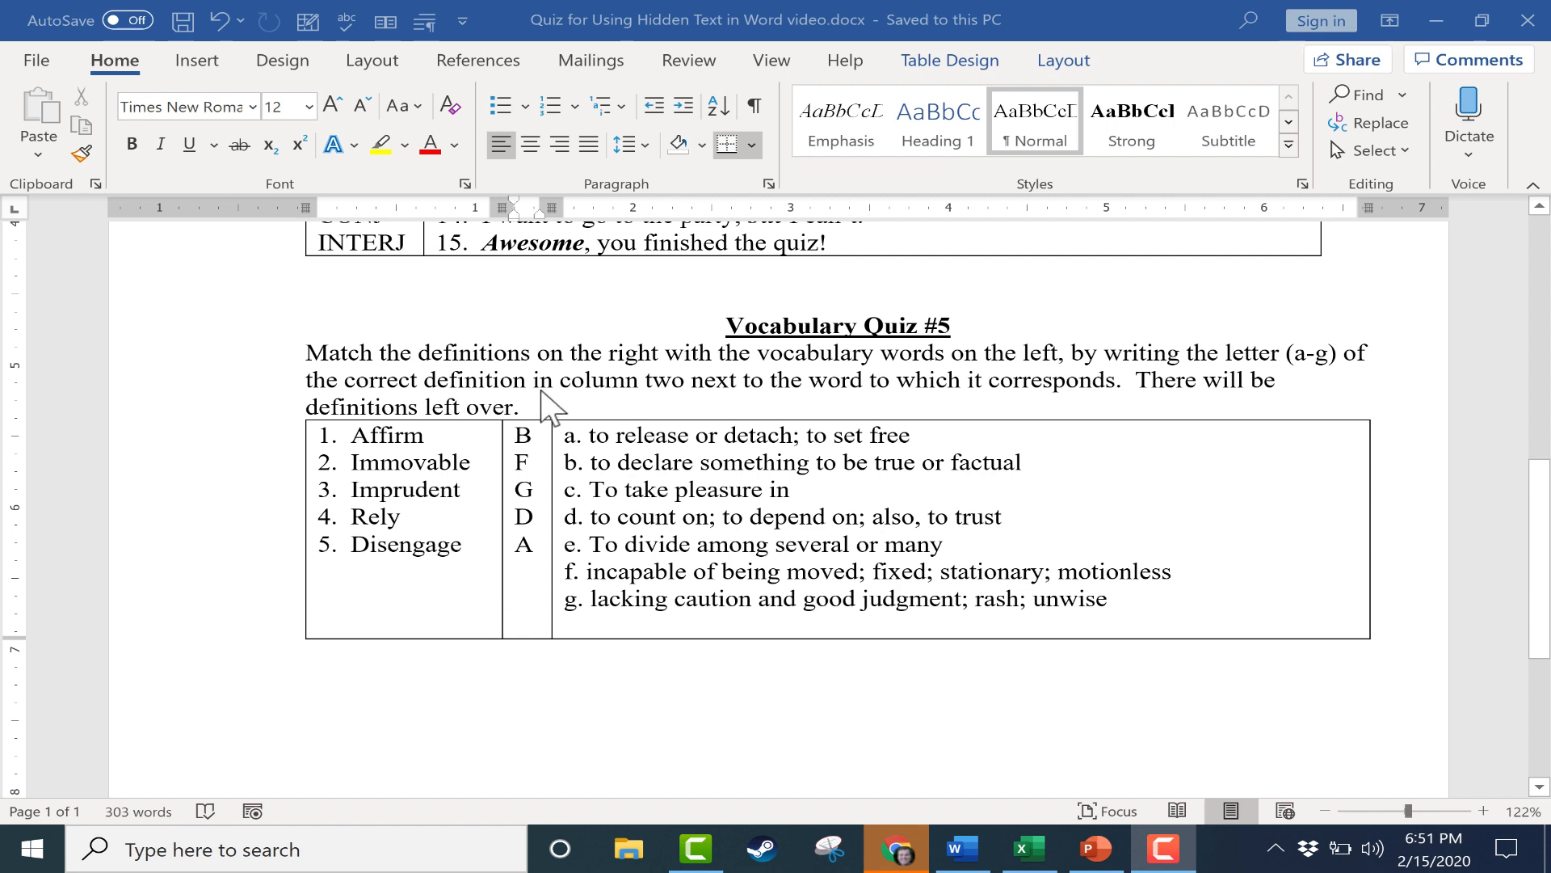
mouse_move(594, 440)
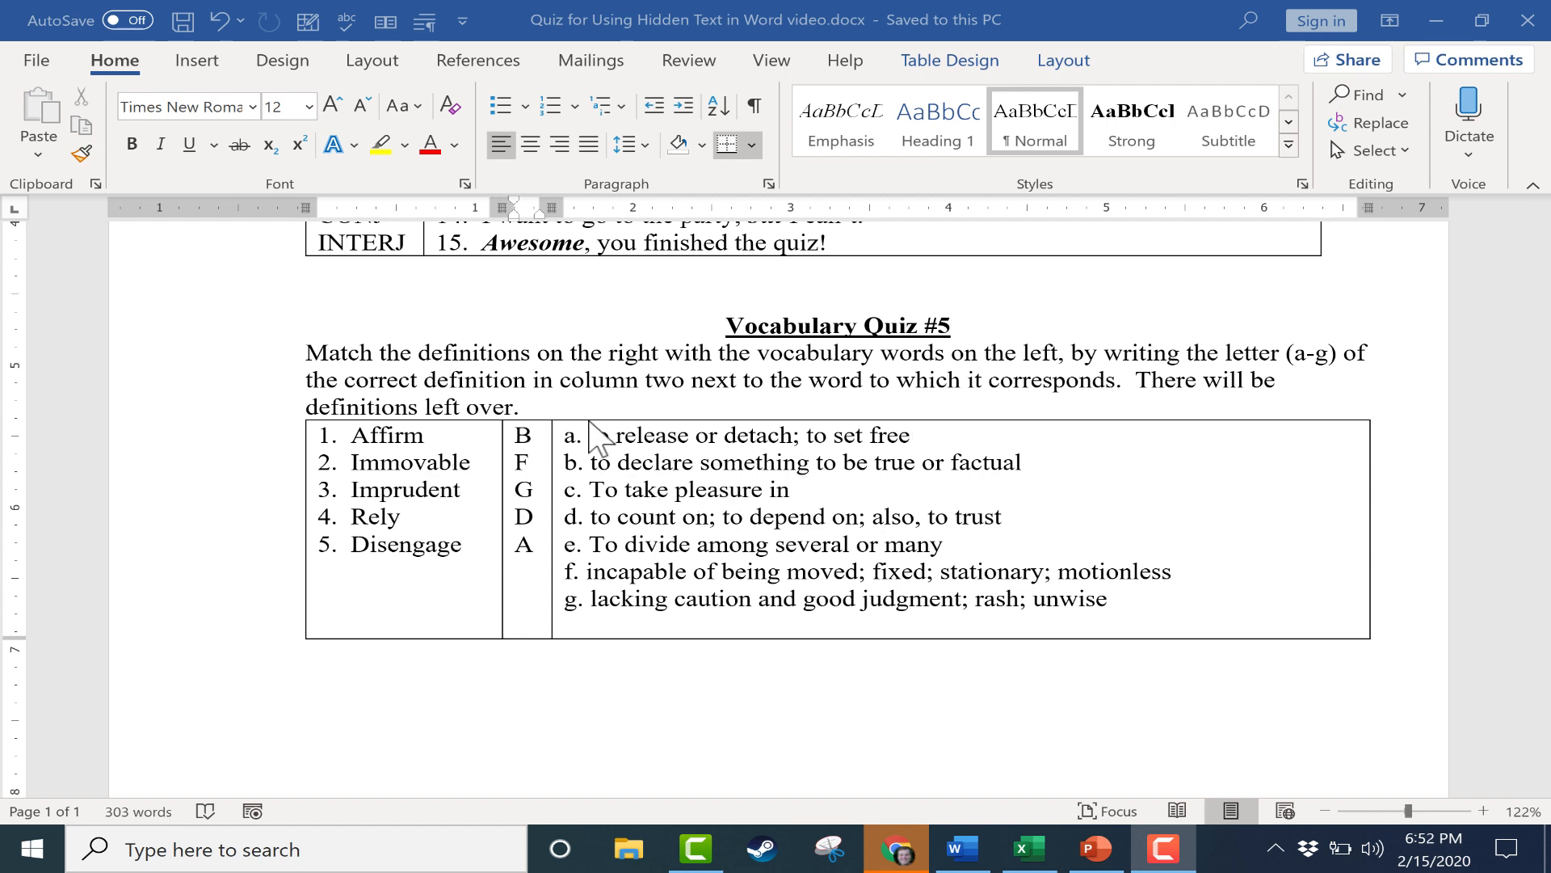
mouse_move(386, 450)
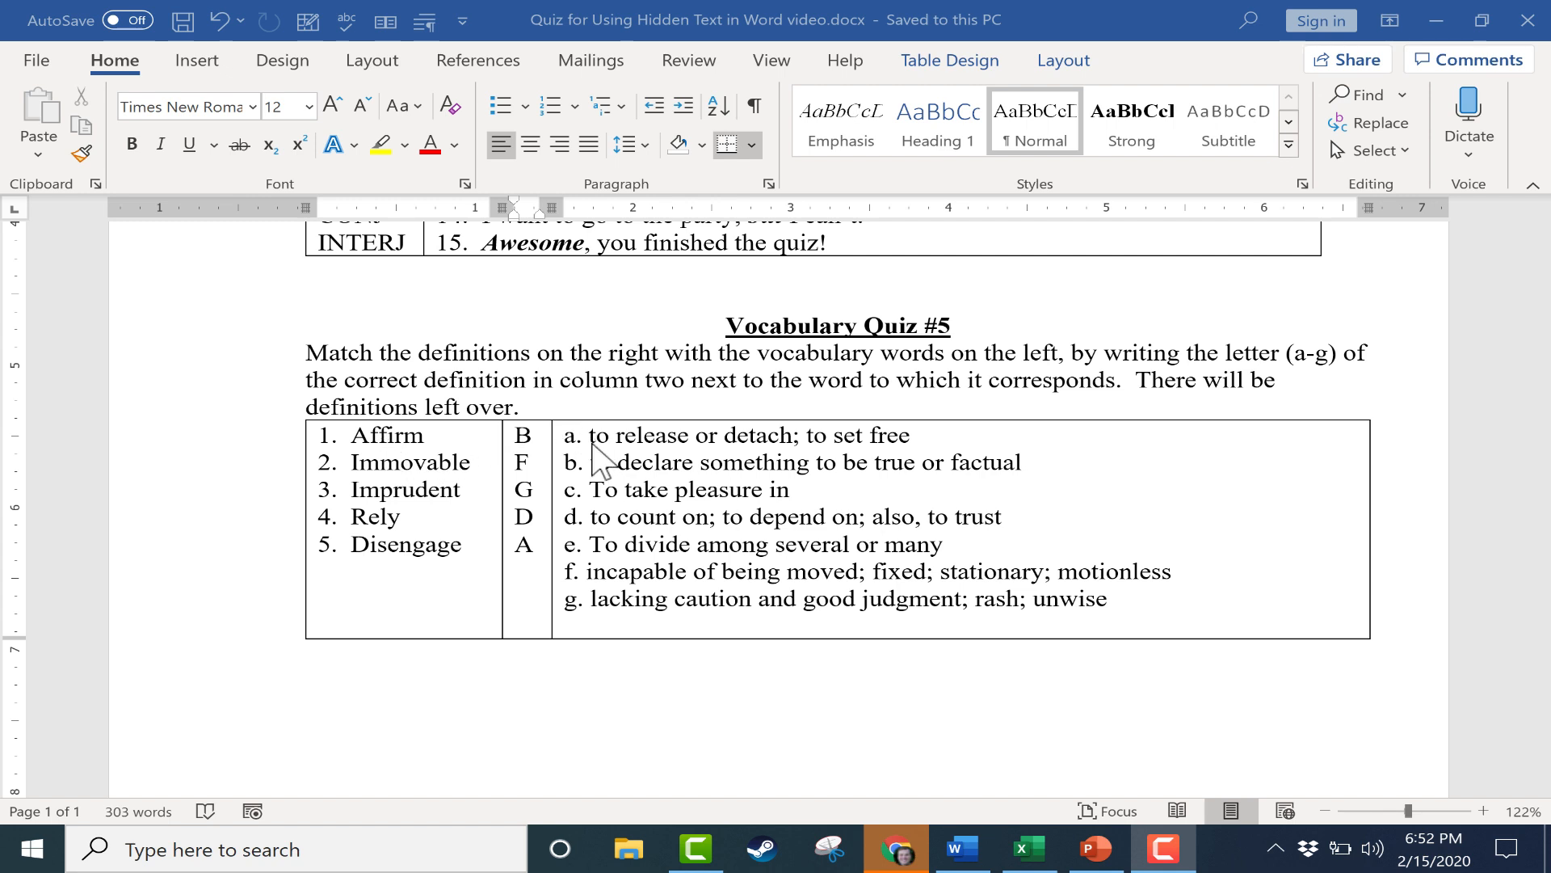
mouse_move(532, 448)
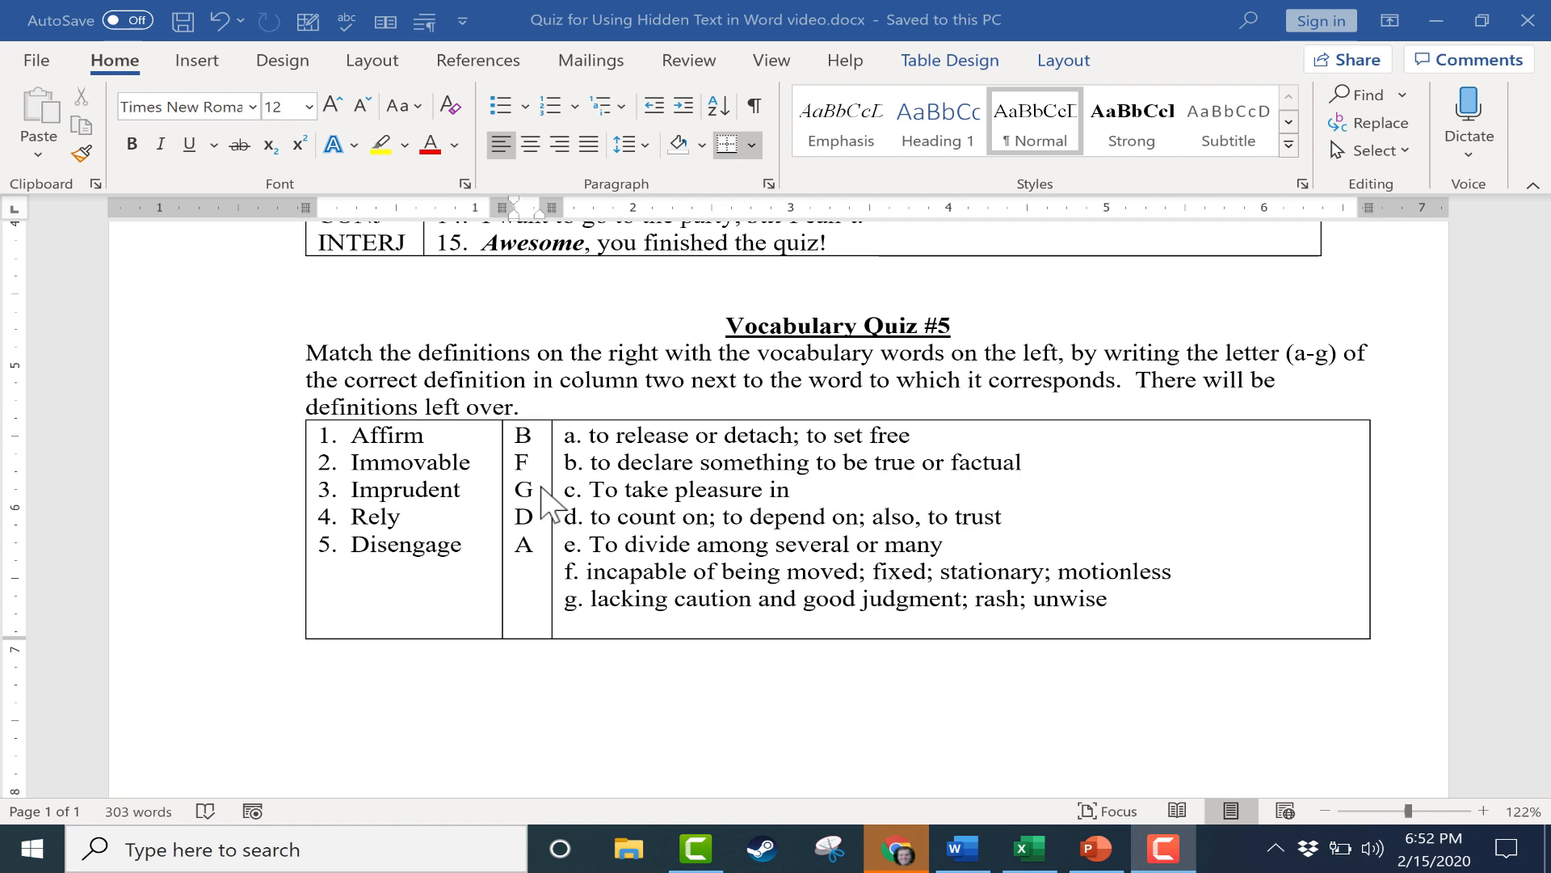
scroll(down, 3)
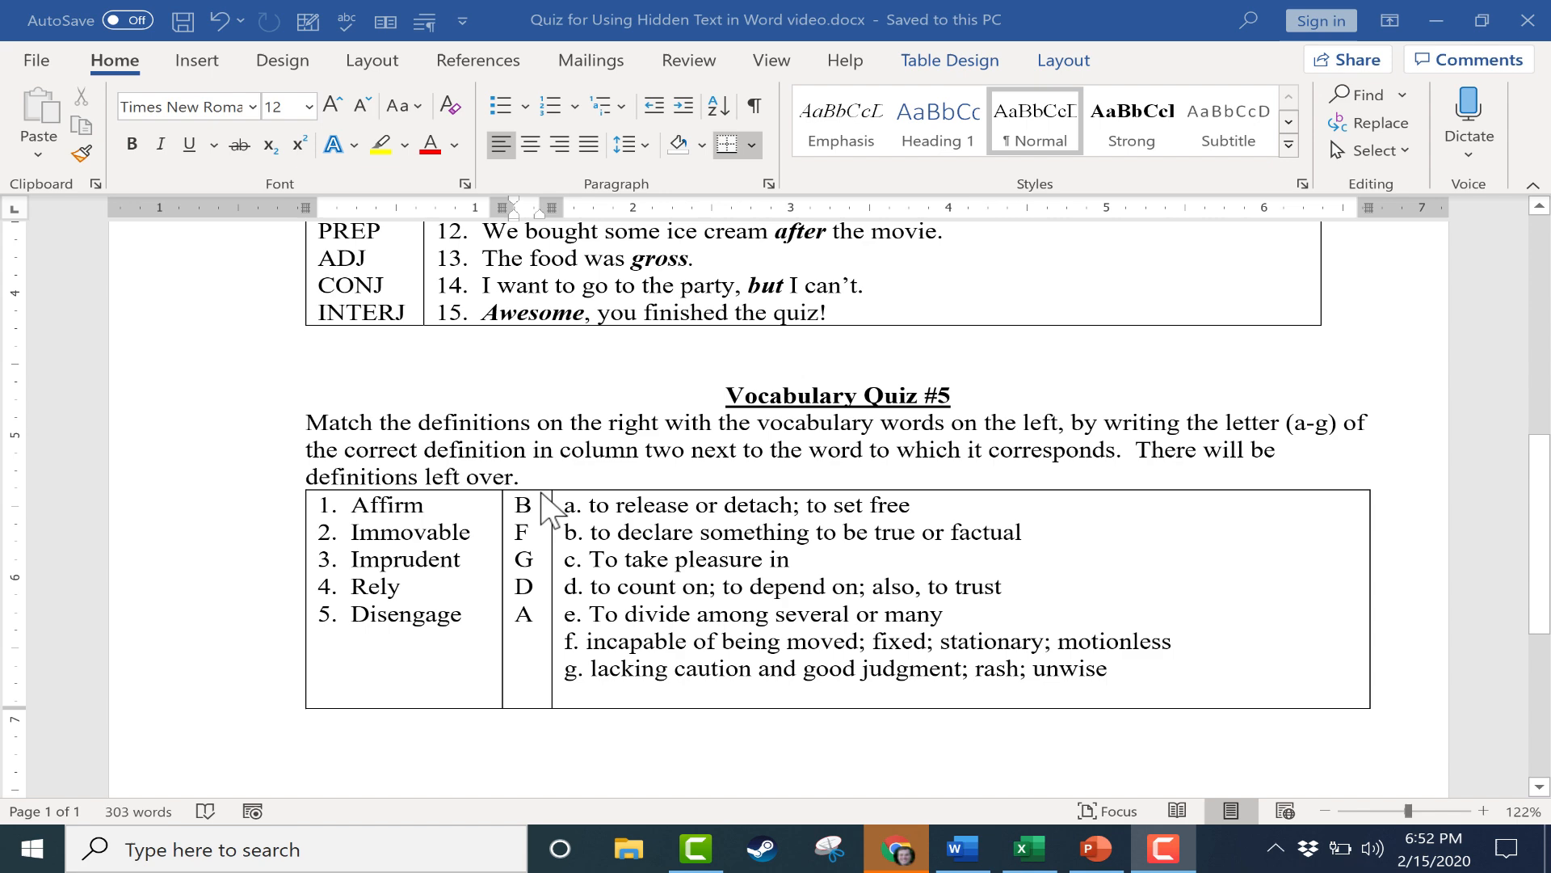
scroll(up, 3)
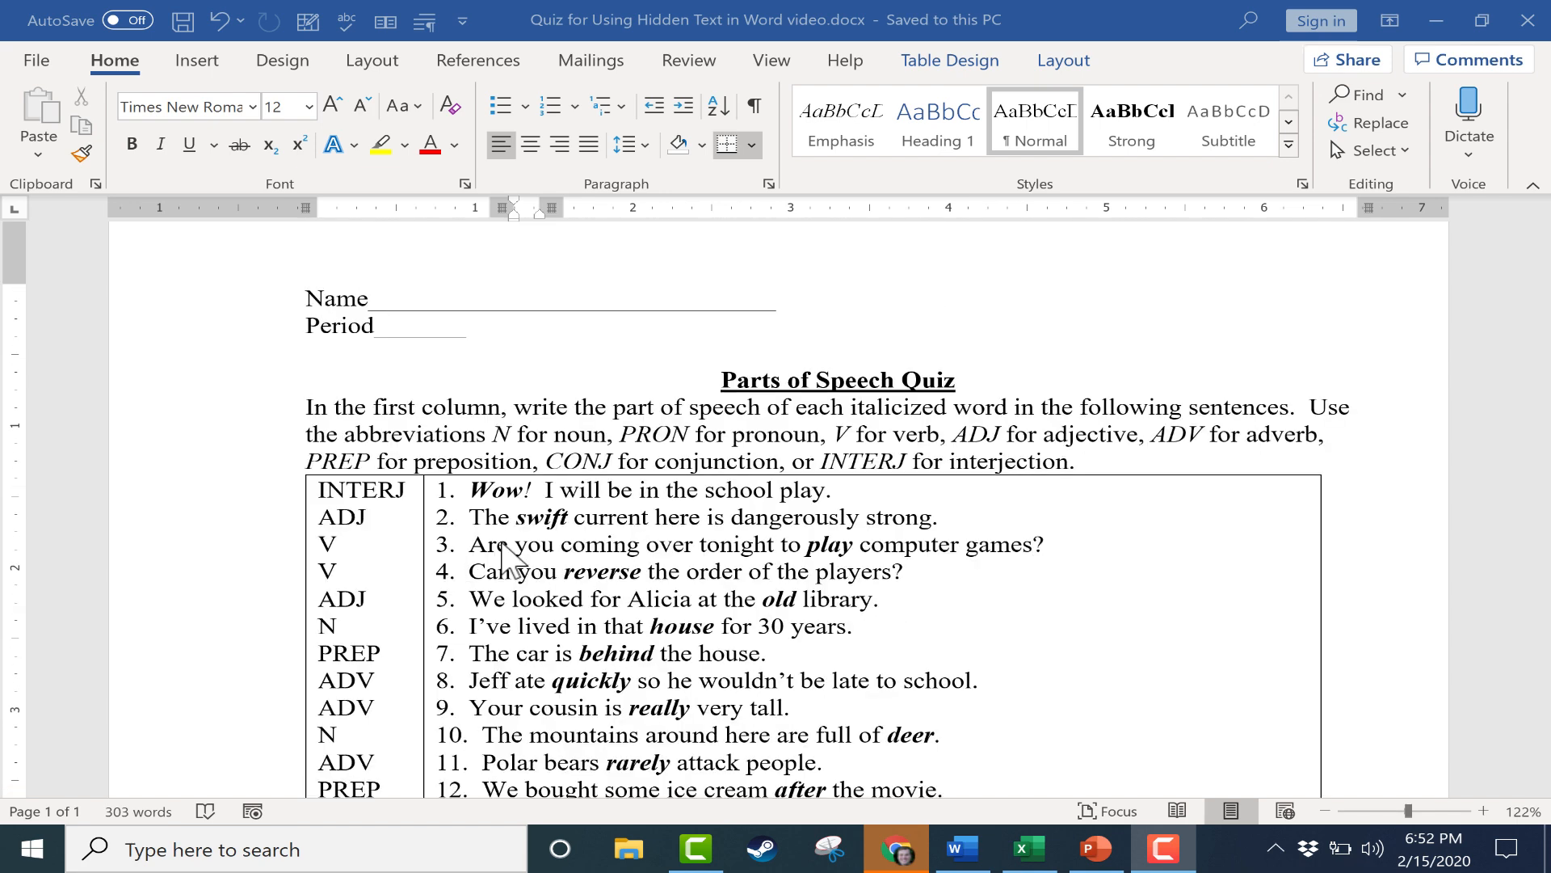
mouse_move(774, 413)
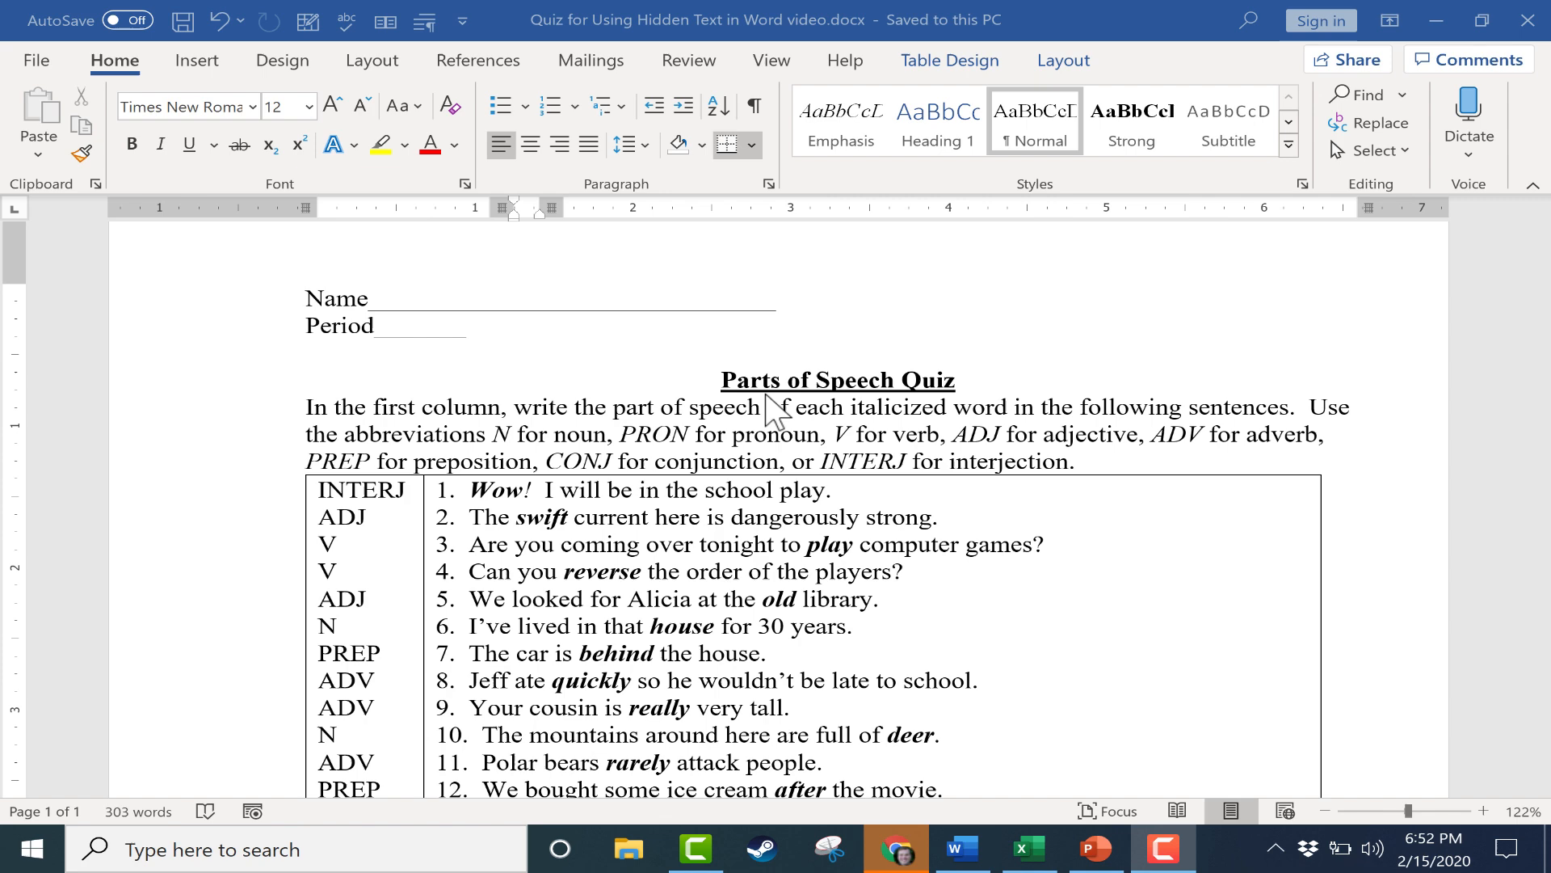
scroll(down, 3)
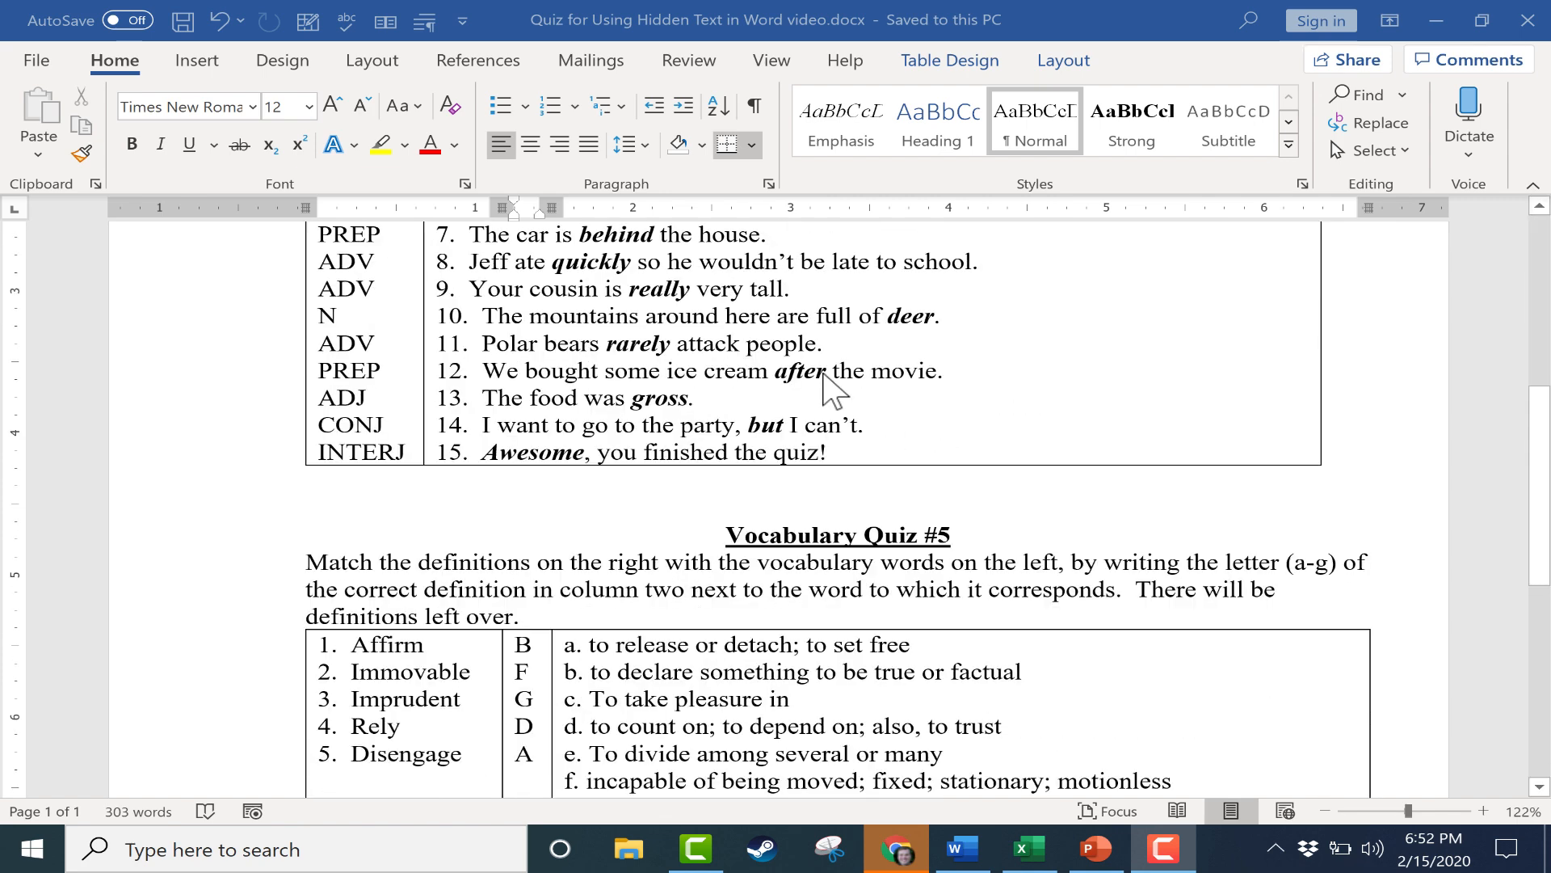
scroll(up, 3)
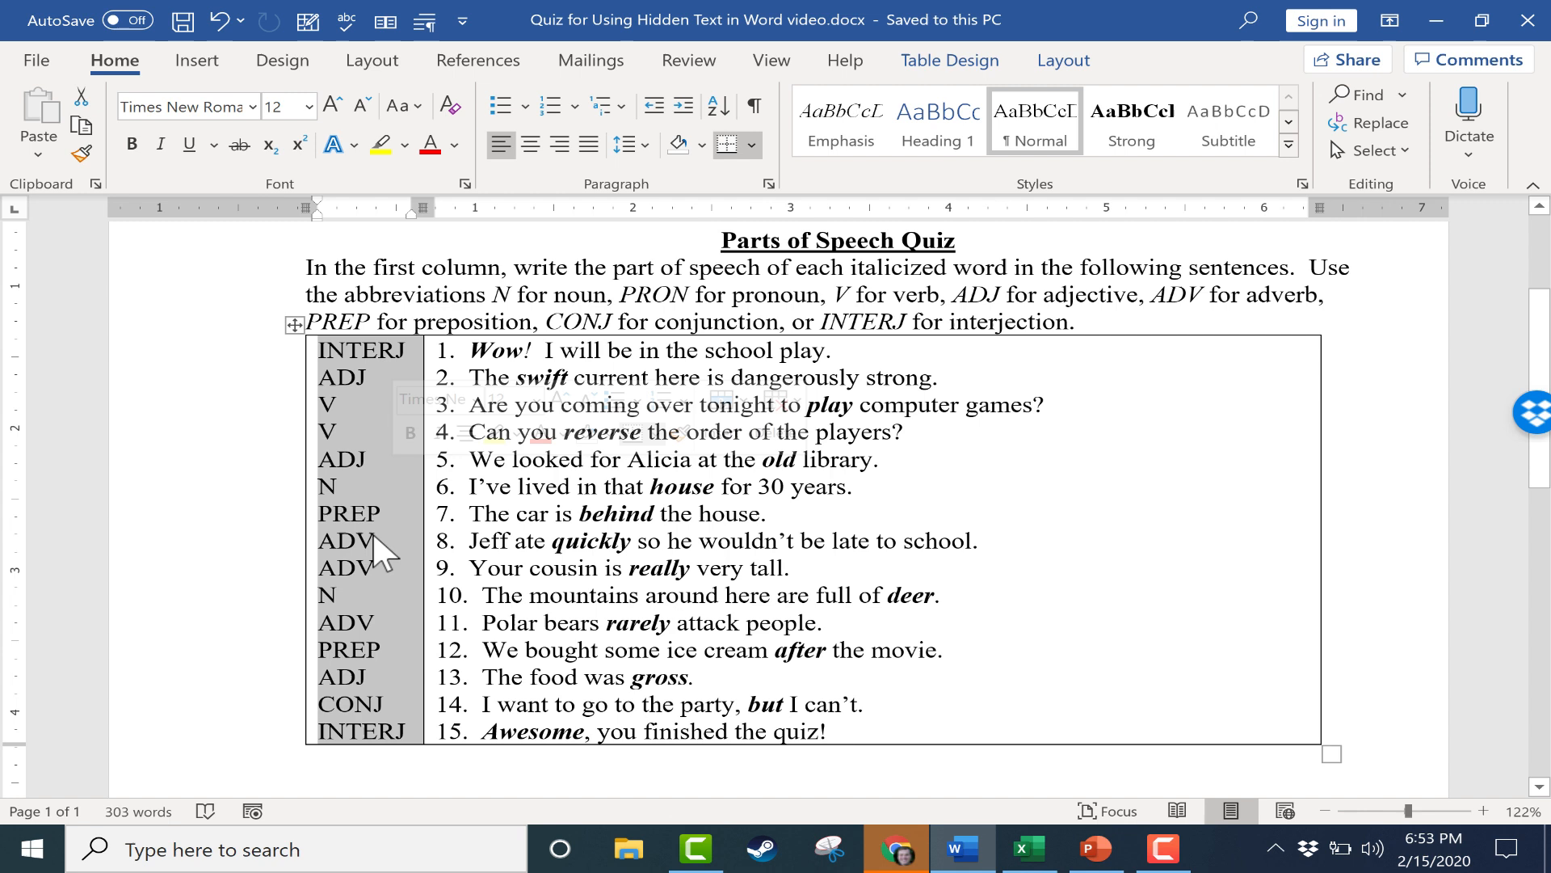
mouse_move(172, 84)
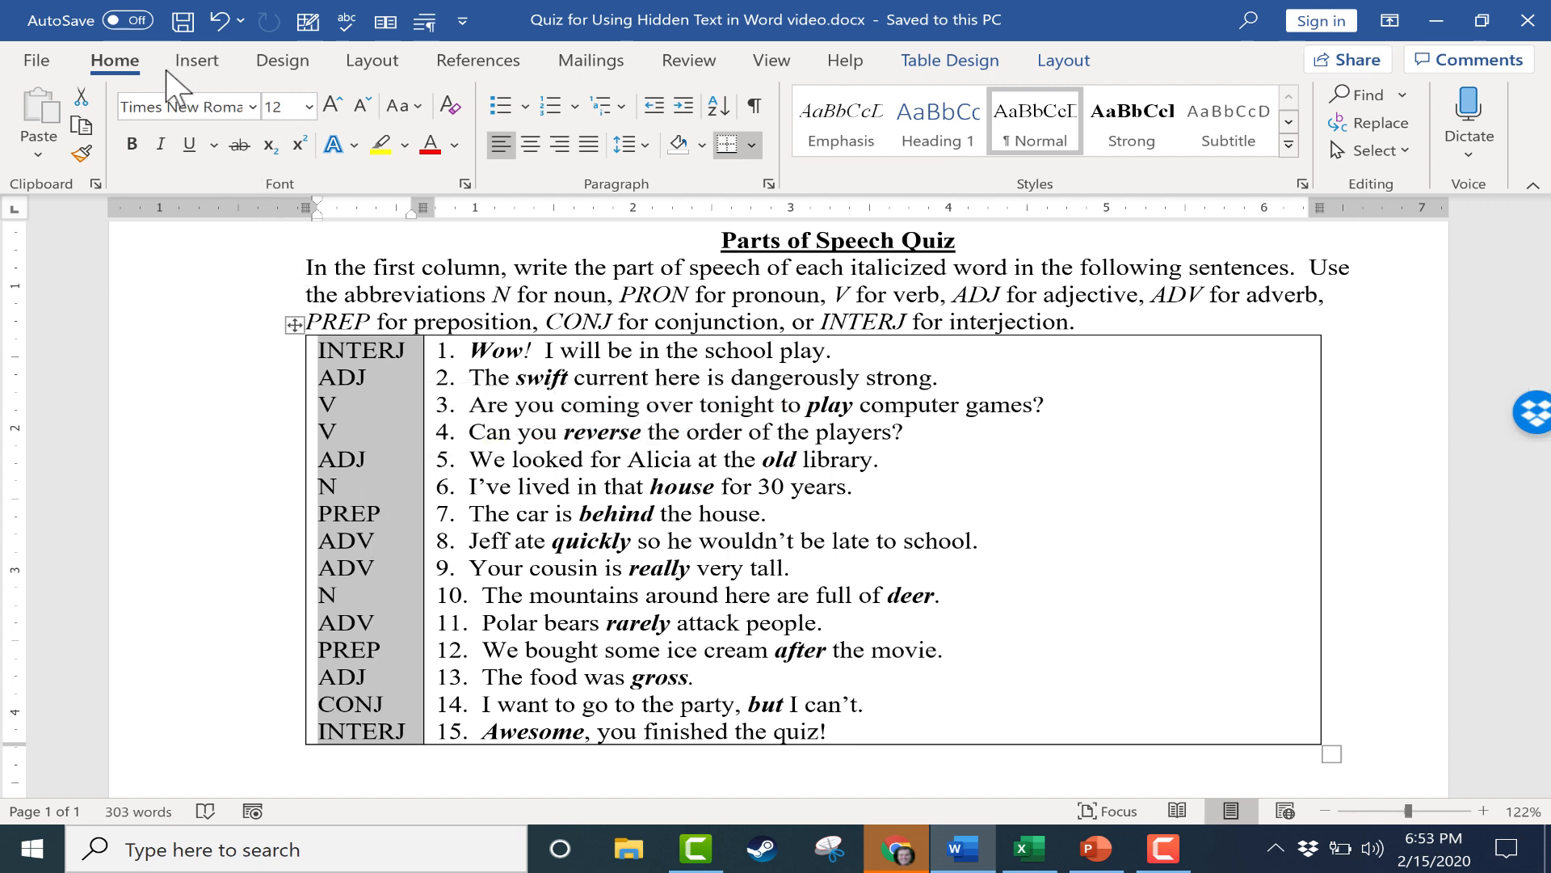
mouse_move(662, 212)
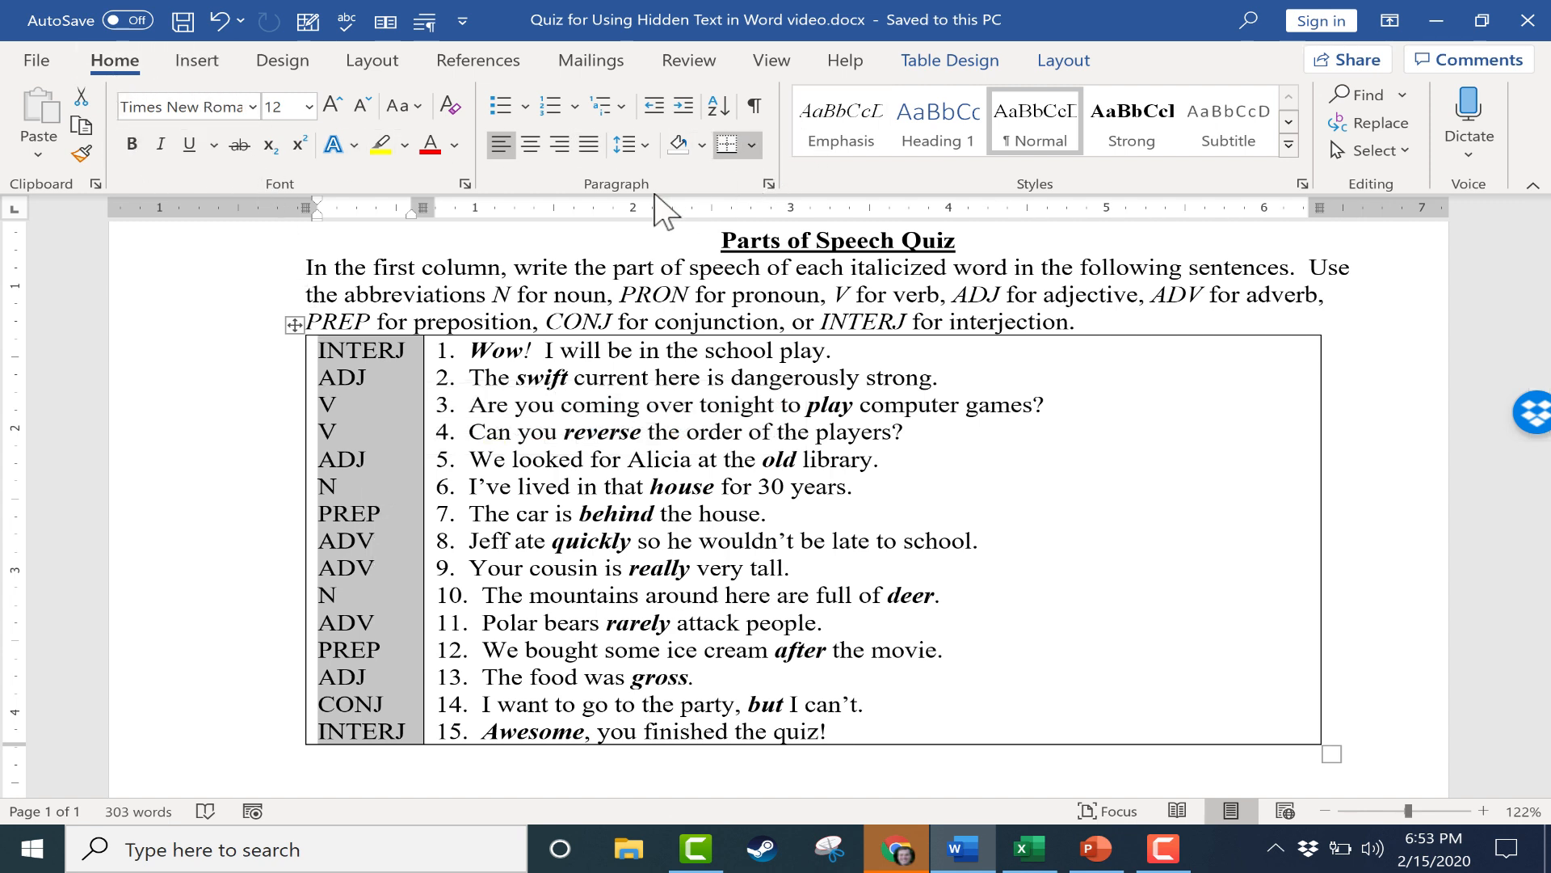
mouse_move(475, 198)
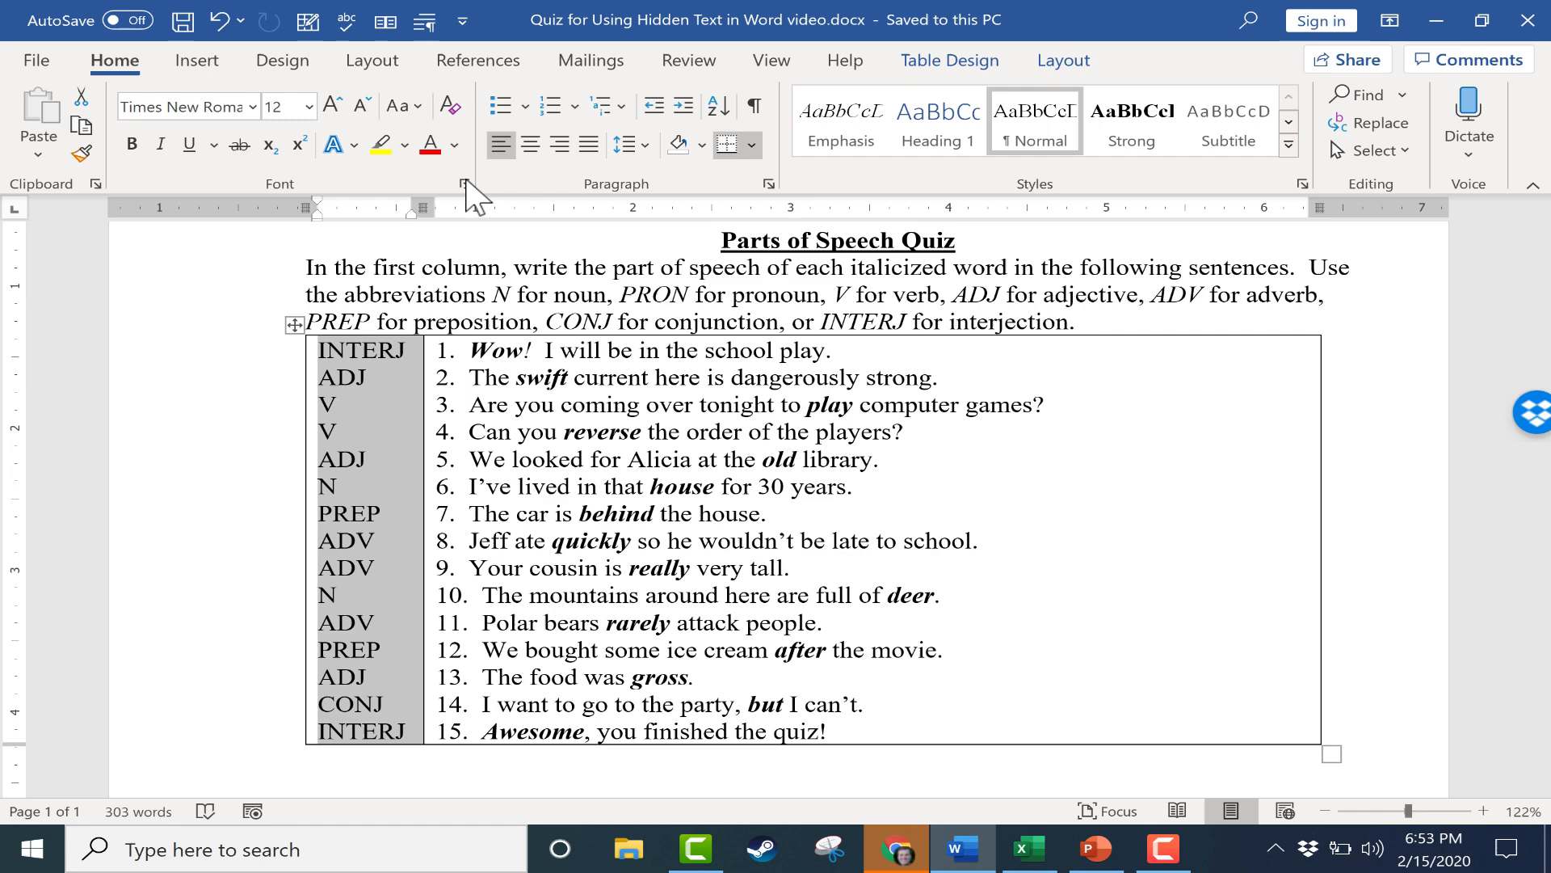
mouse_move(463, 186)
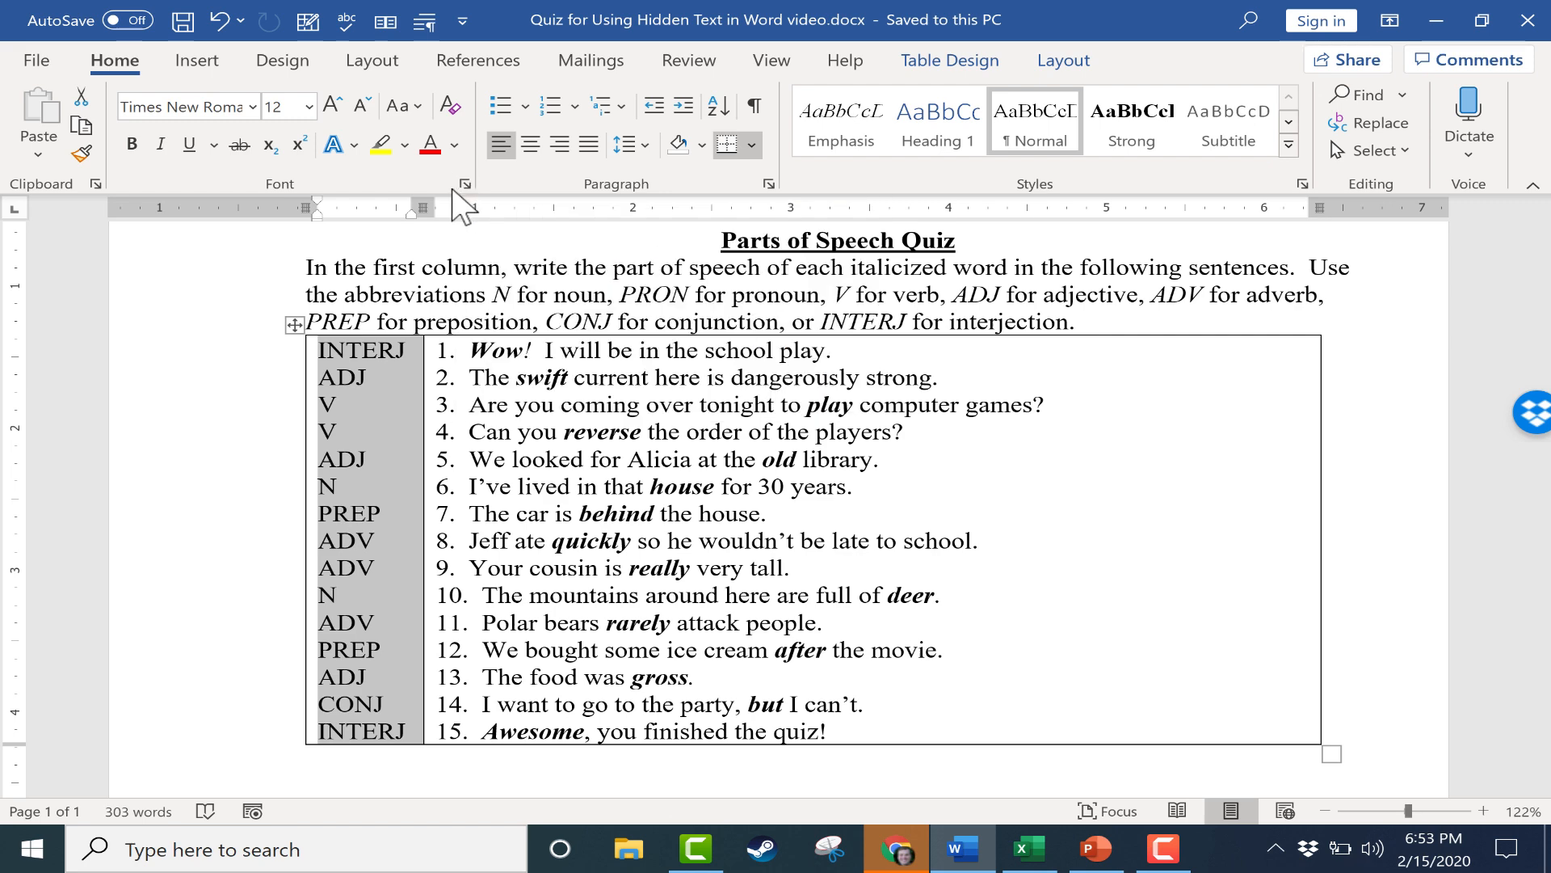
Step: Apply the Hidden font effect to the selected part-of-speech answer cells
click(464, 184)
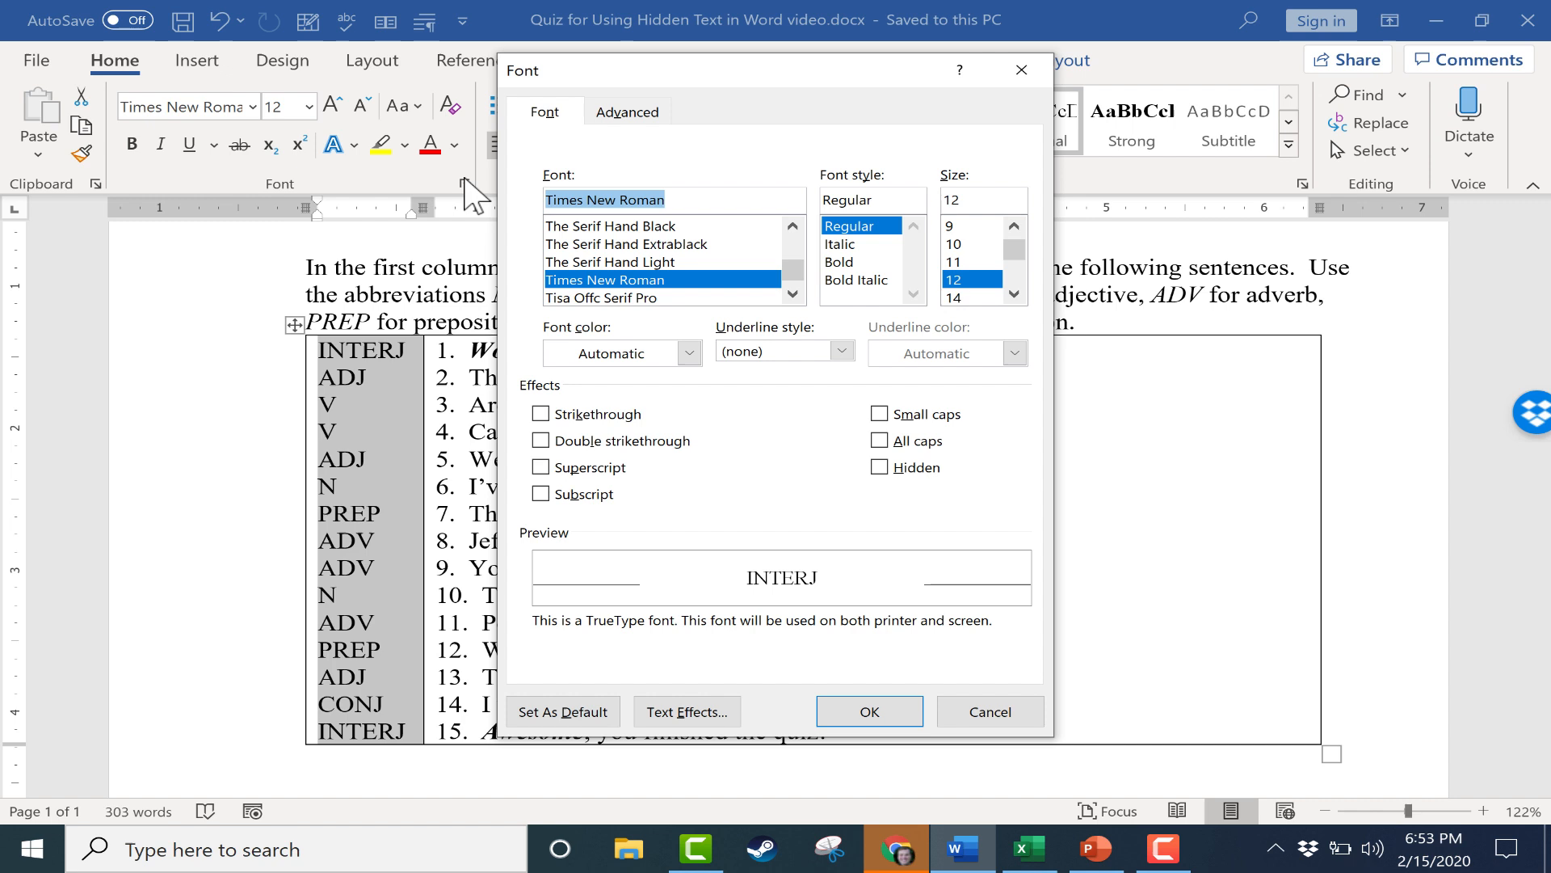
mouse_move(957, 262)
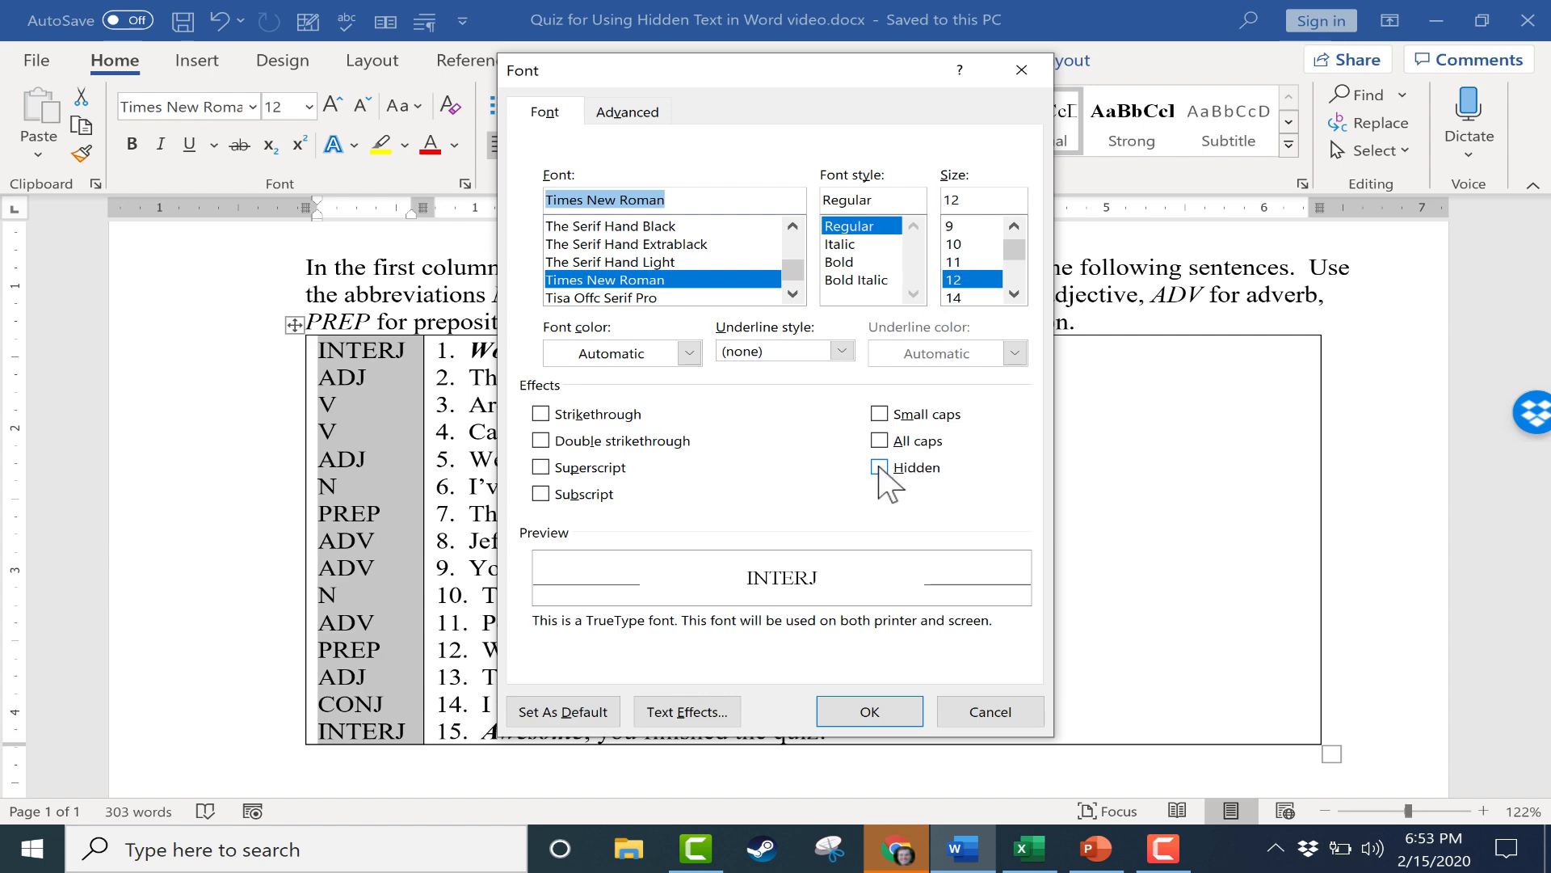
click(879, 467)
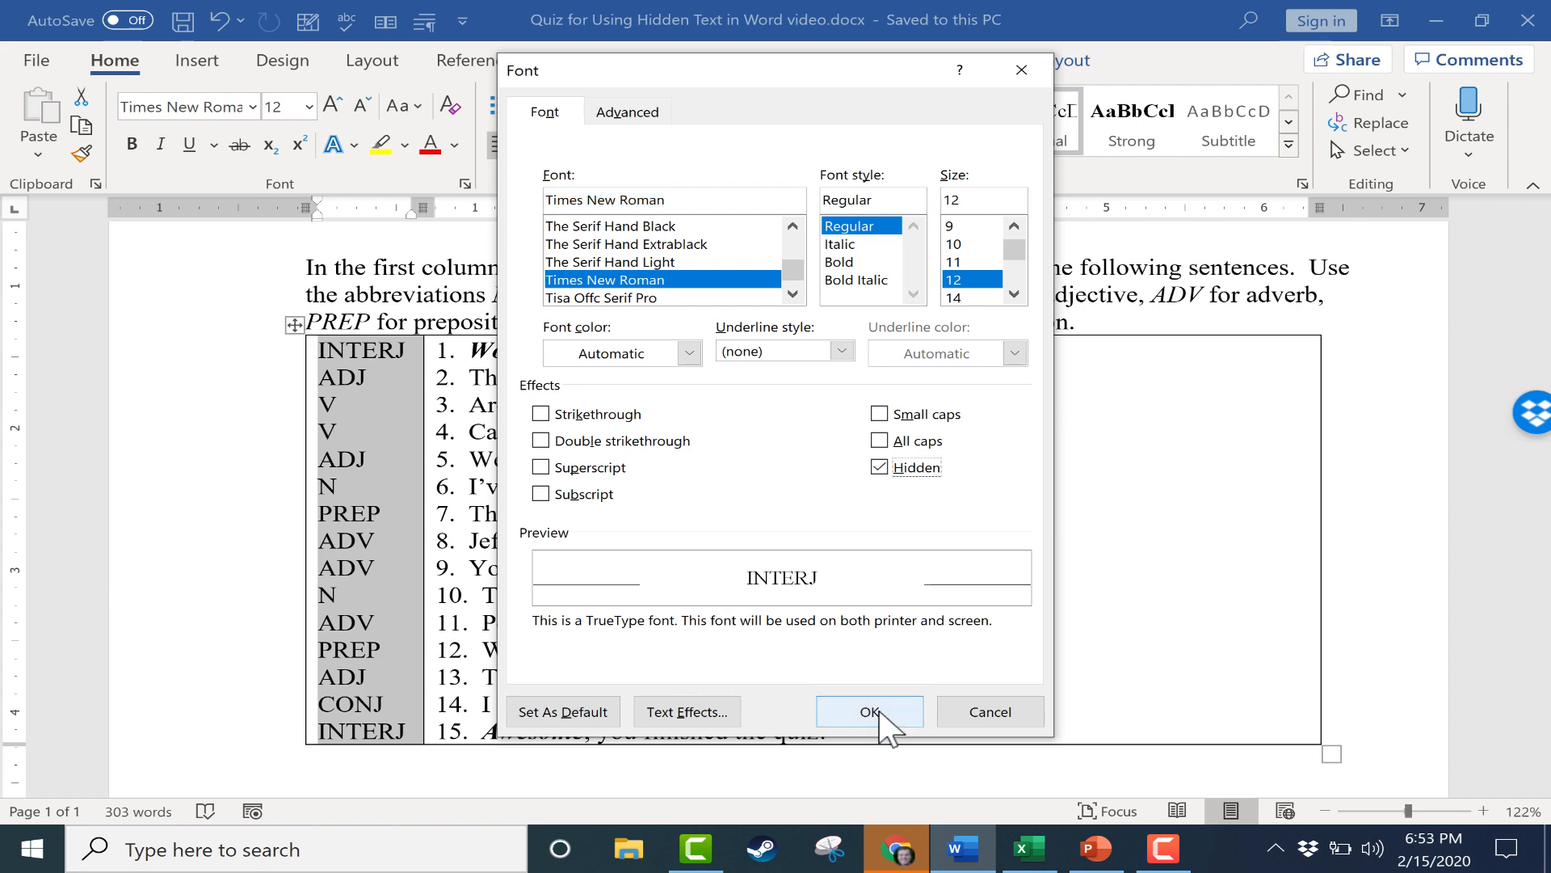
click(868, 711)
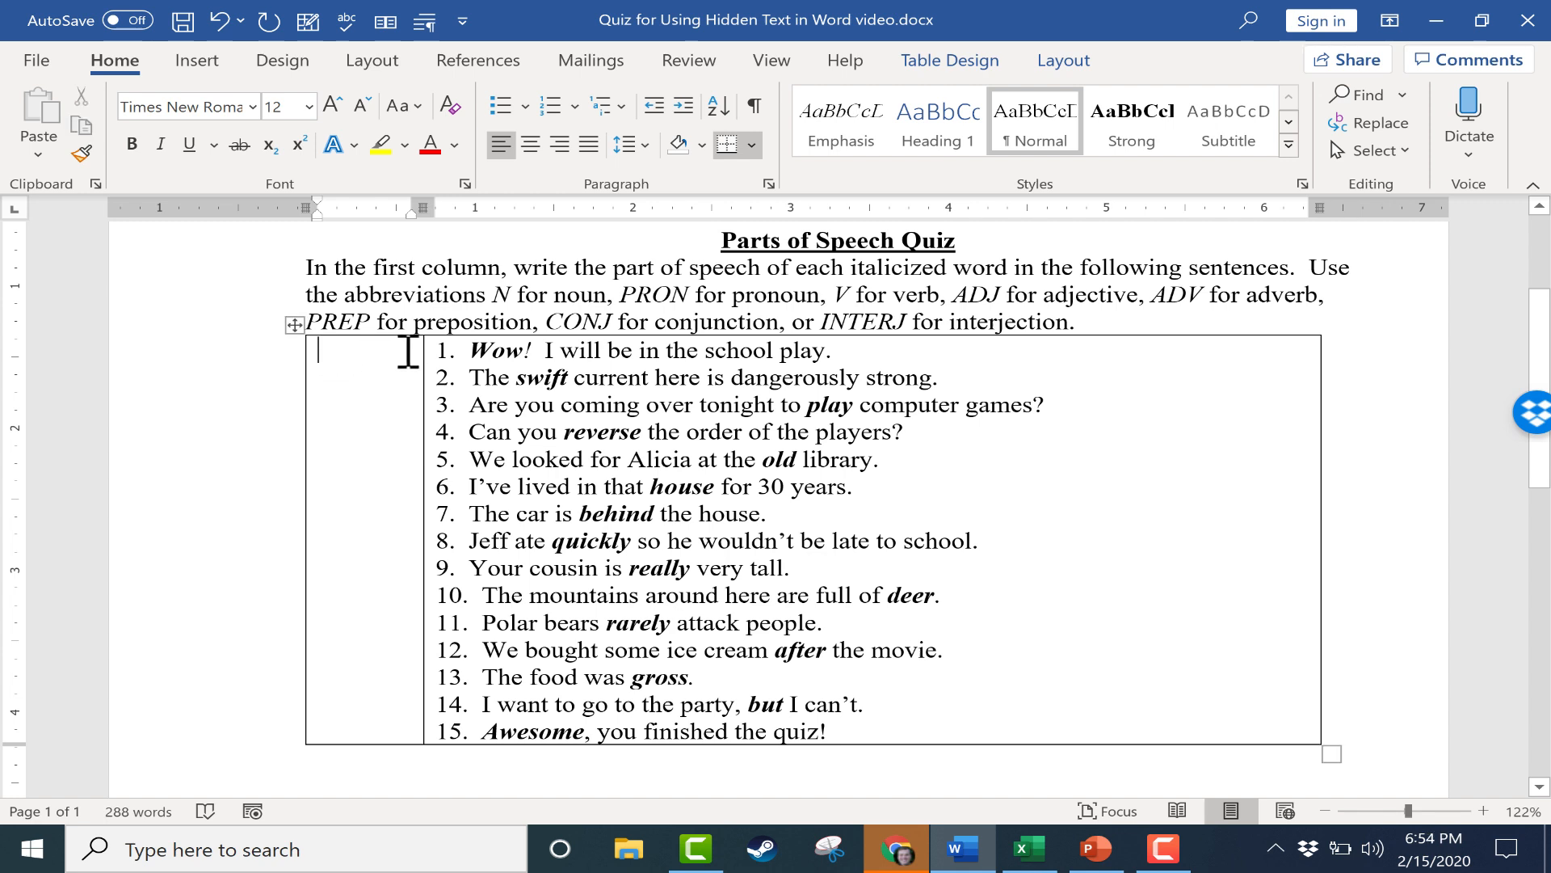
mouse_move(358, 524)
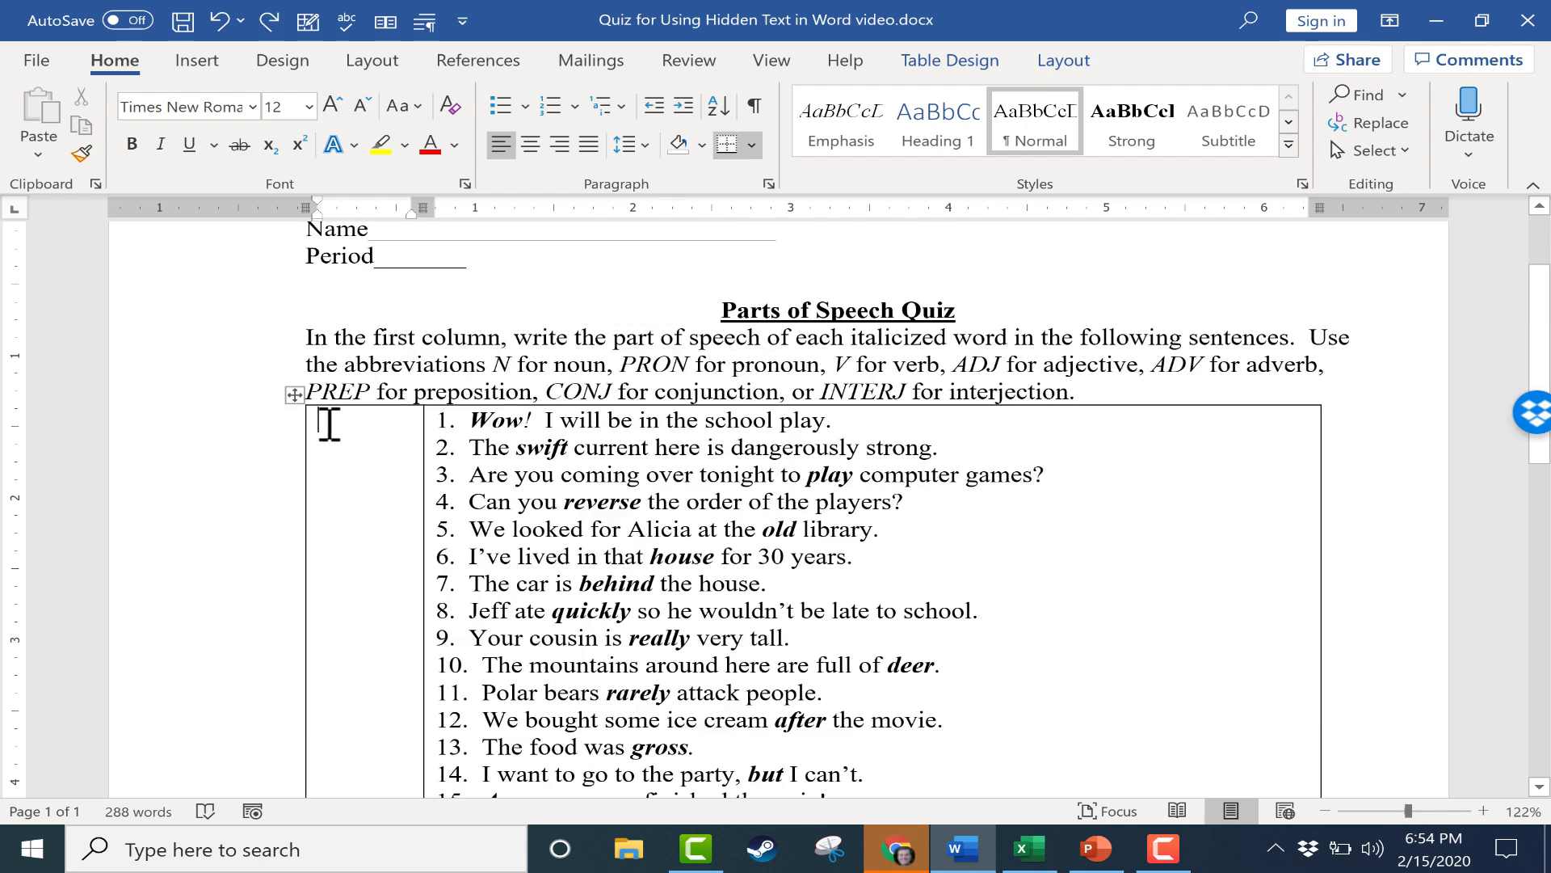
mouse_move(362, 562)
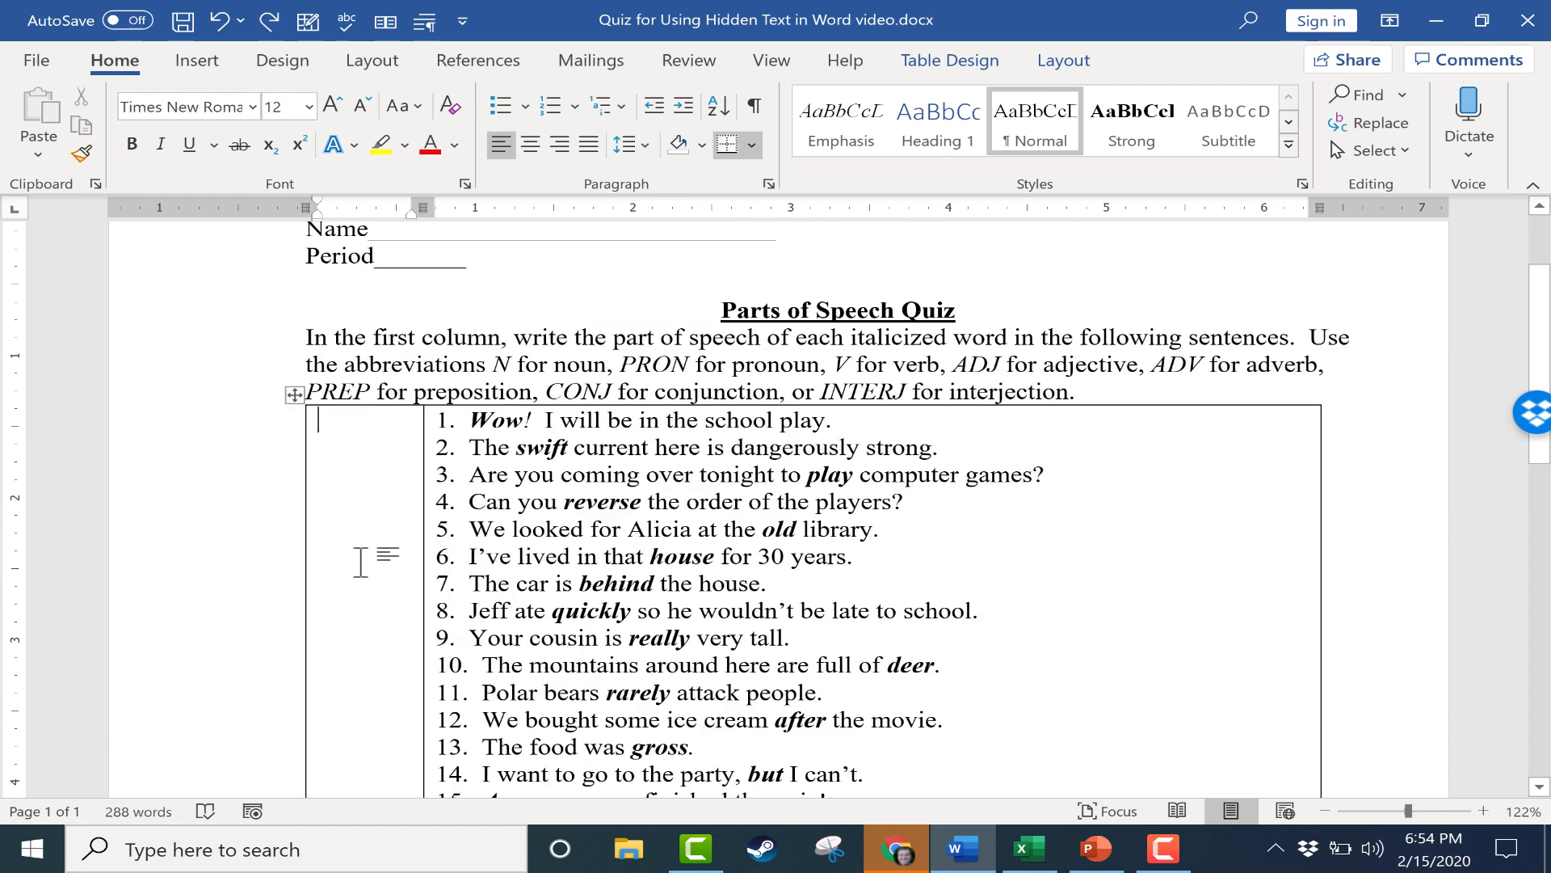
mouse_move(359, 457)
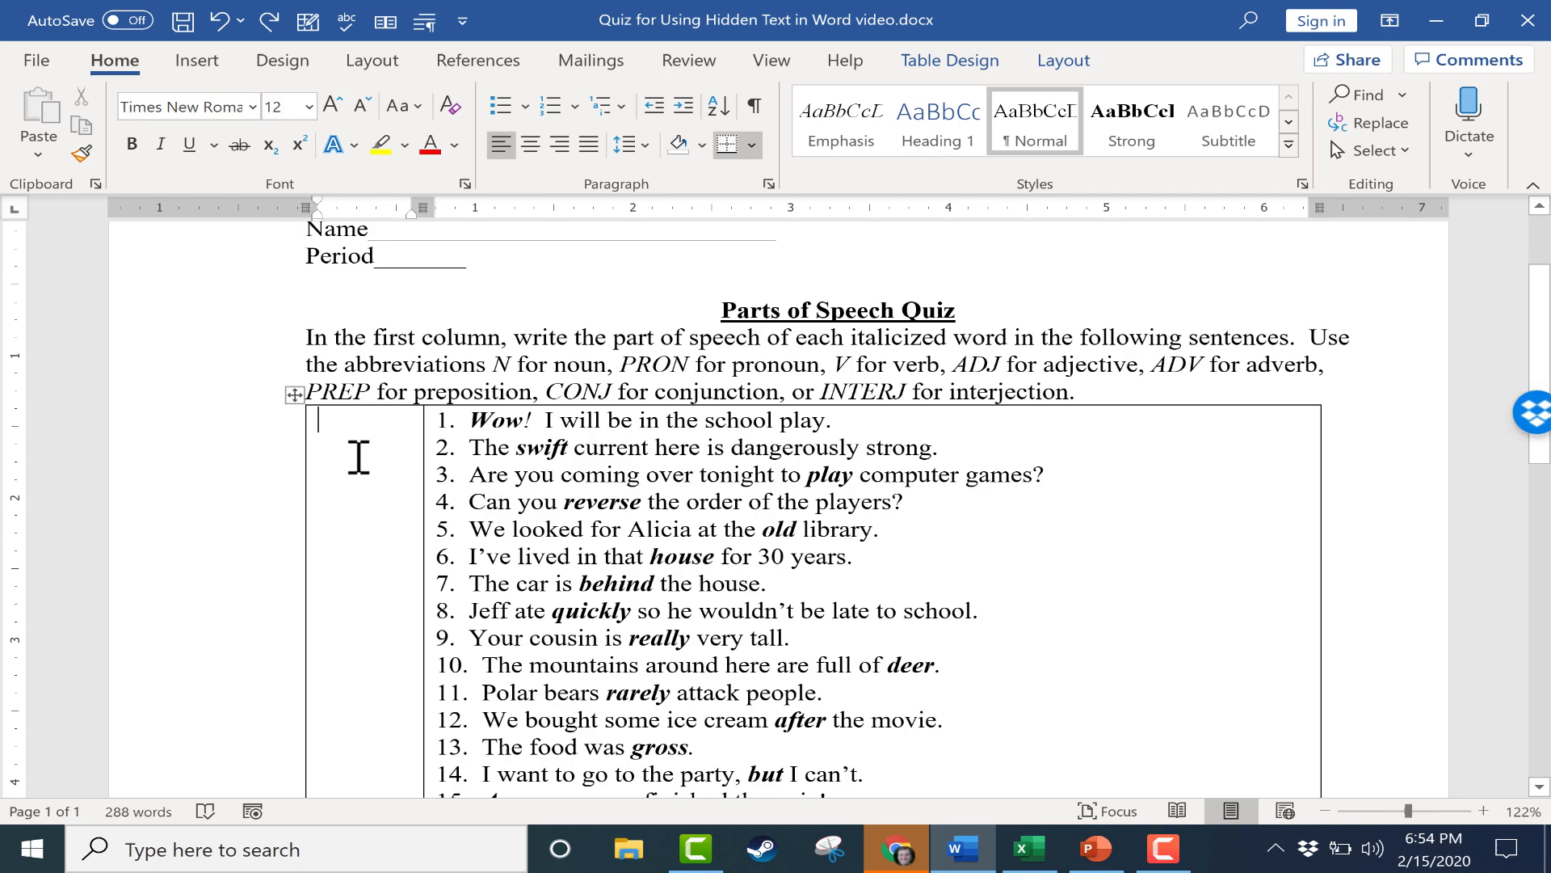
click(753, 106)
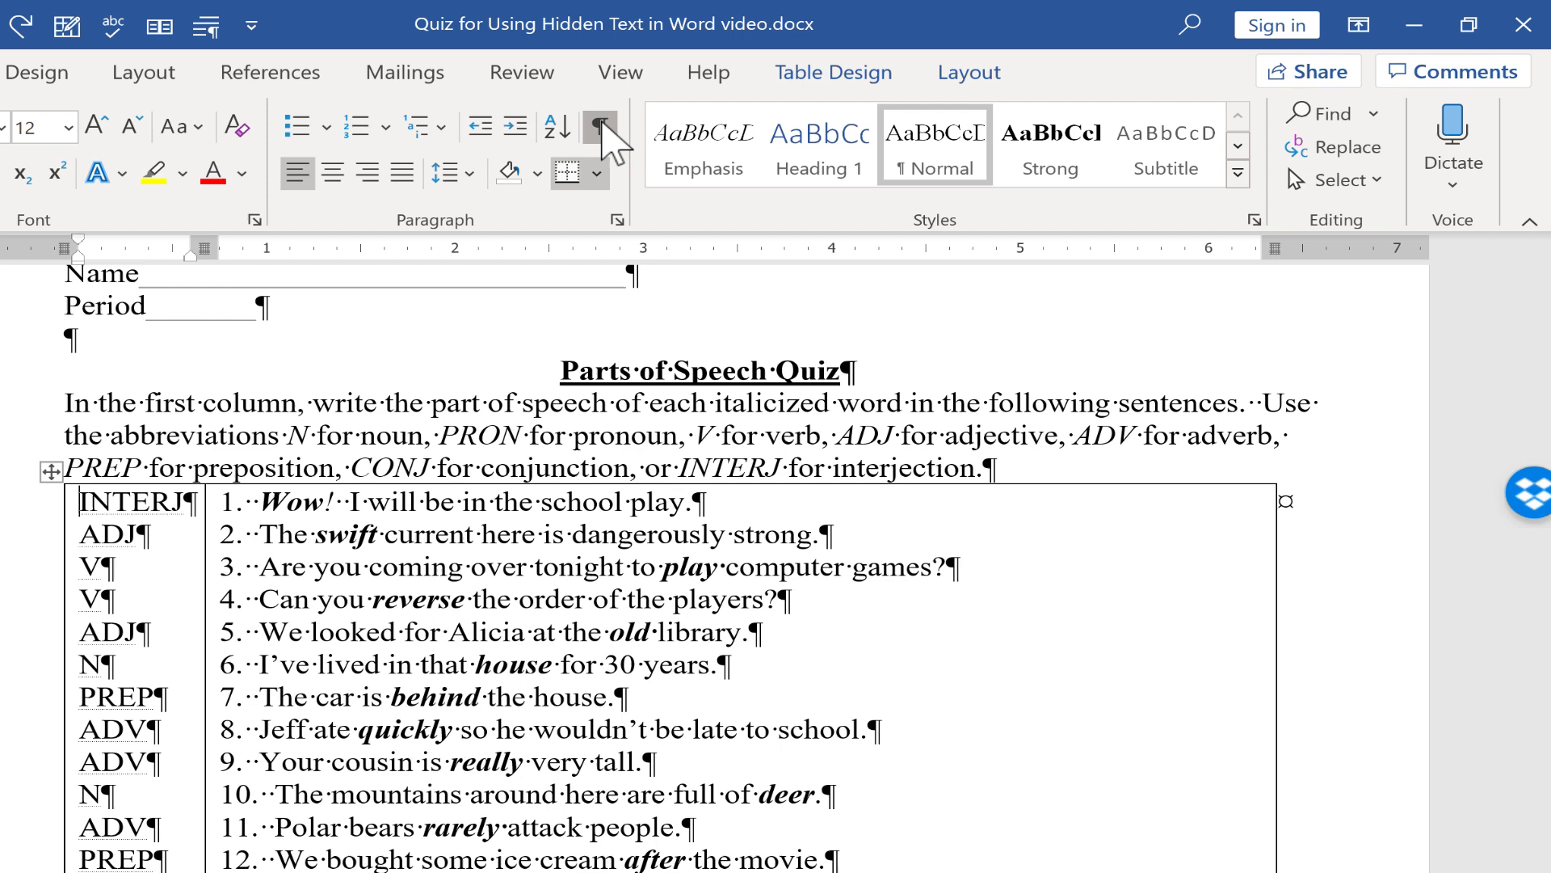
Step: Toggle Show/Hide ¶ on and off repeatedly, ending with the part-of-speech answers concealed
click(599, 127)
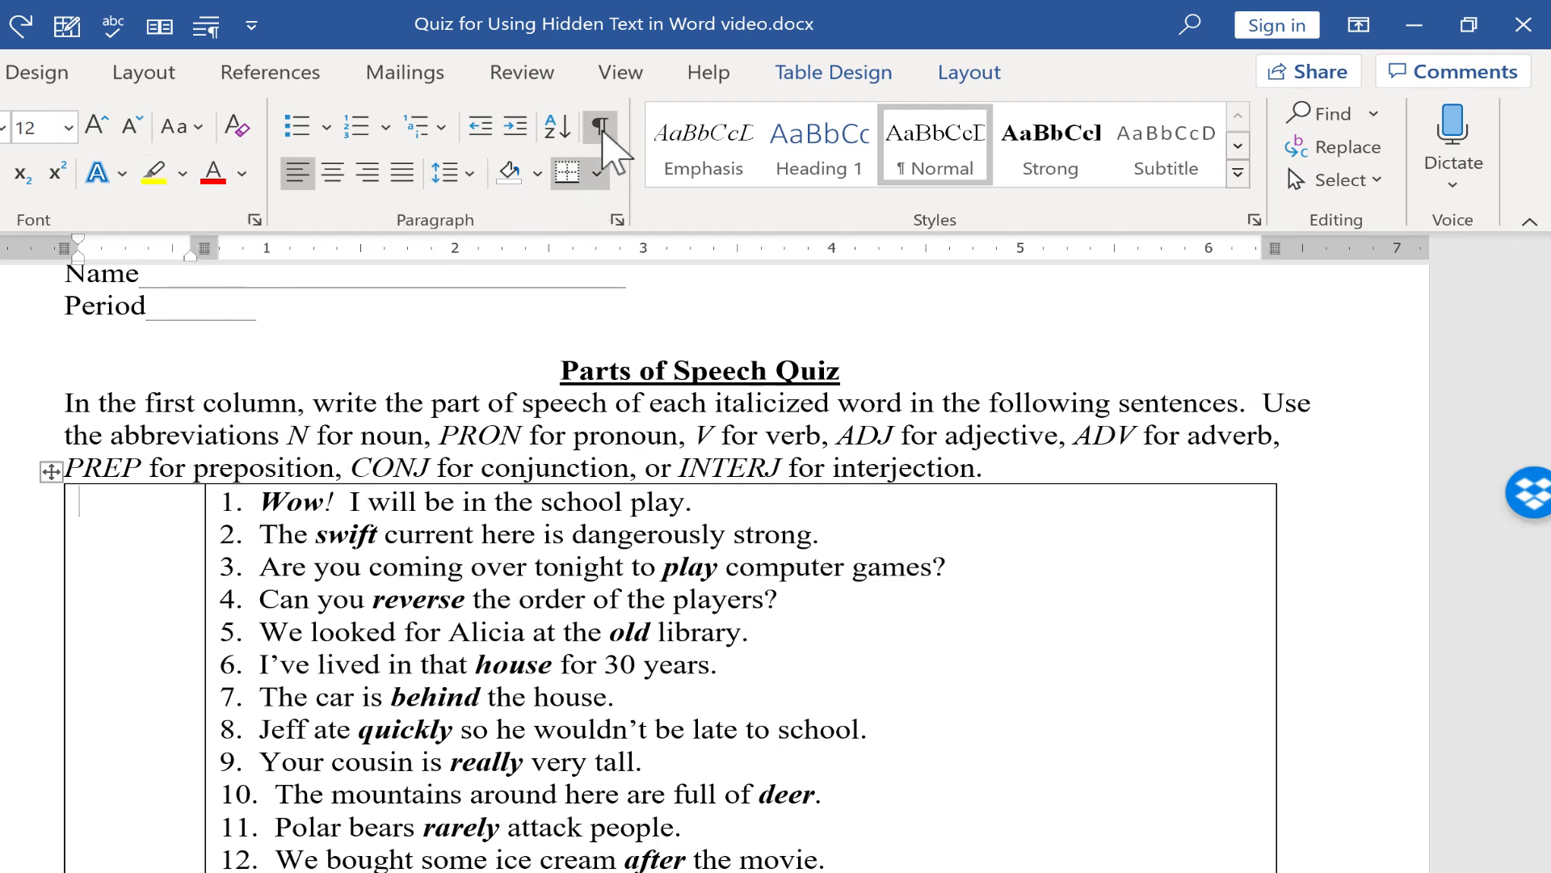
mouse_move(600, 142)
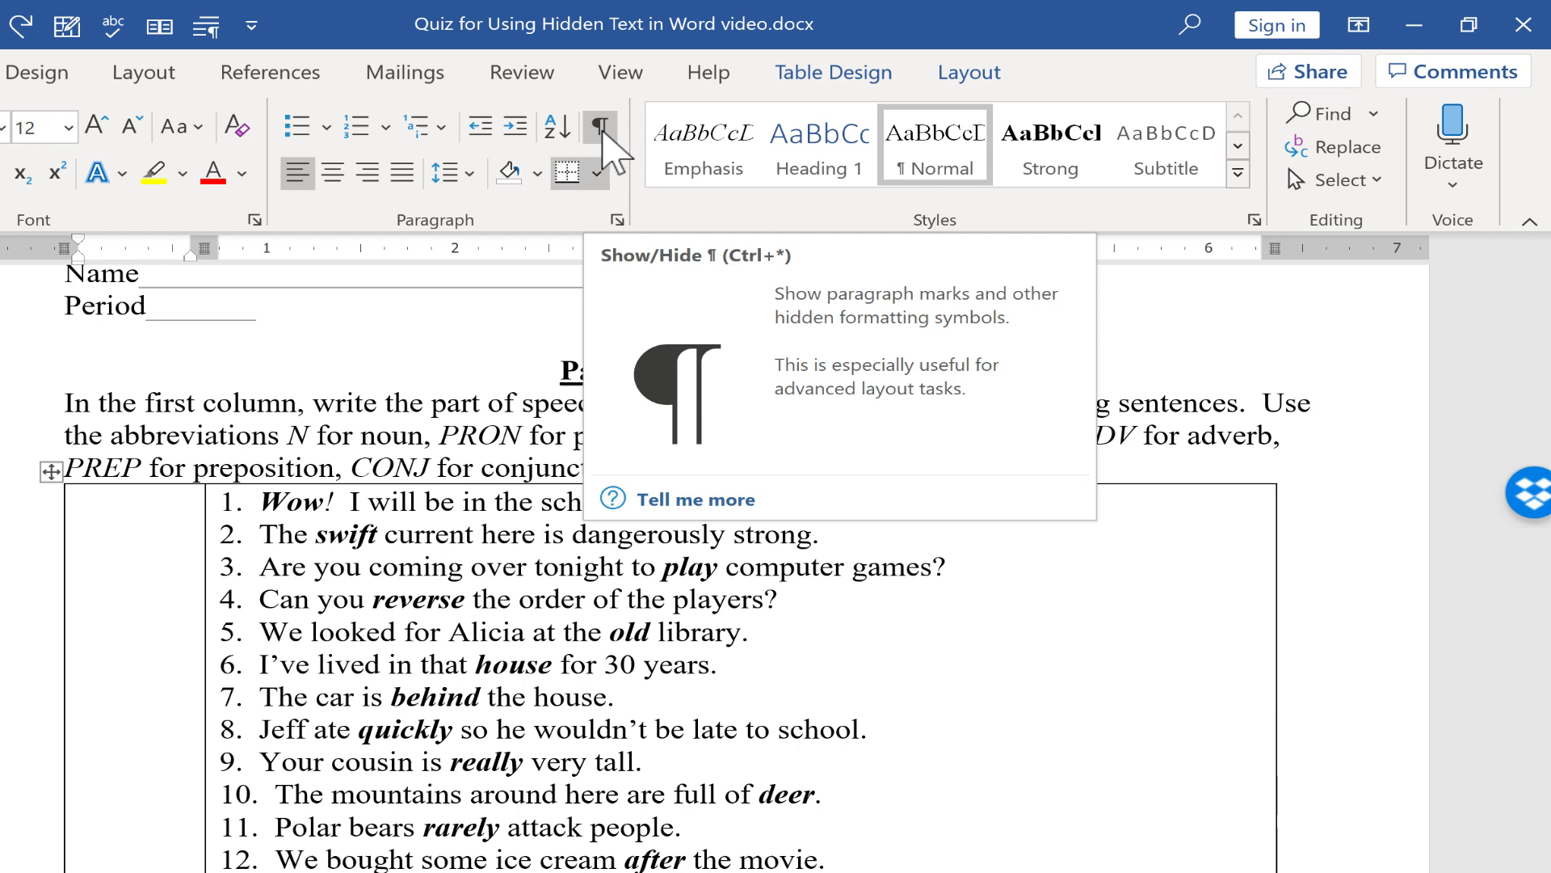
click(601, 127)
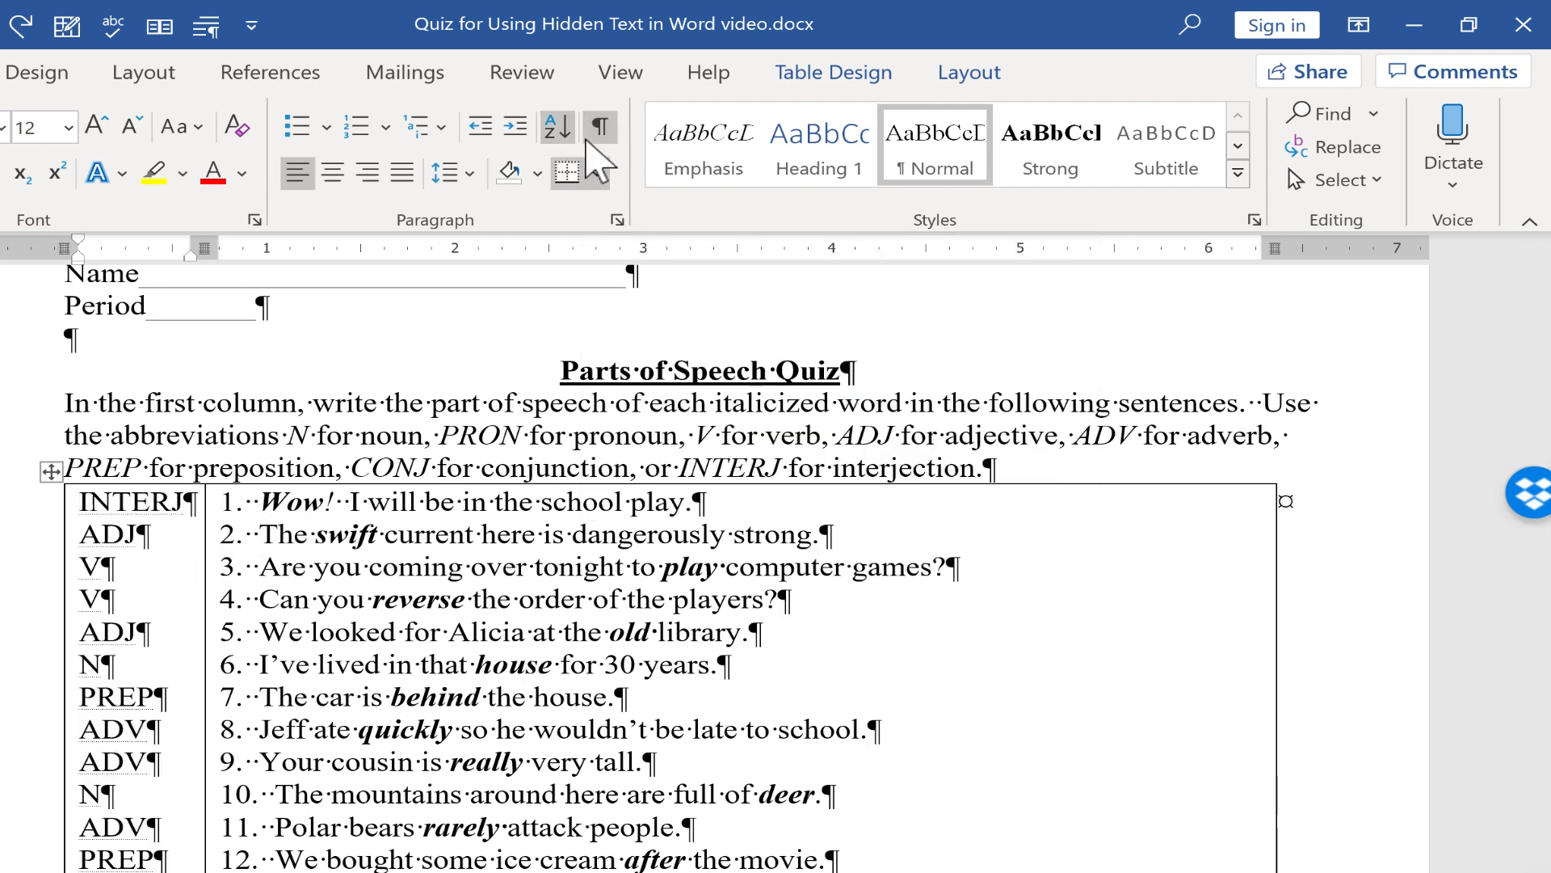
click(598, 127)
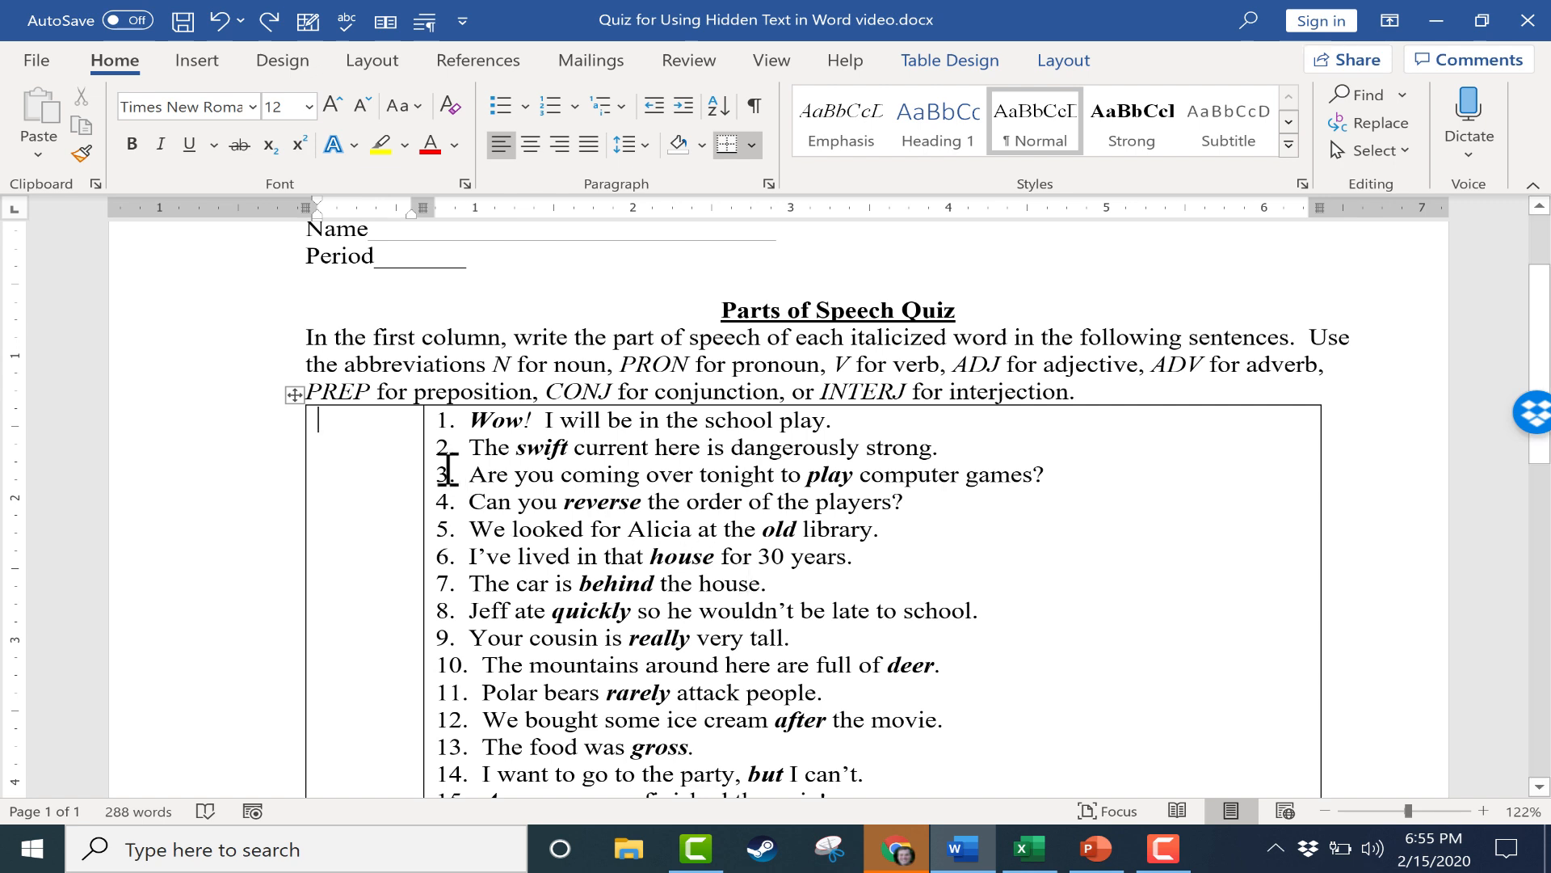
mouse_move(754, 109)
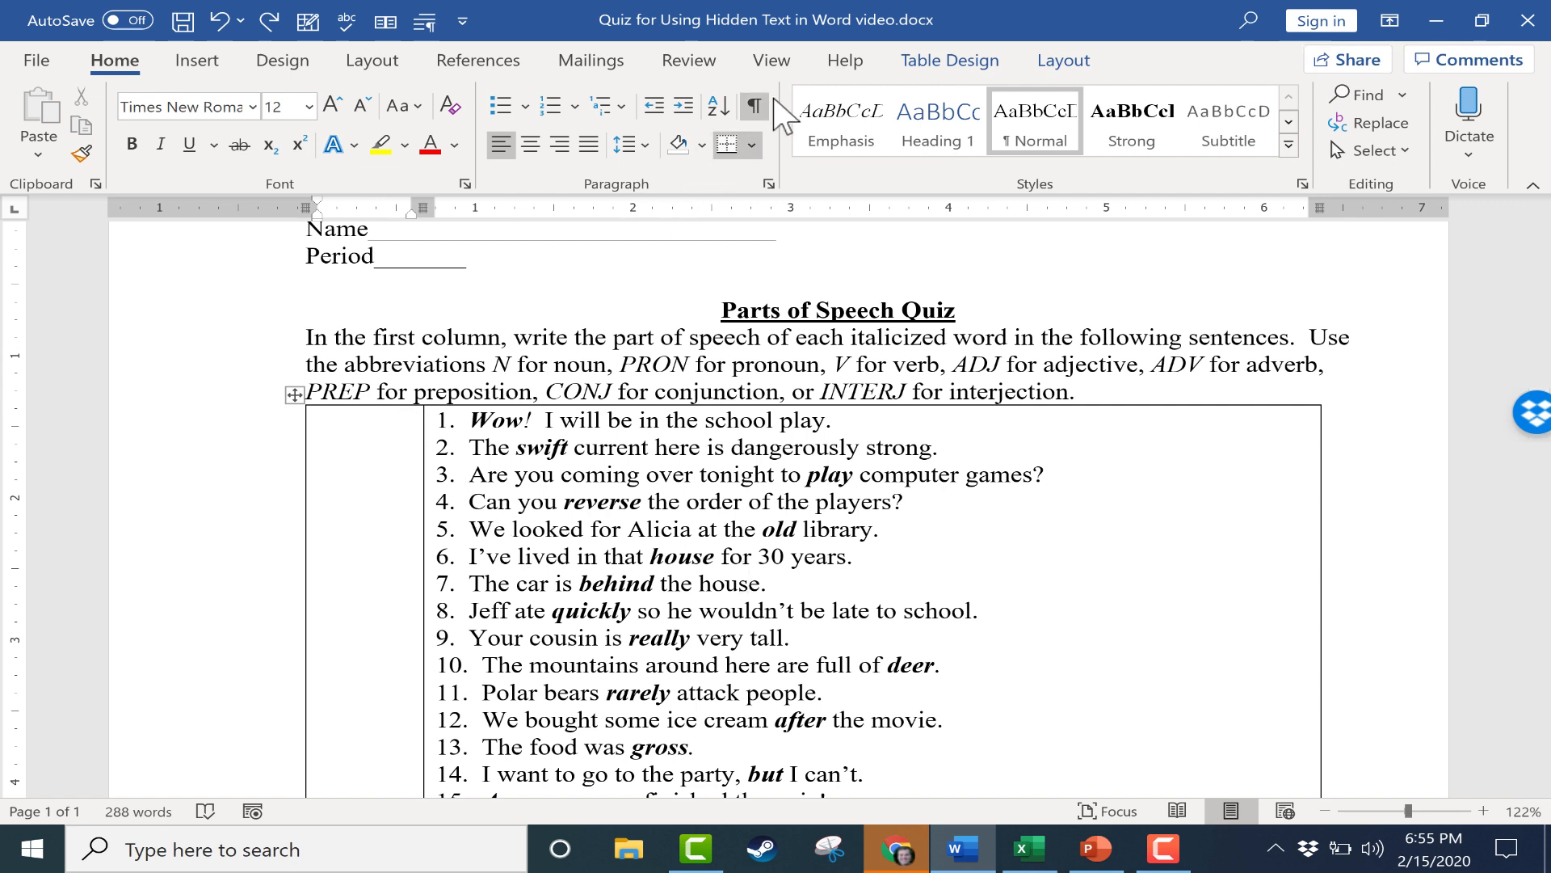
click(753, 116)
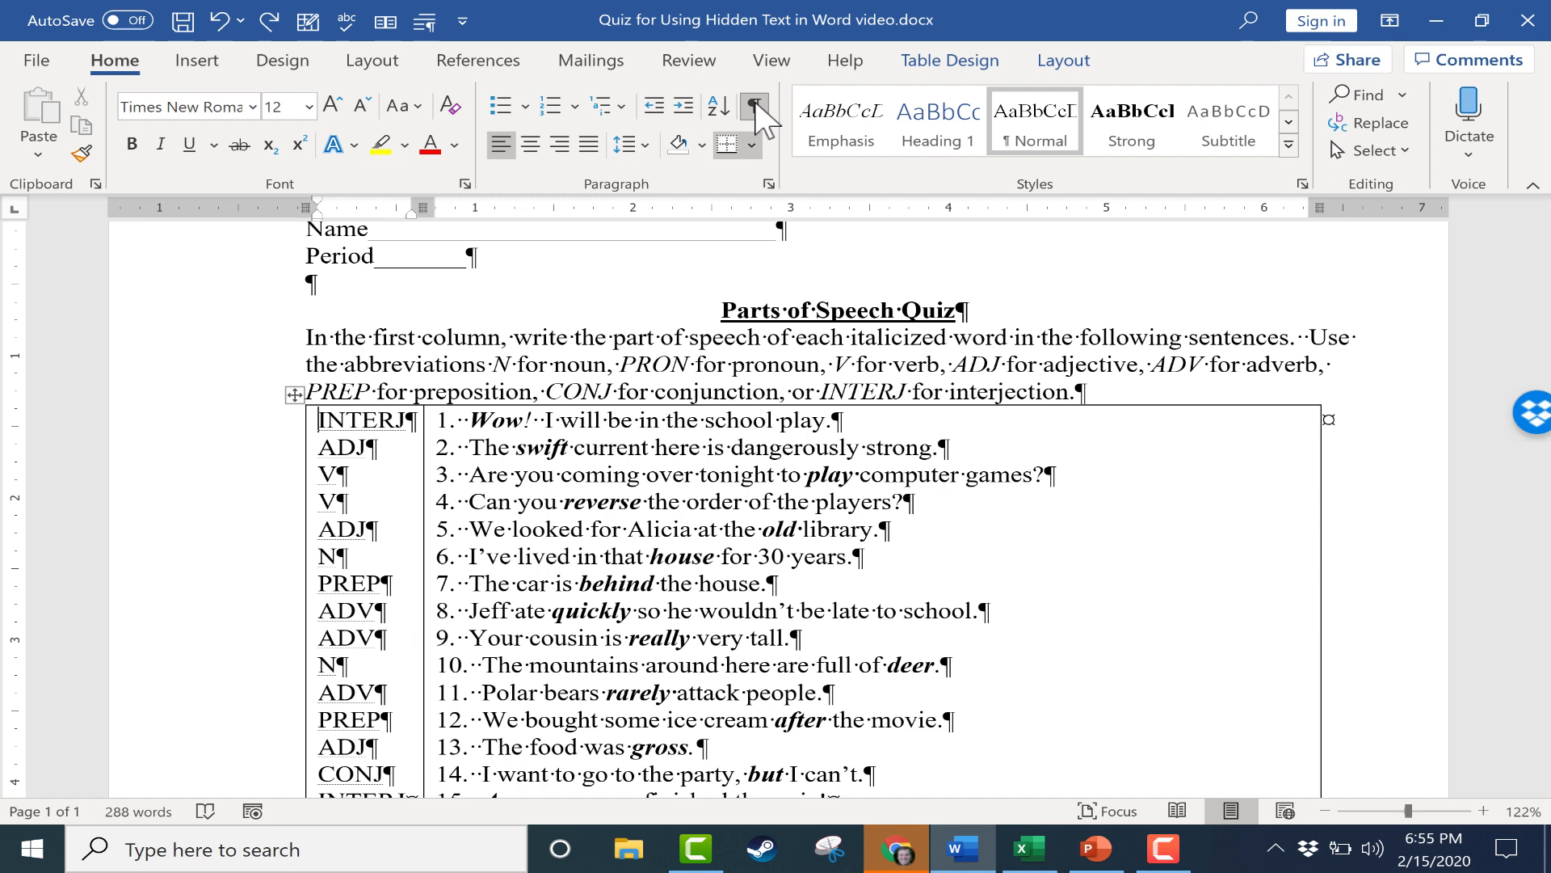
mouse_move(753, 110)
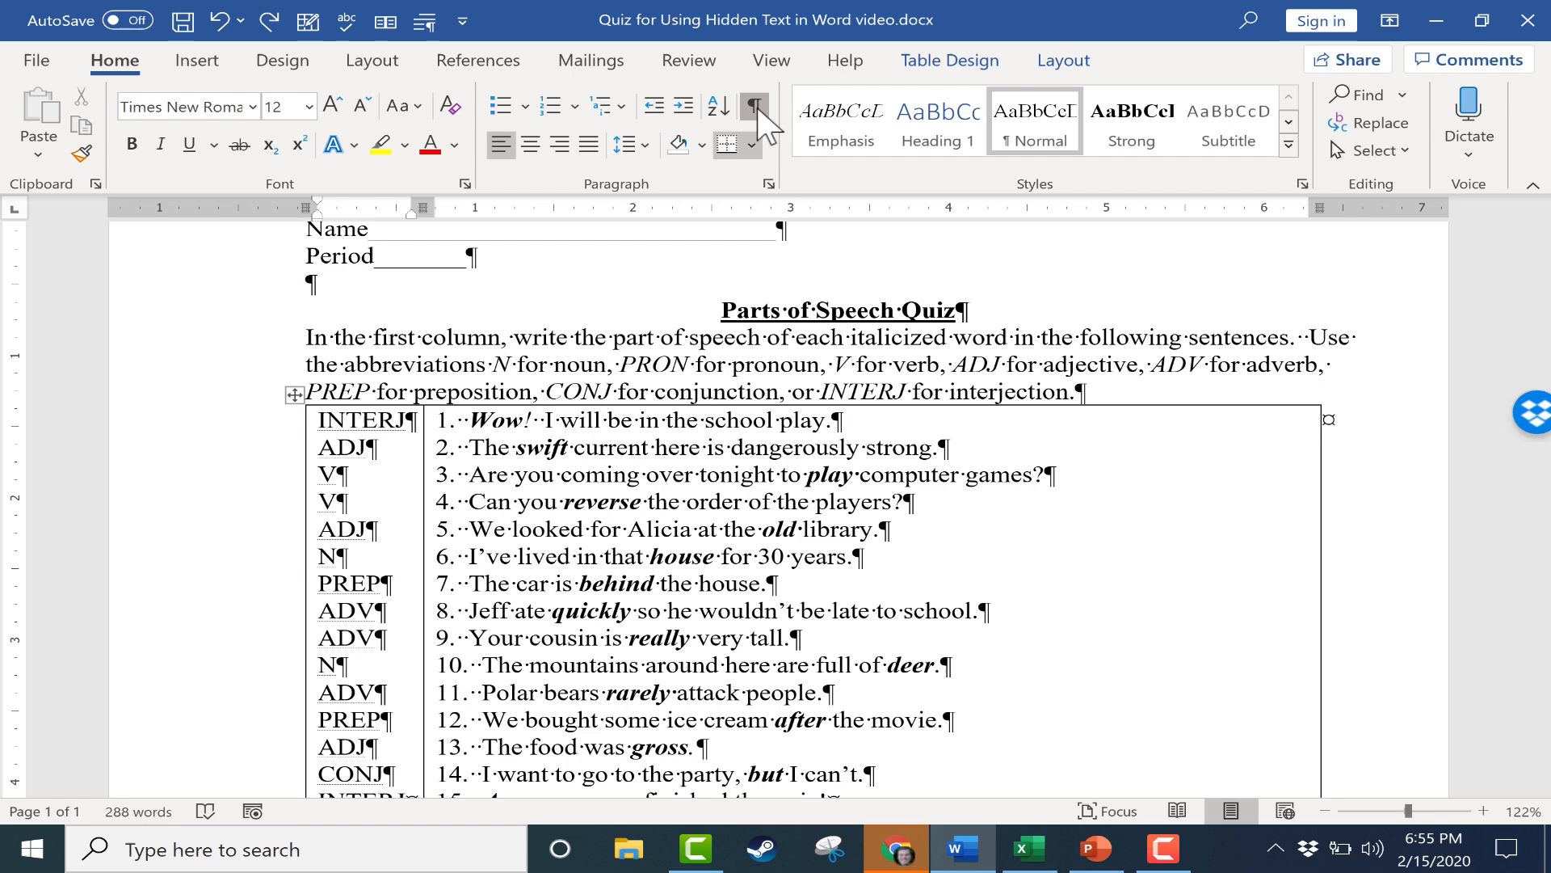
click(752, 106)
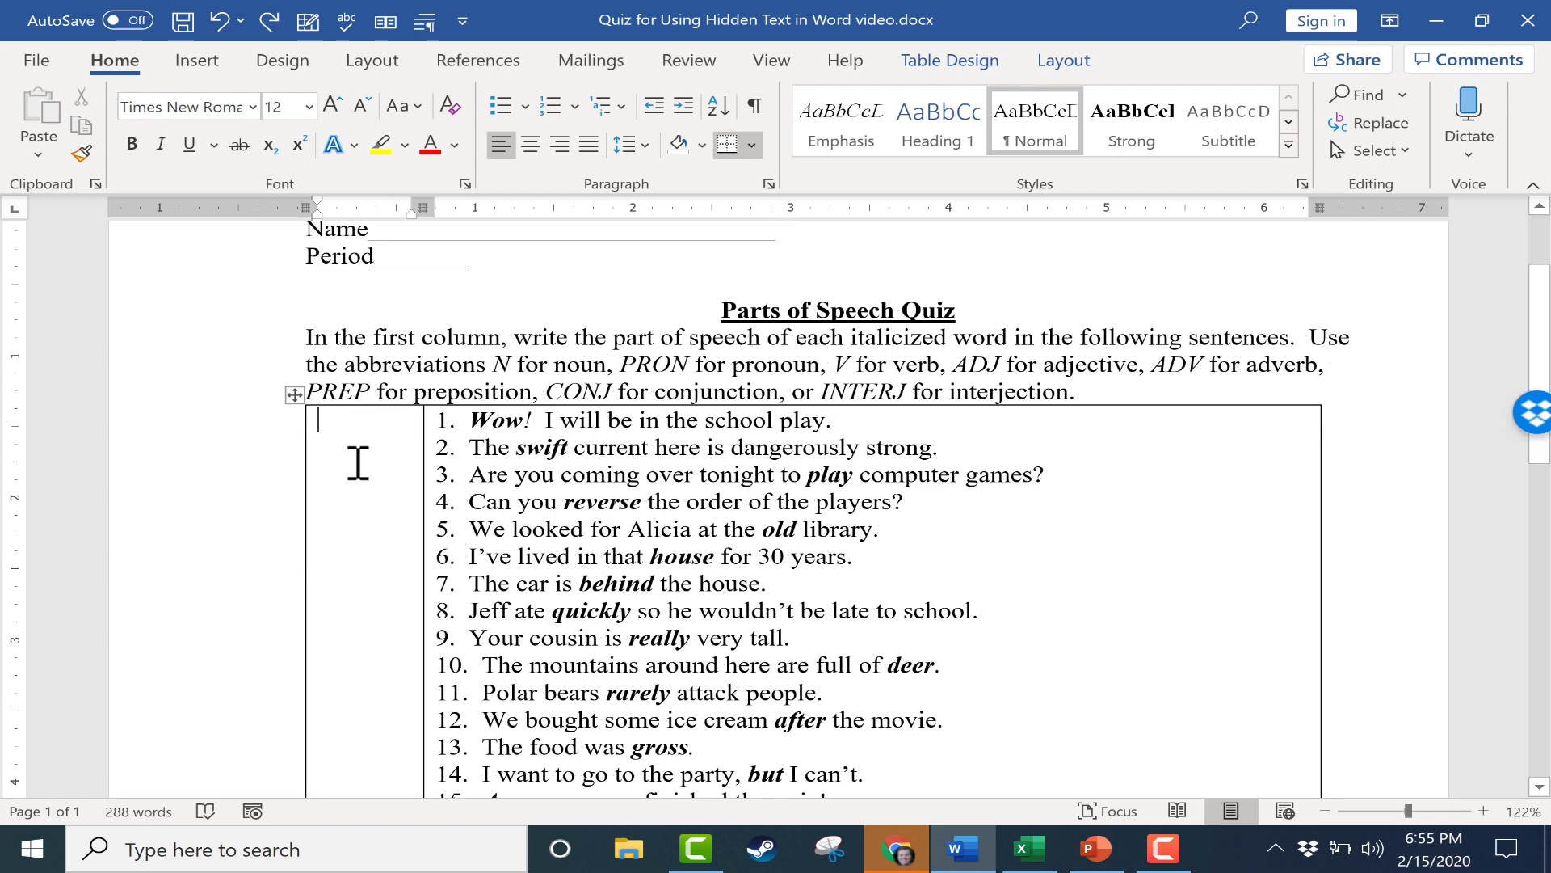
scroll(down, 3)
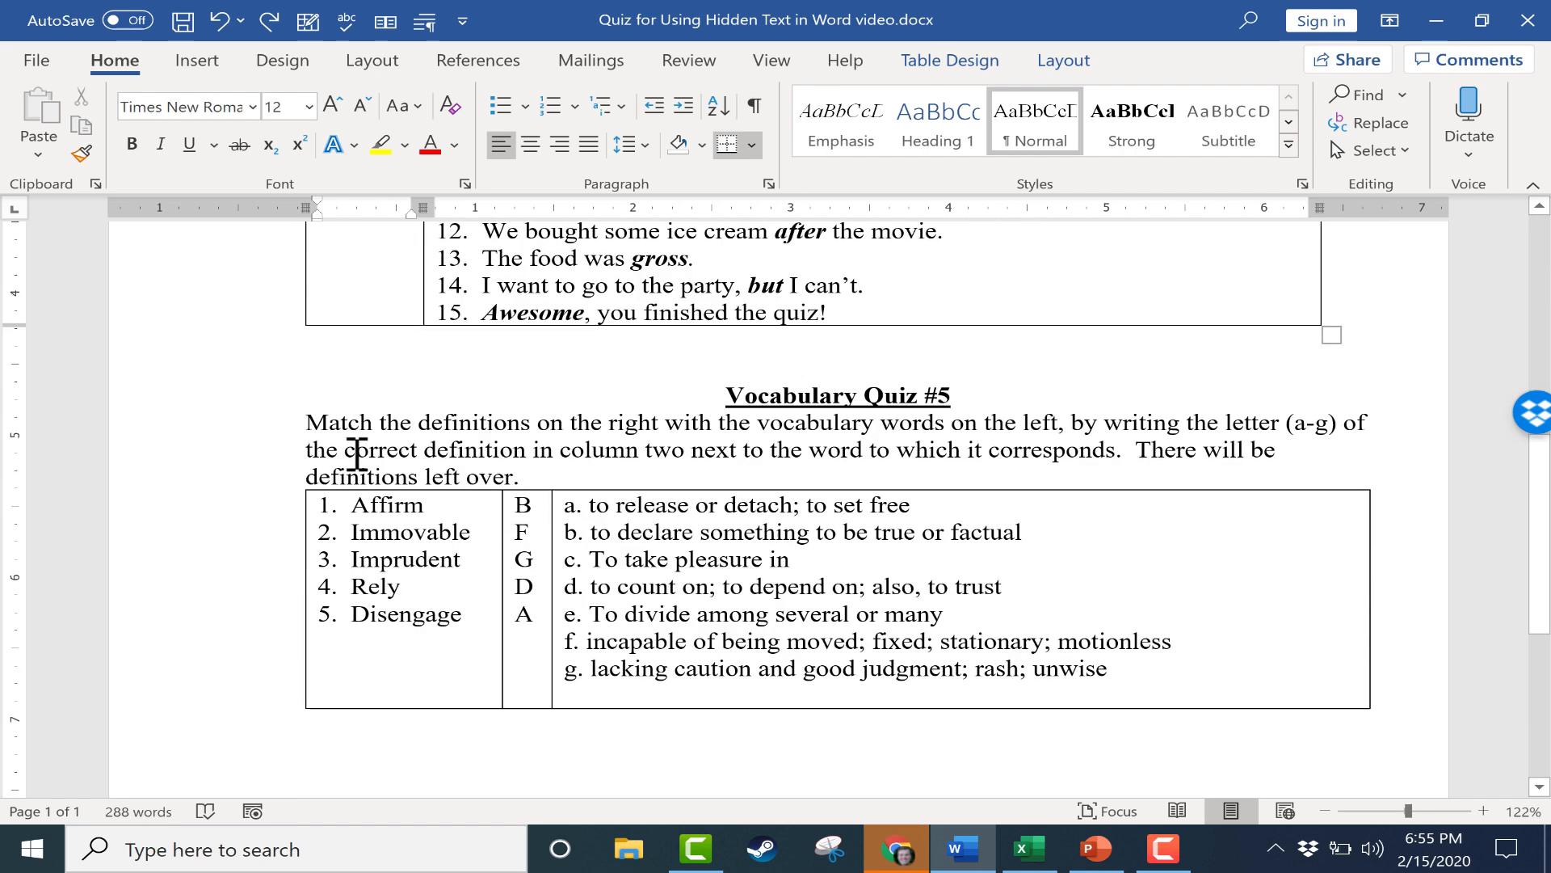
mouse_move(641, 534)
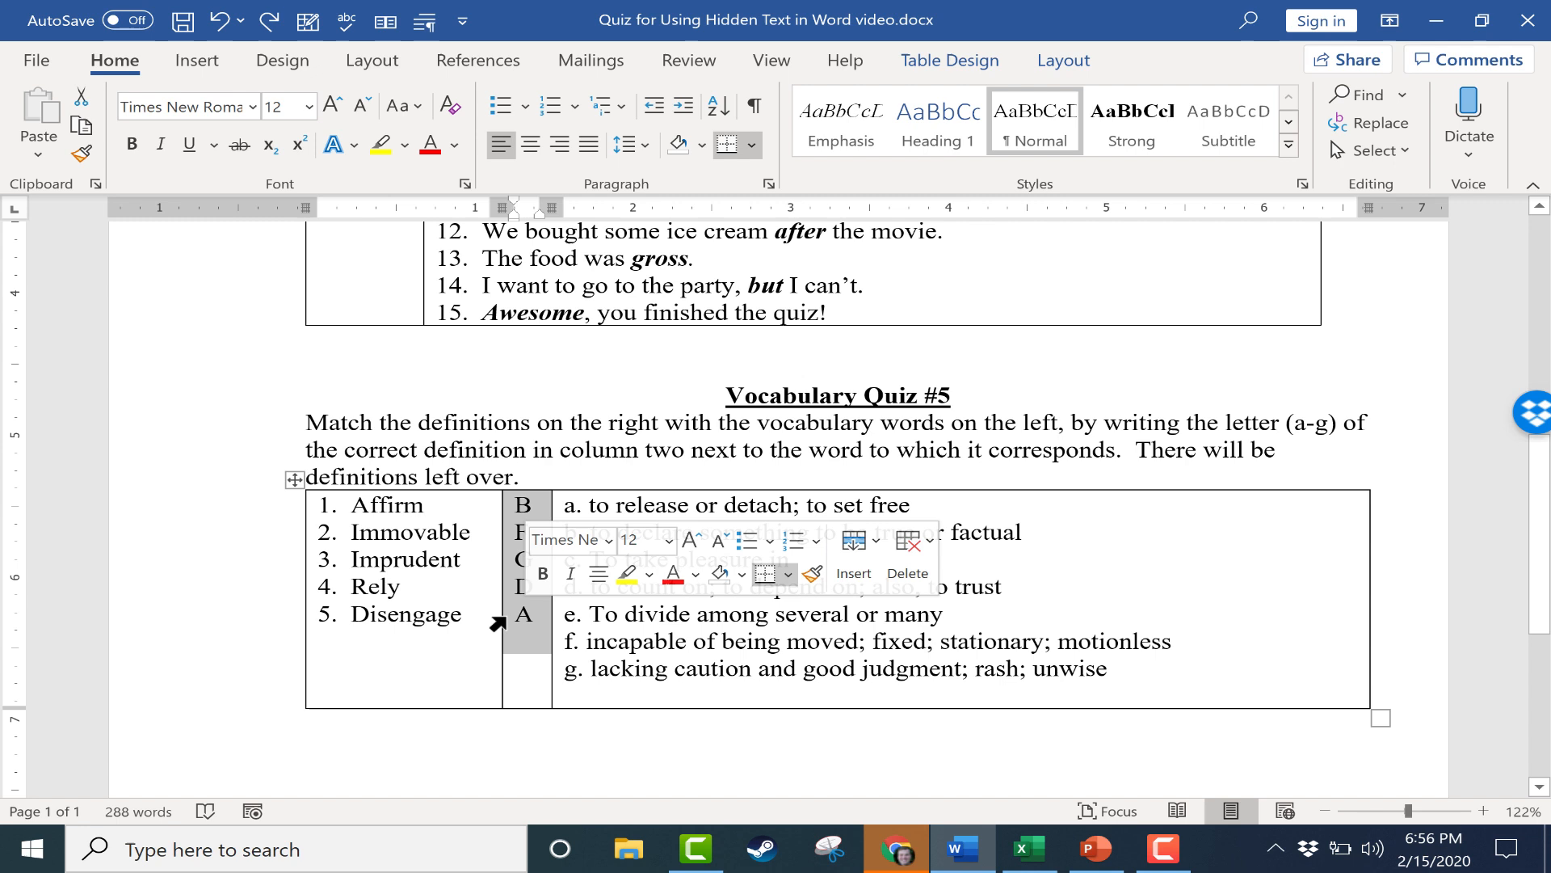
mouse_move(549, 662)
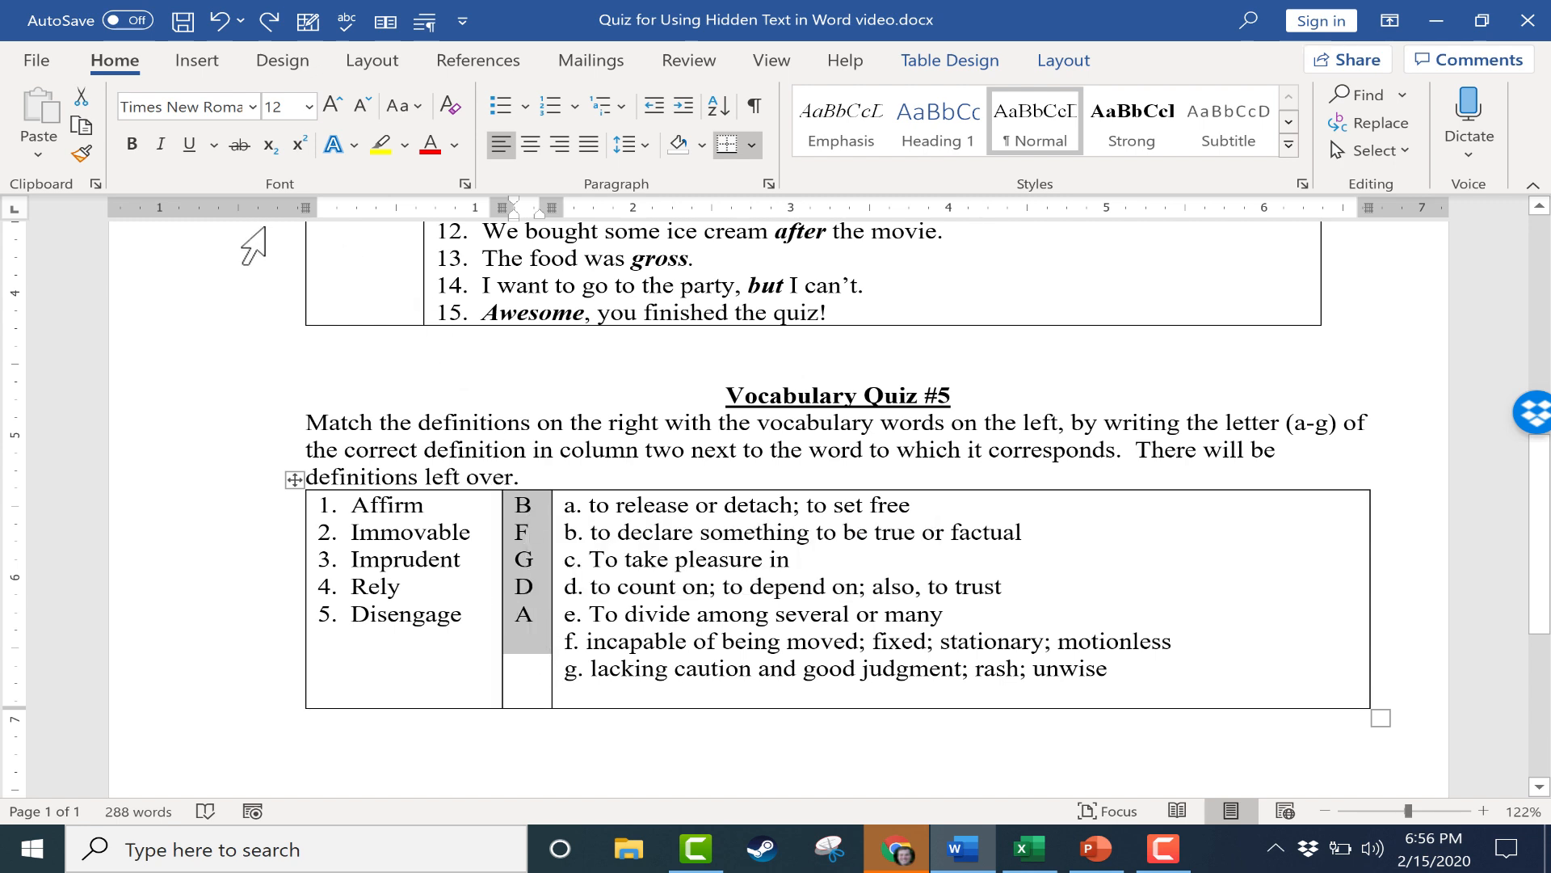
mouse_move(475, 193)
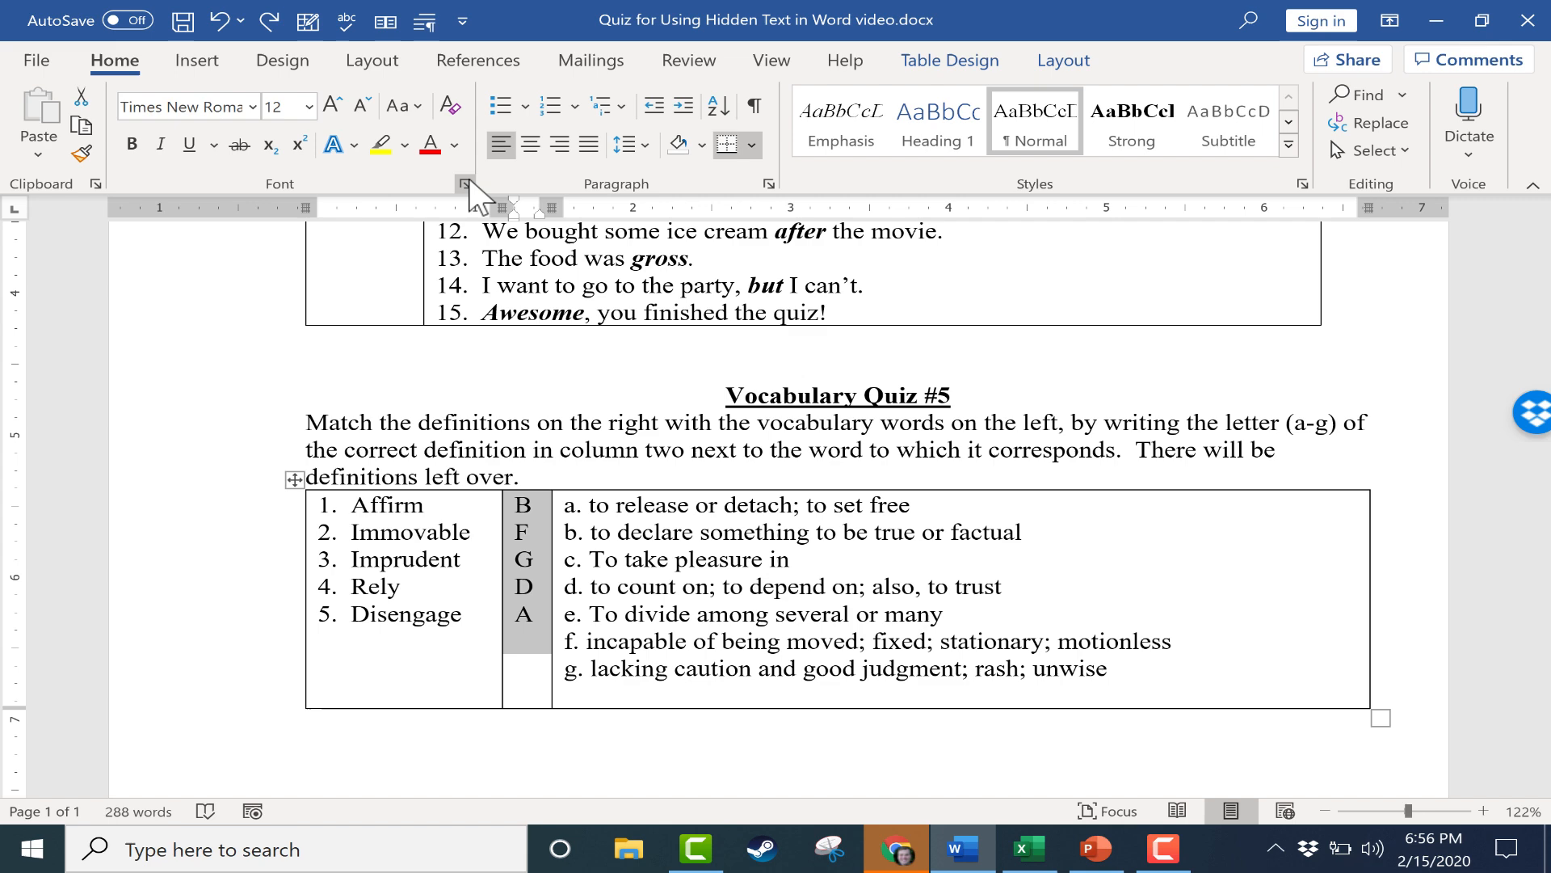
Step: Make answer letters B, F, G, D and A hidden text, then turn on Show/Hide ¶
click(466, 184)
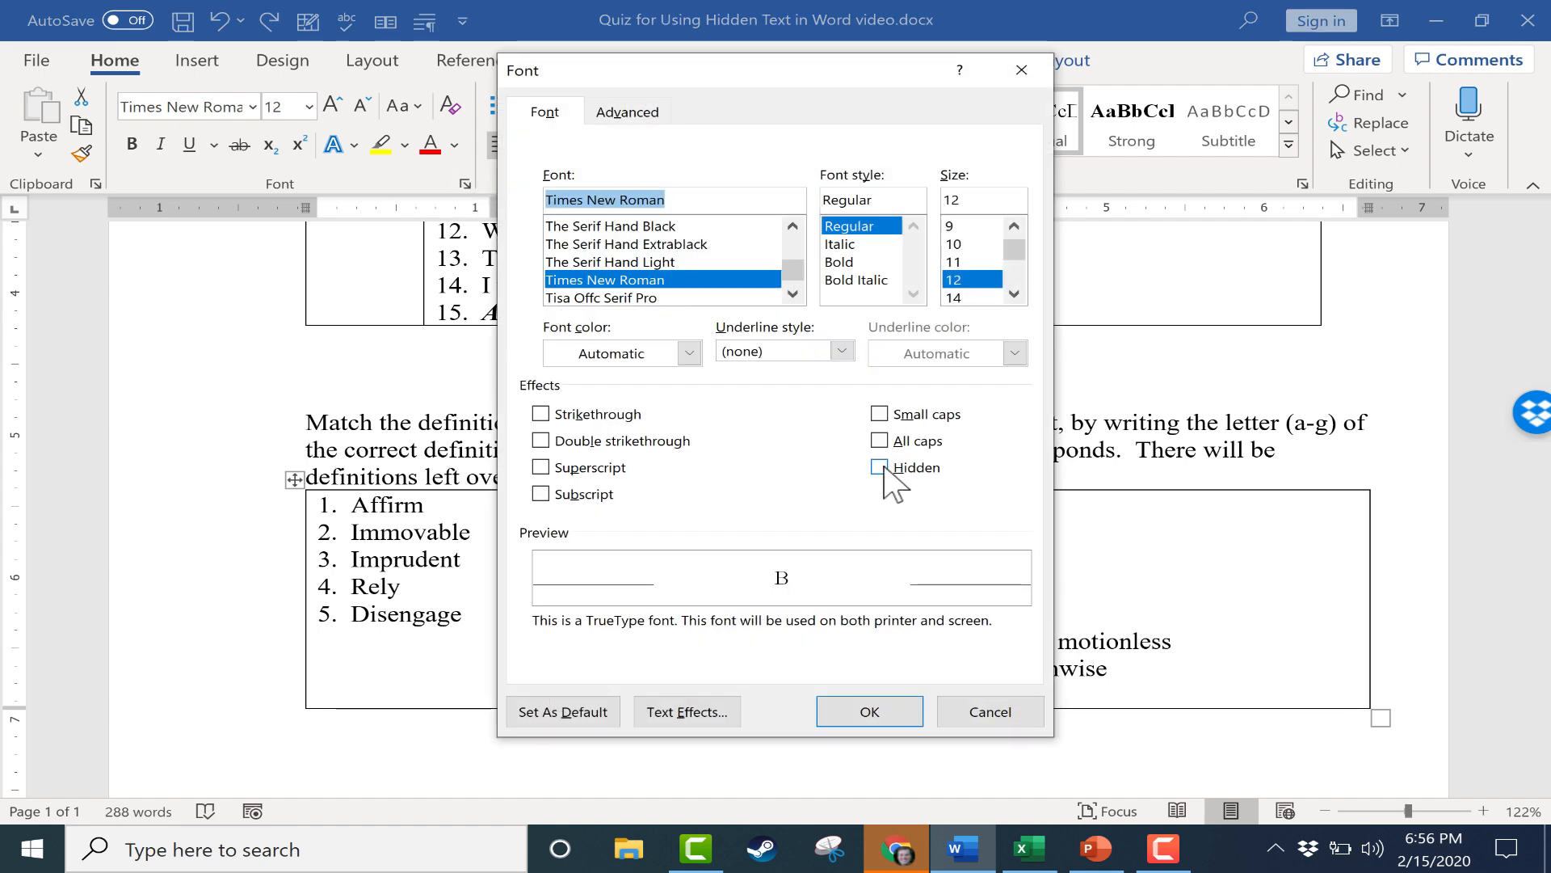
click(868, 711)
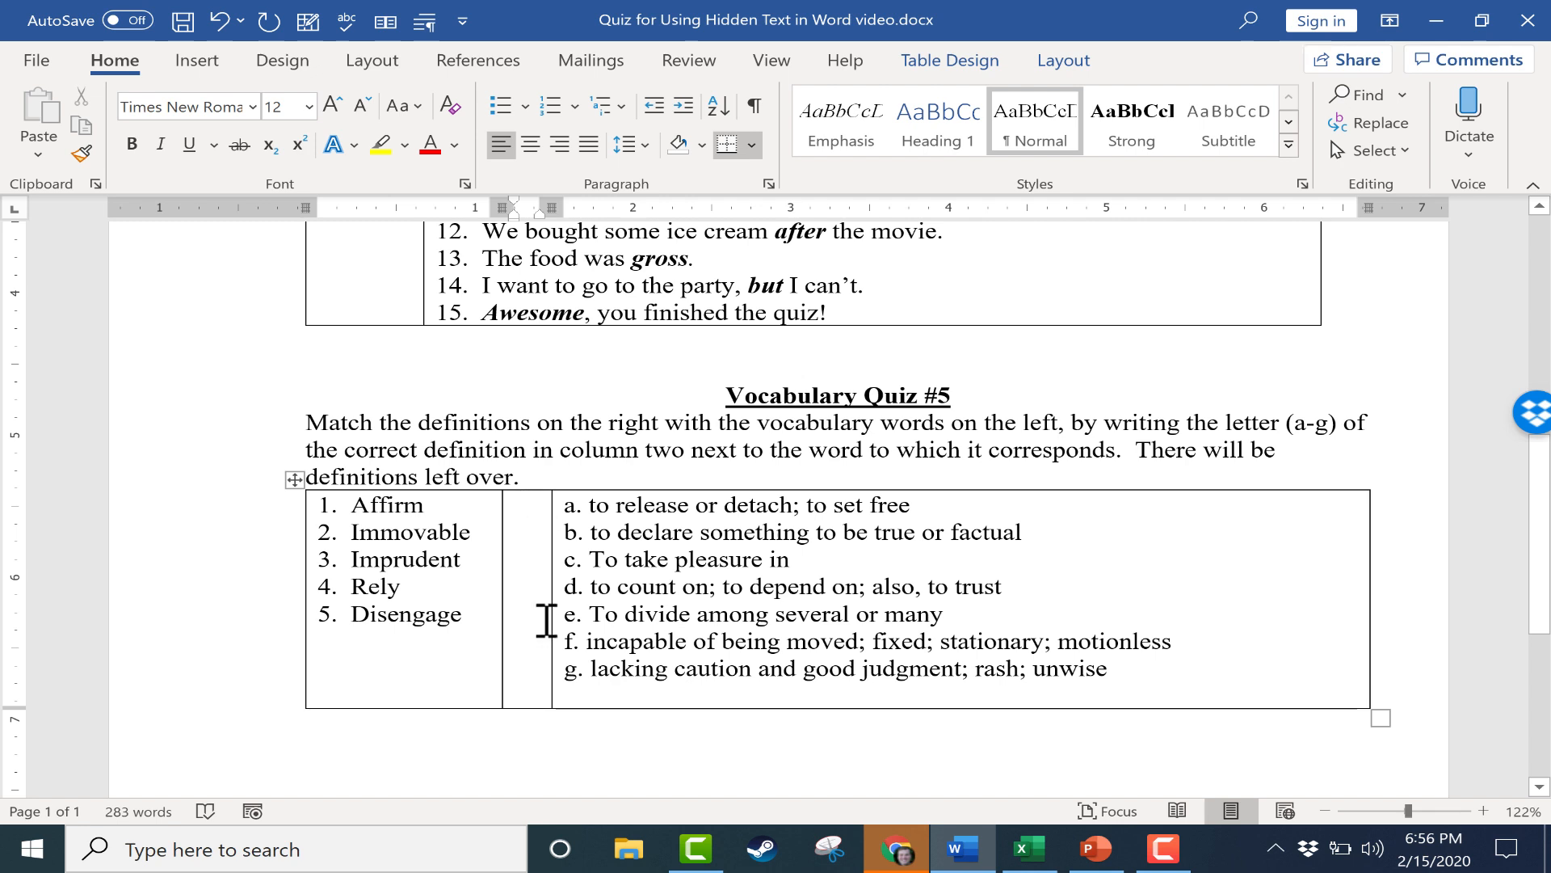
click(753, 105)
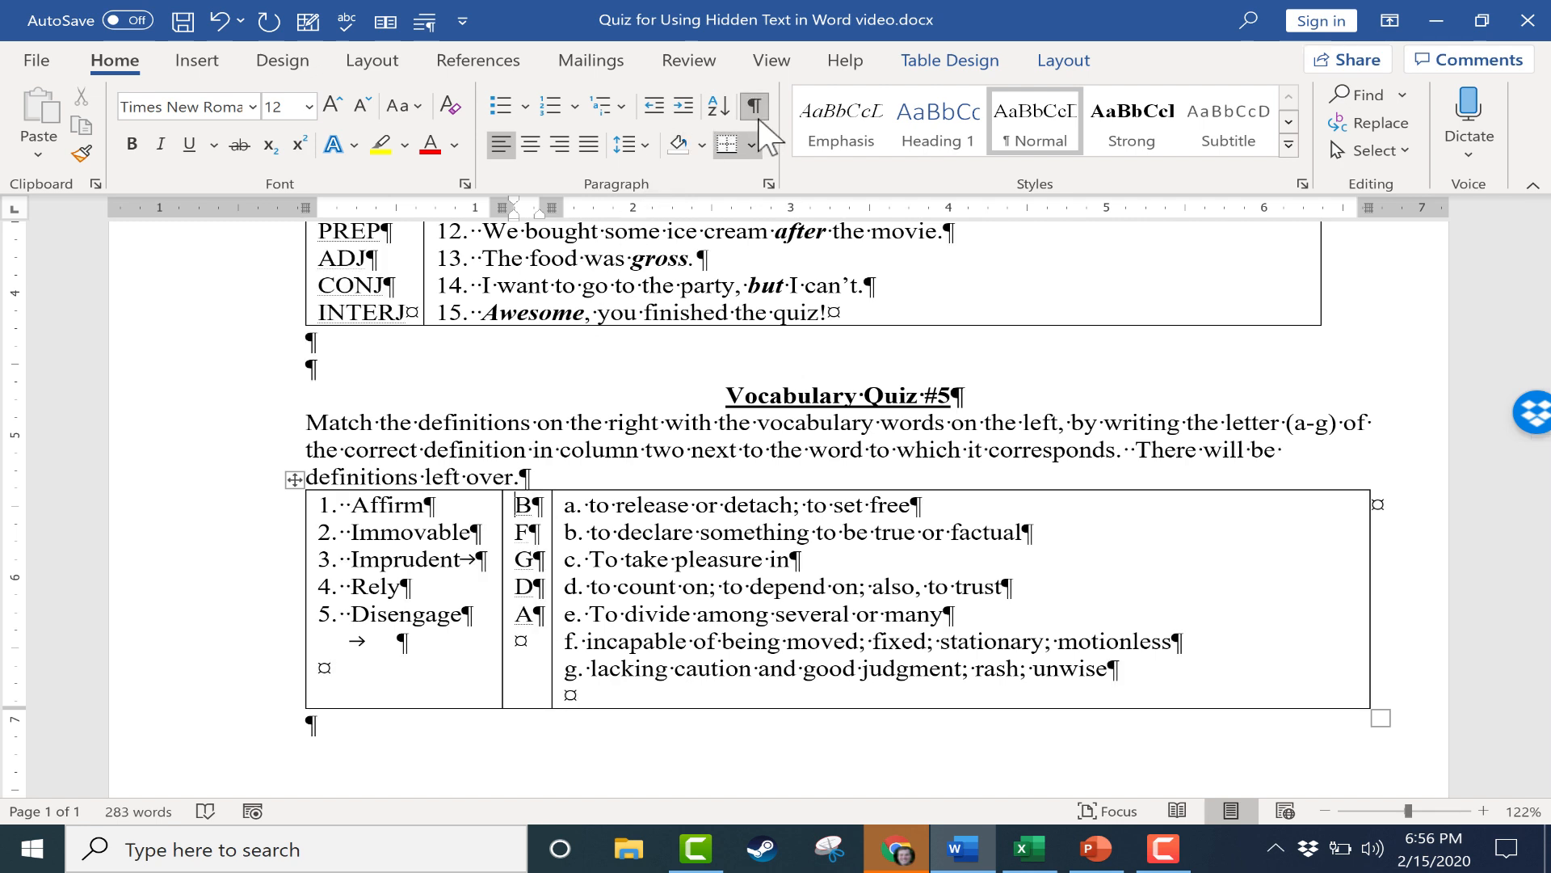
mouse_move(754, 107)
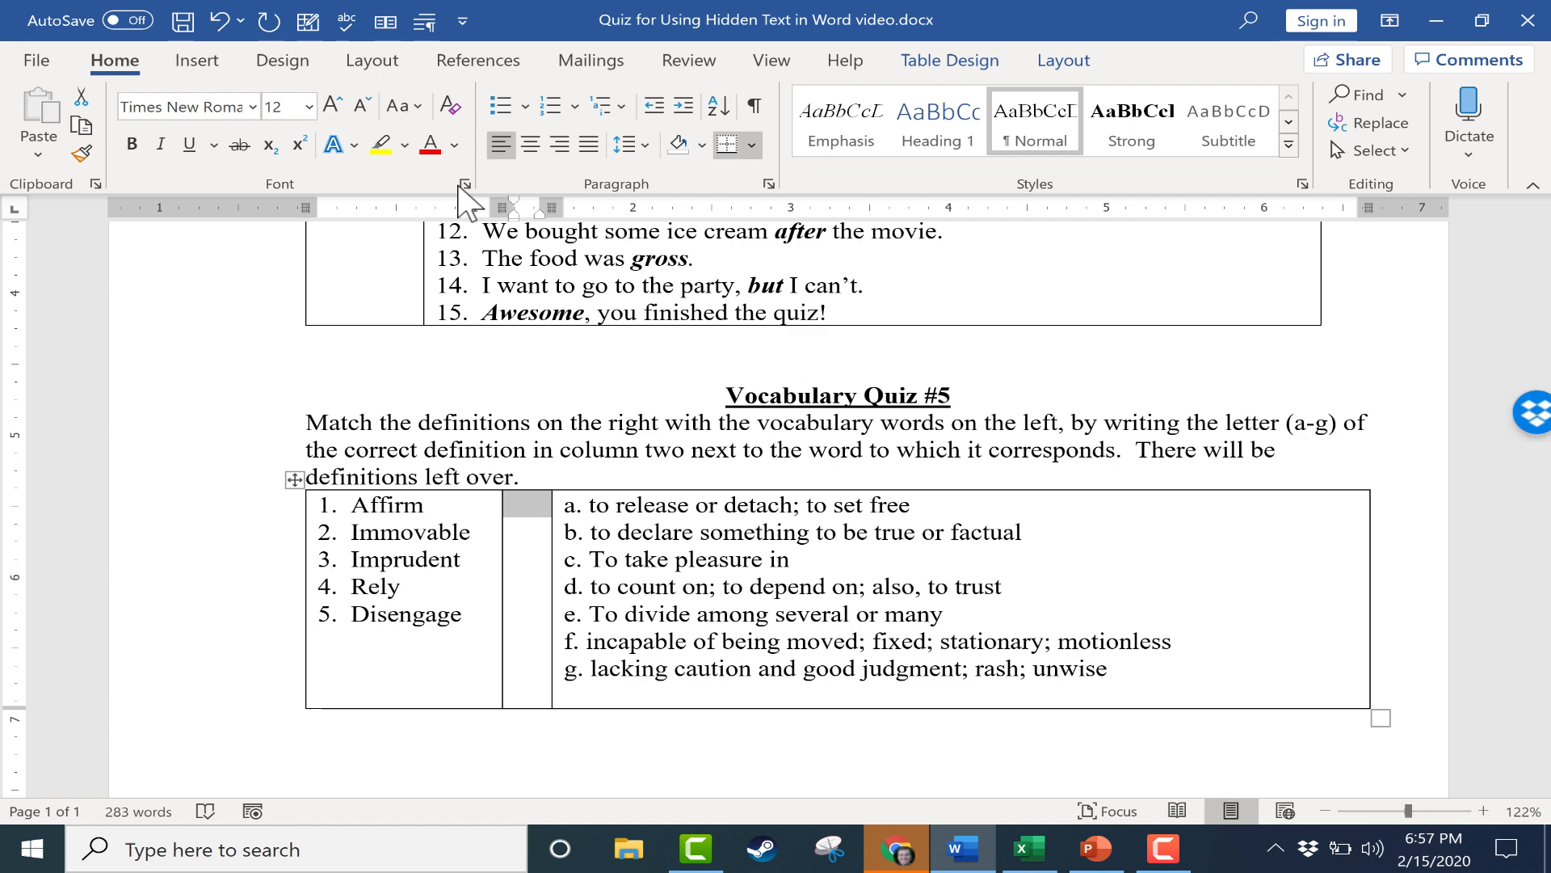
Step: Untick, then re-tick Hidden in the Font dialog so the vocabulary letters disappear
click(465, 184)
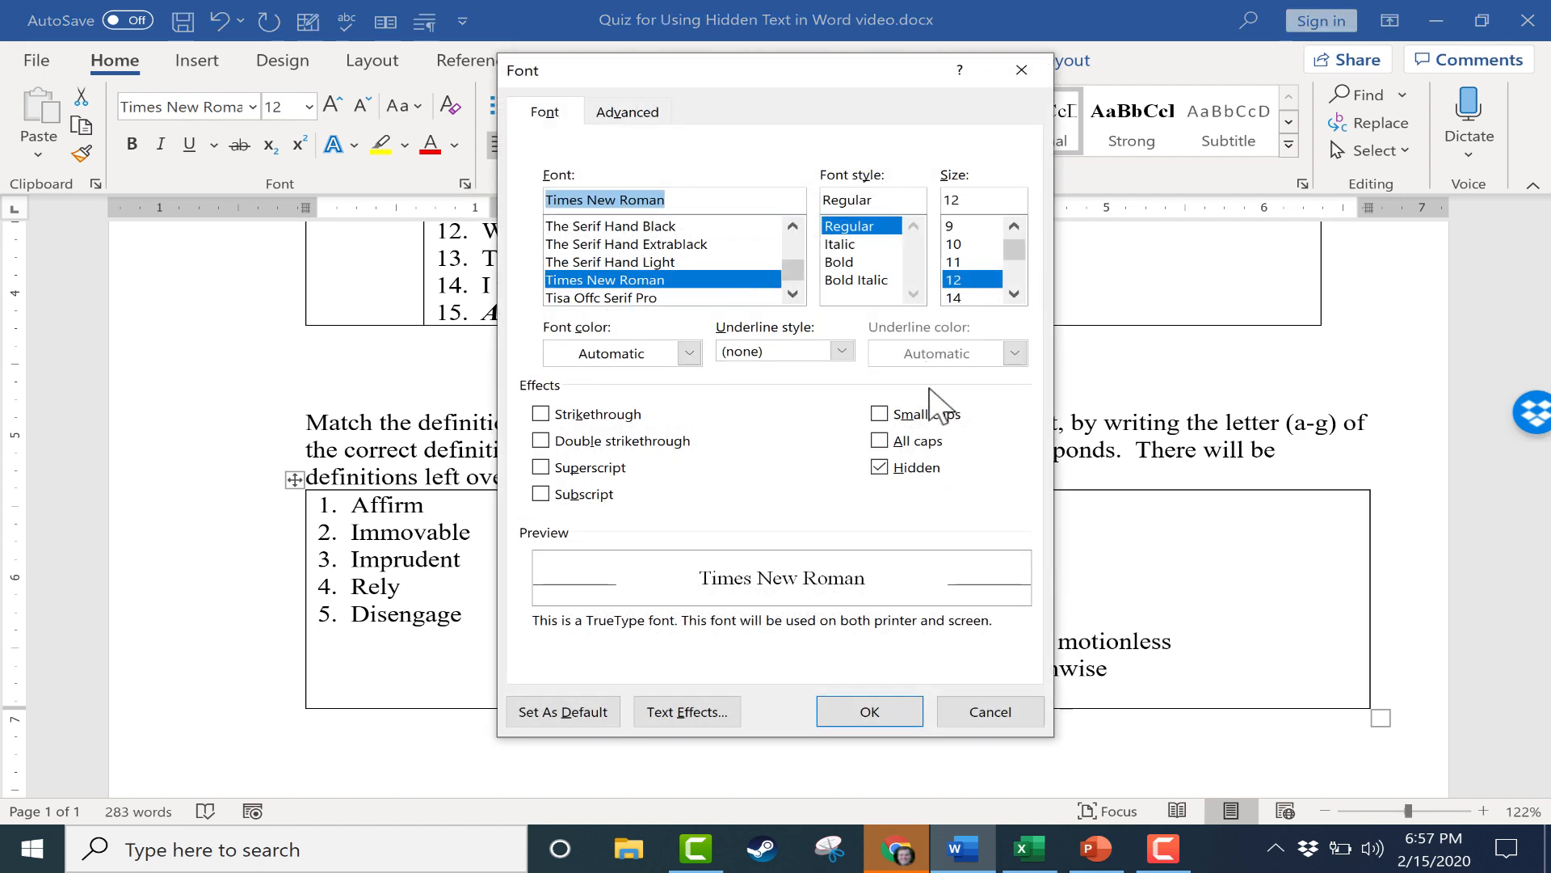
click(867, 711)
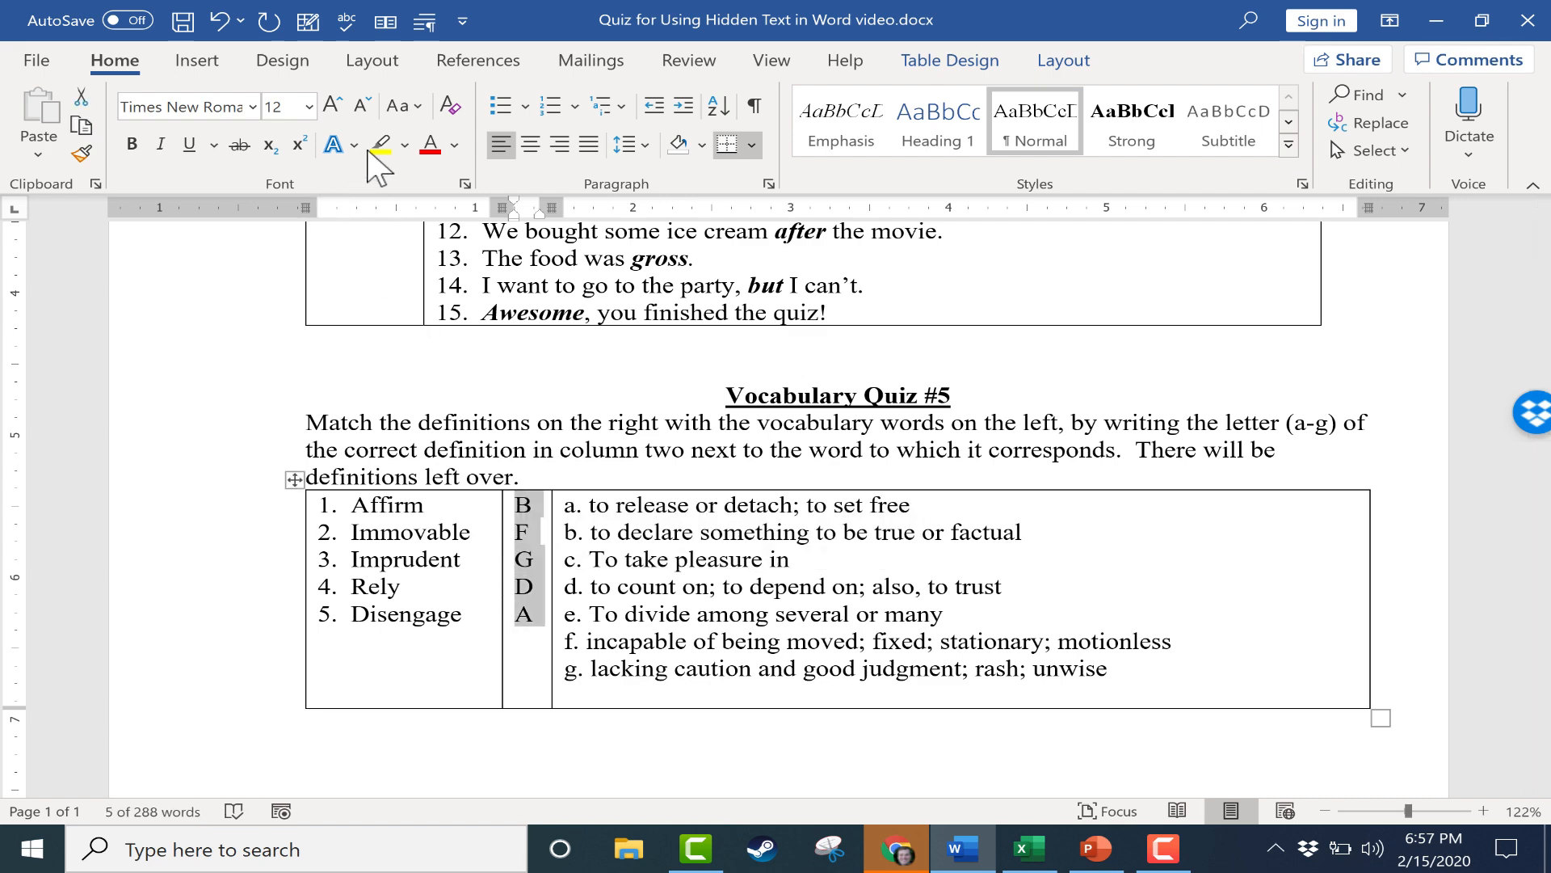
click(464, 185)
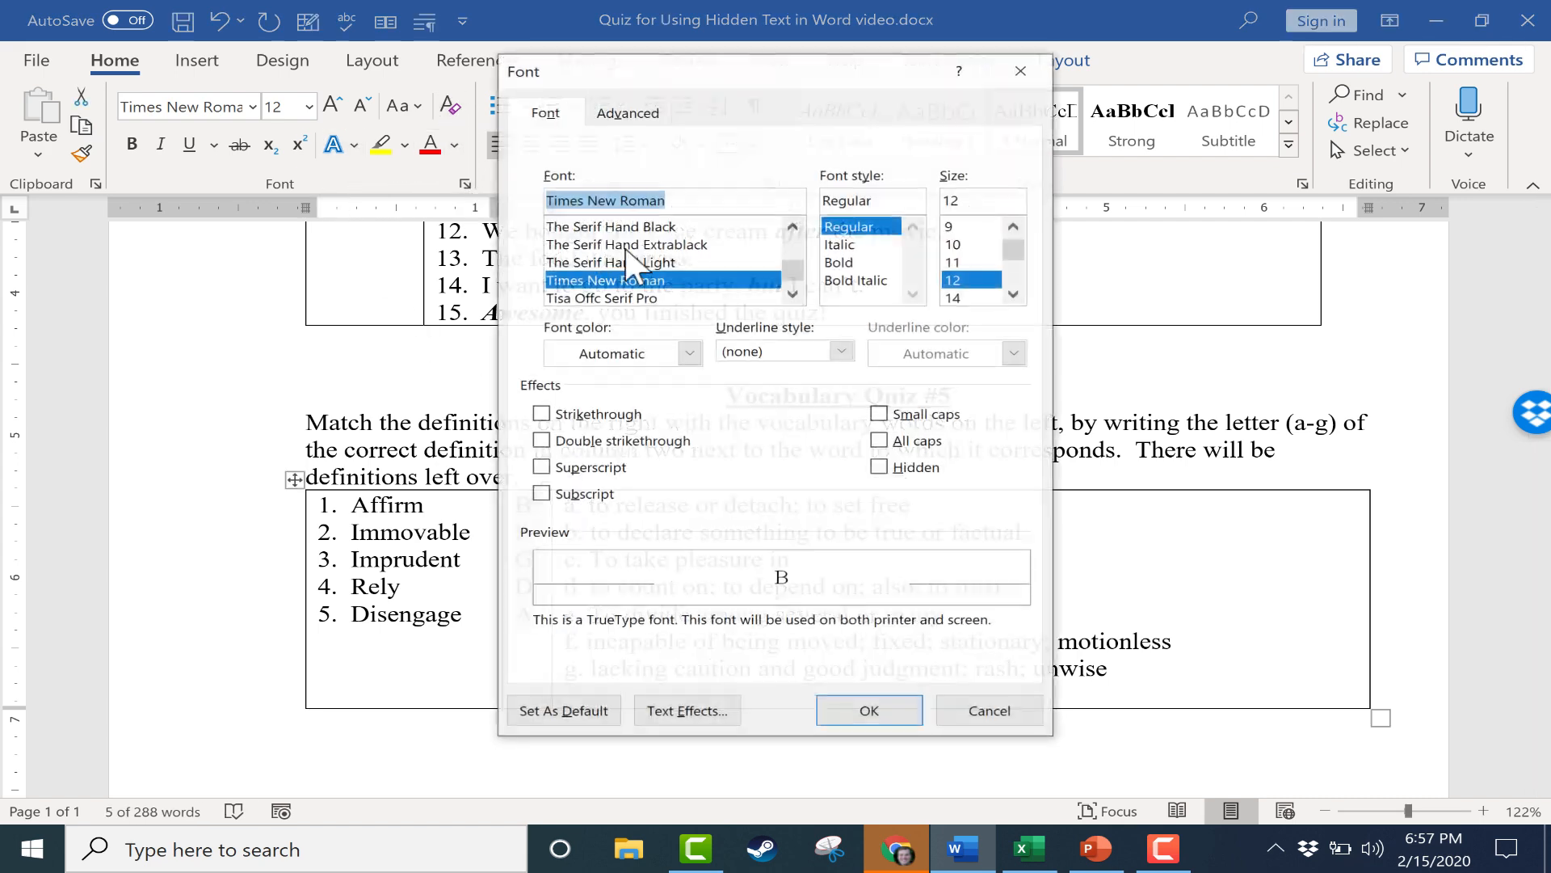
click(878, 466)
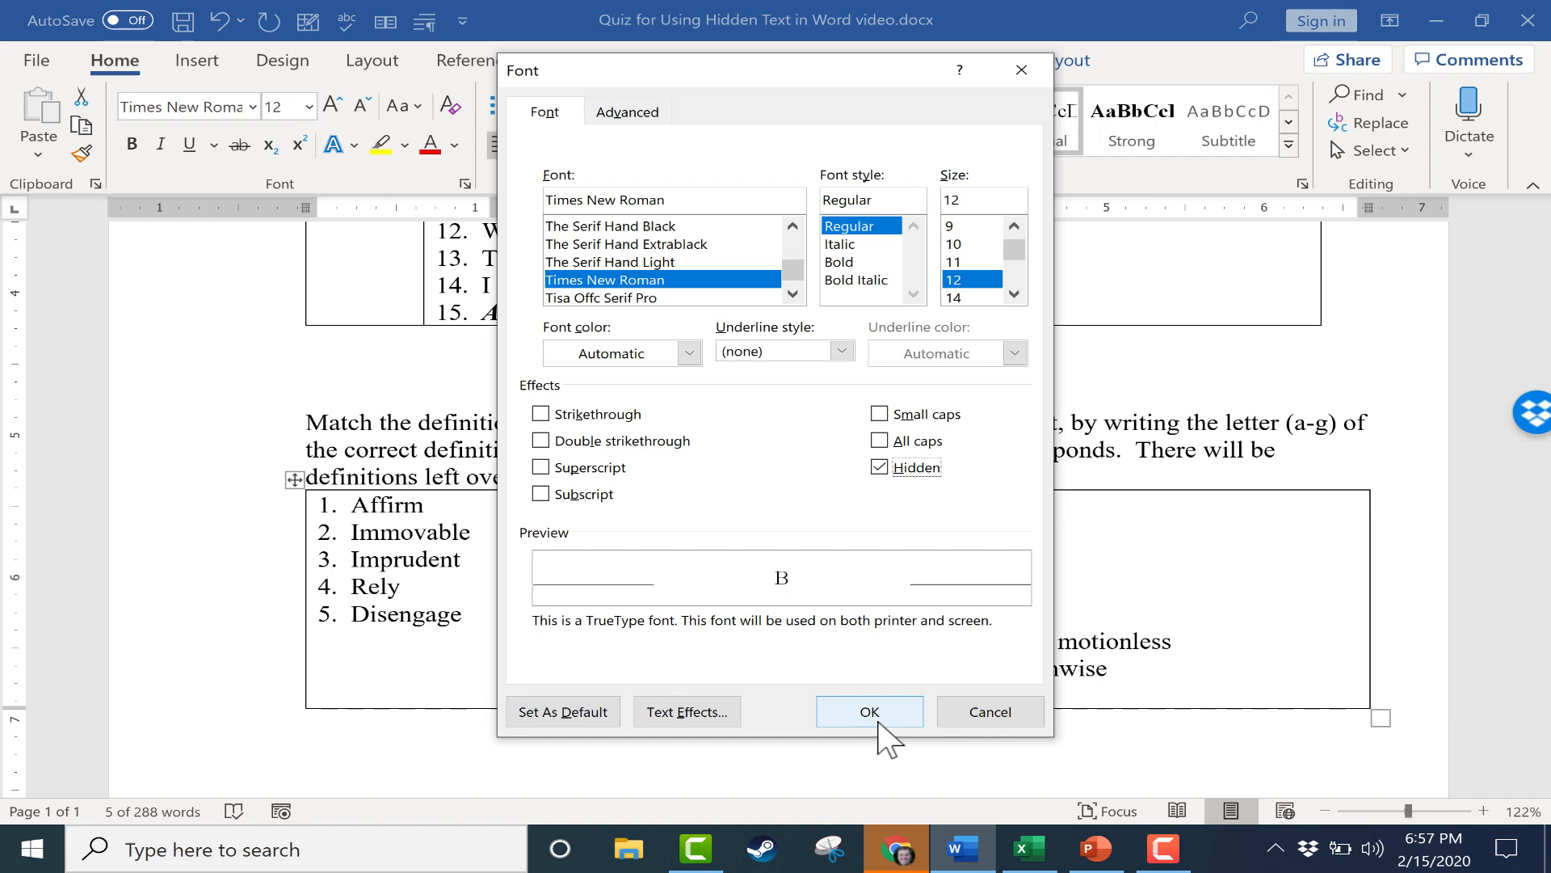
click(869, 711)
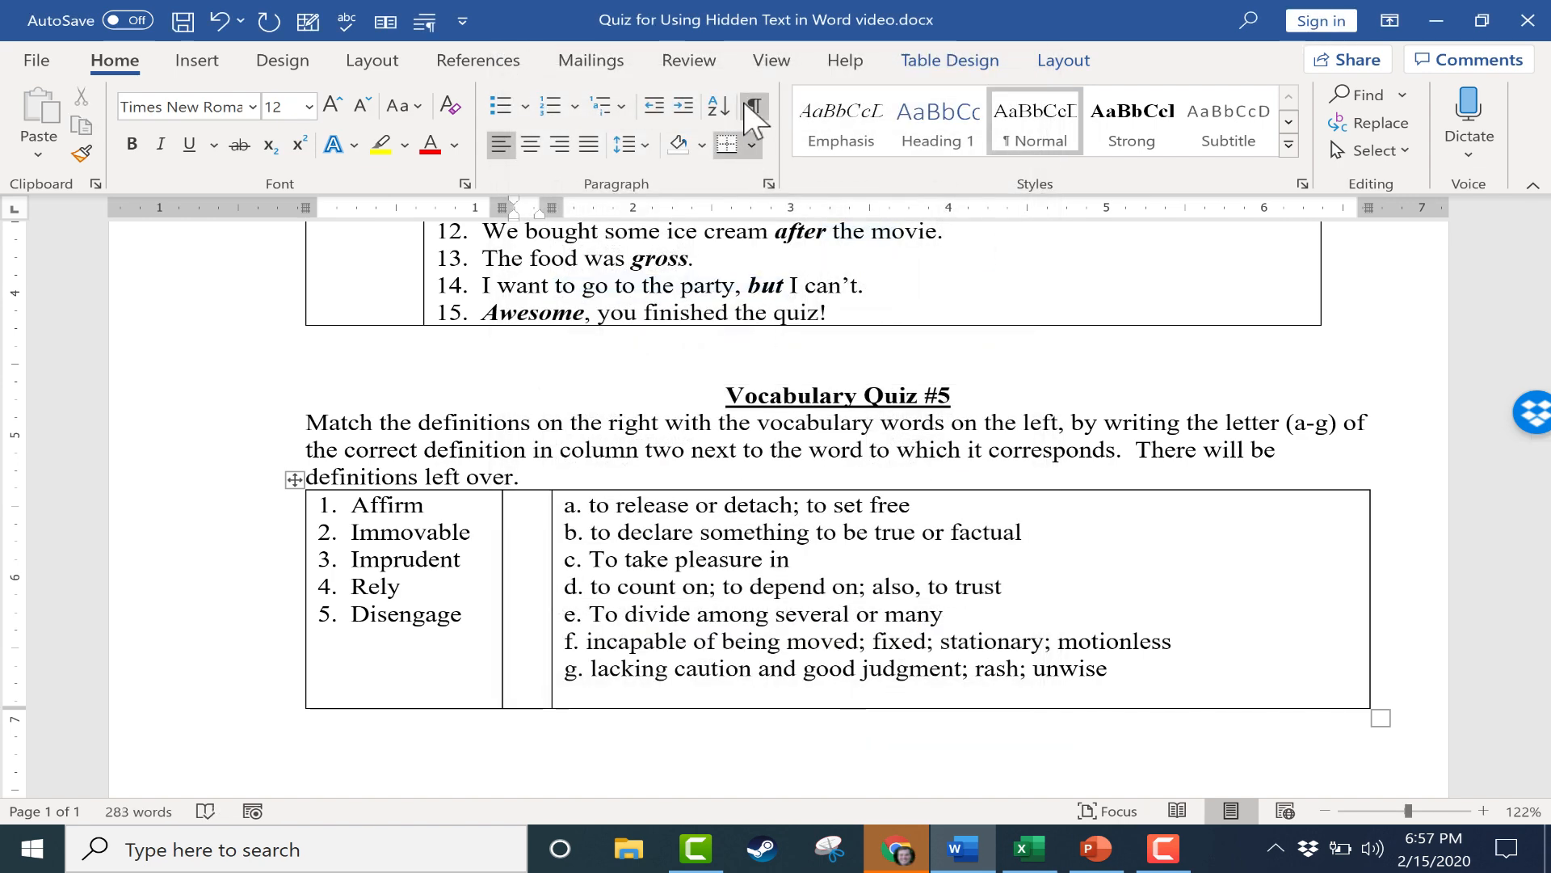
mouse_move(753, 108)
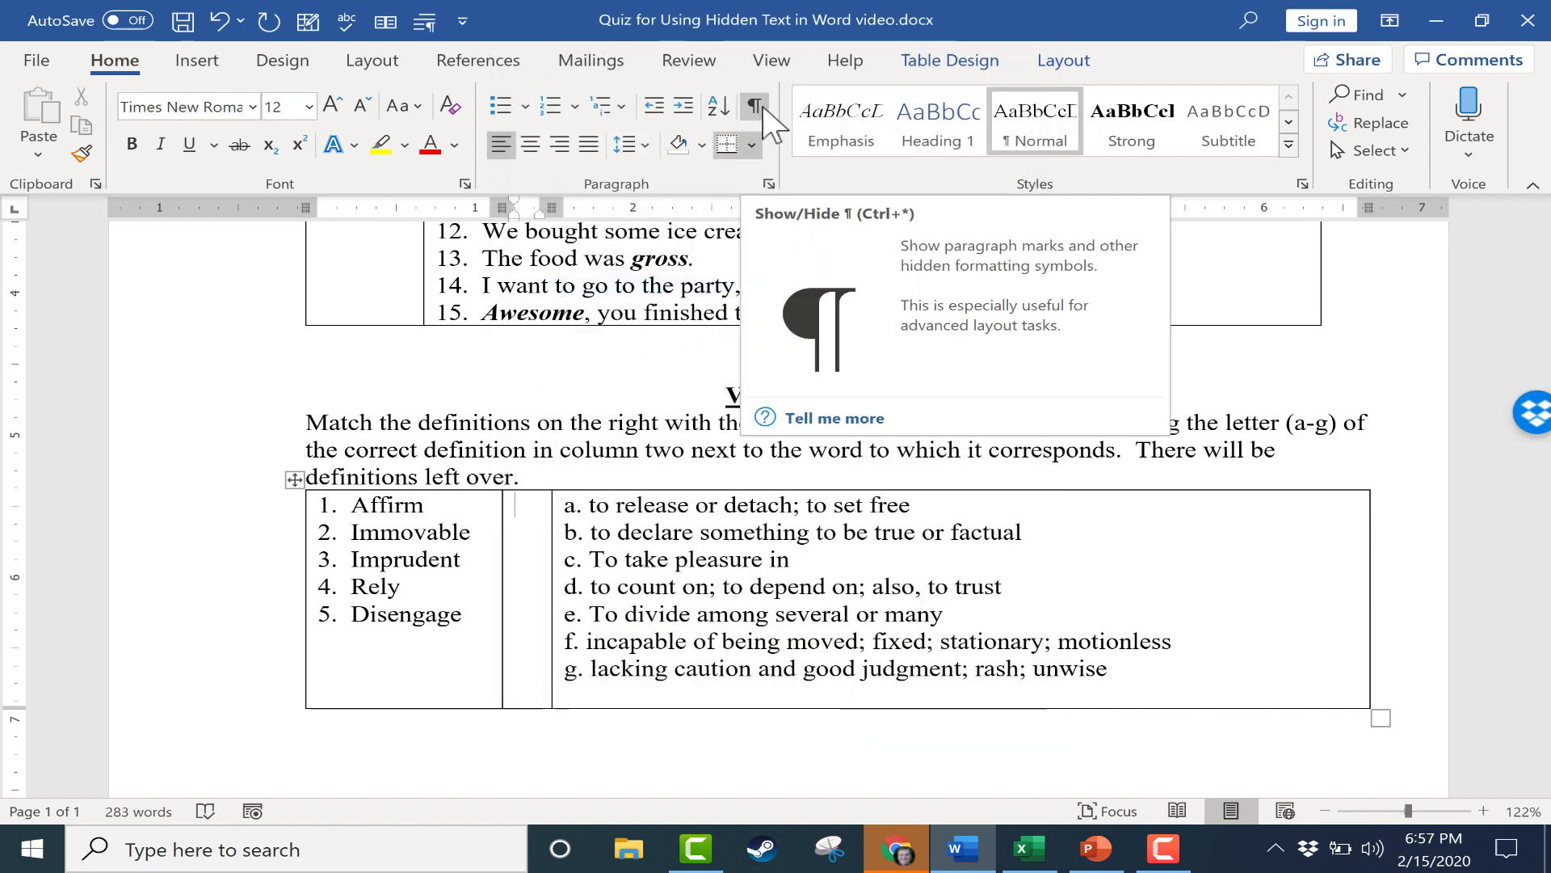
click(754, 107)
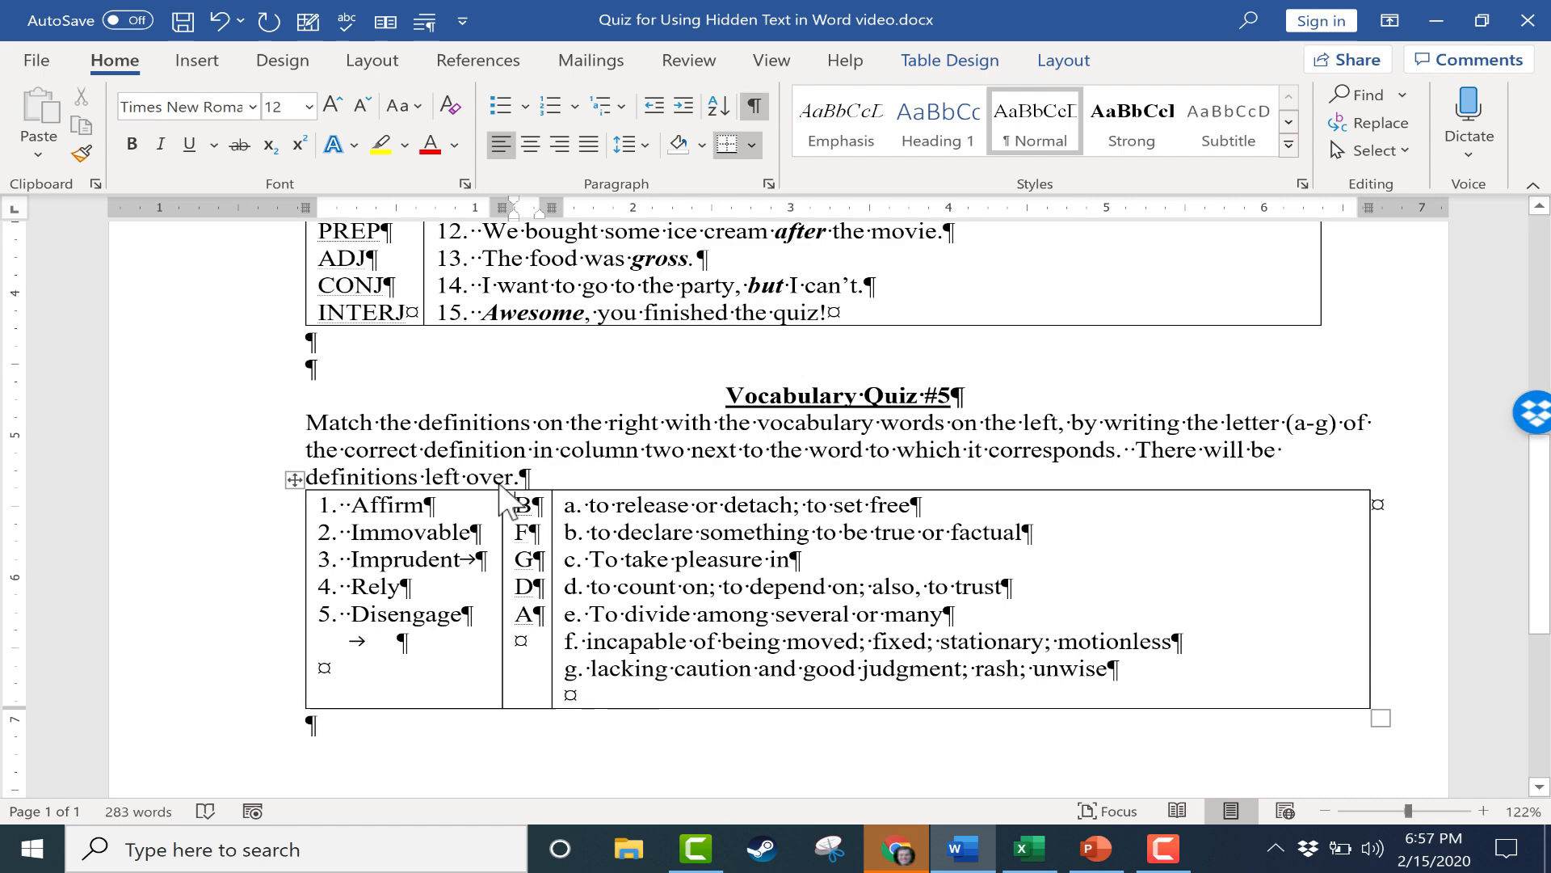
click(753, 116)
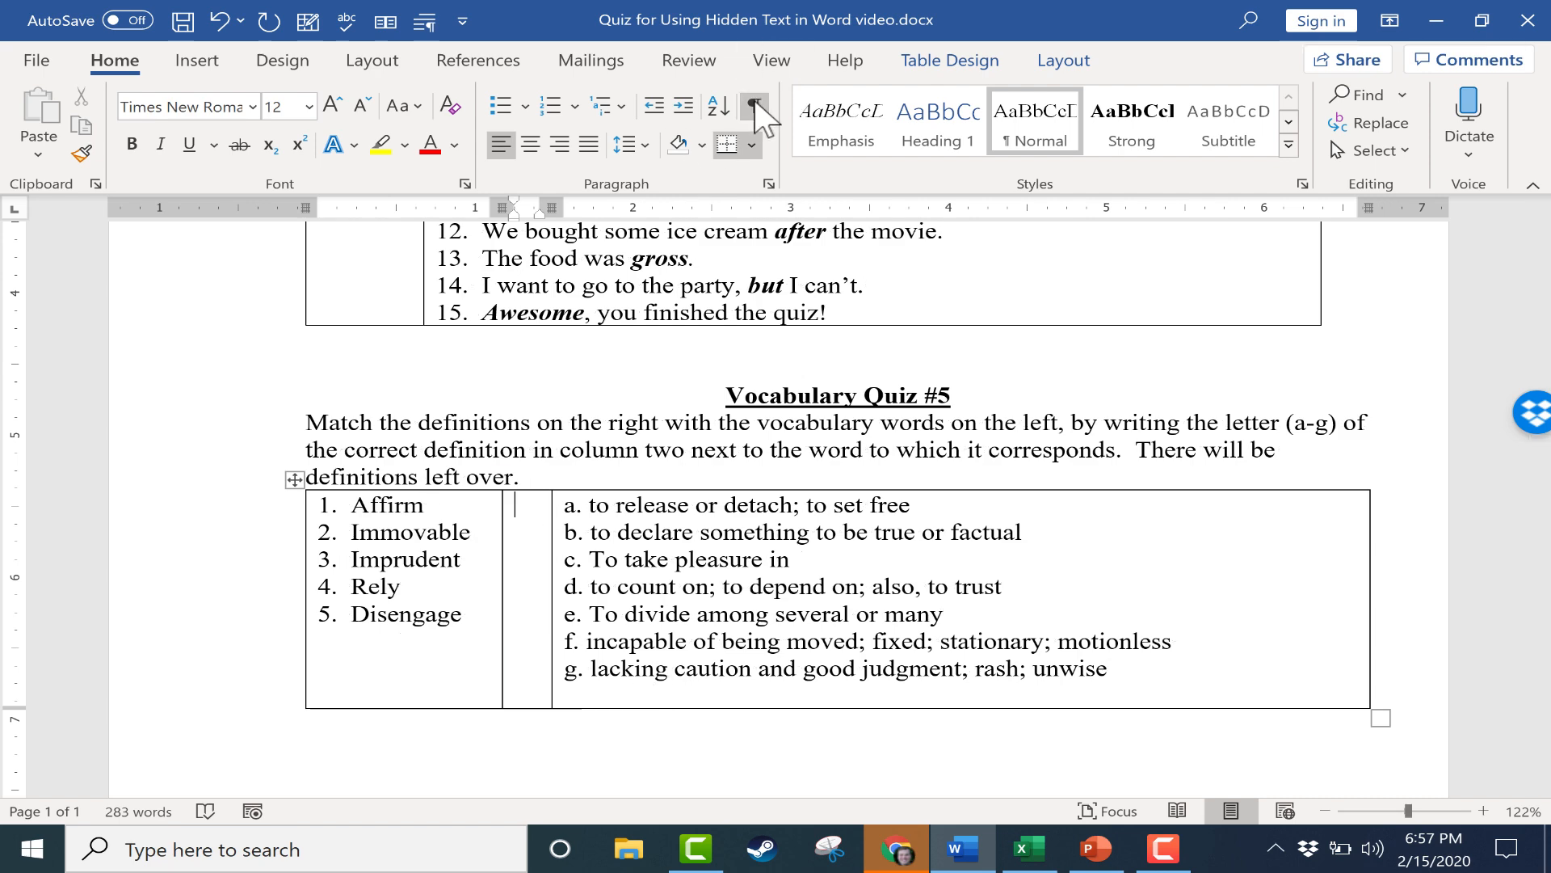
scroll(up, 3)
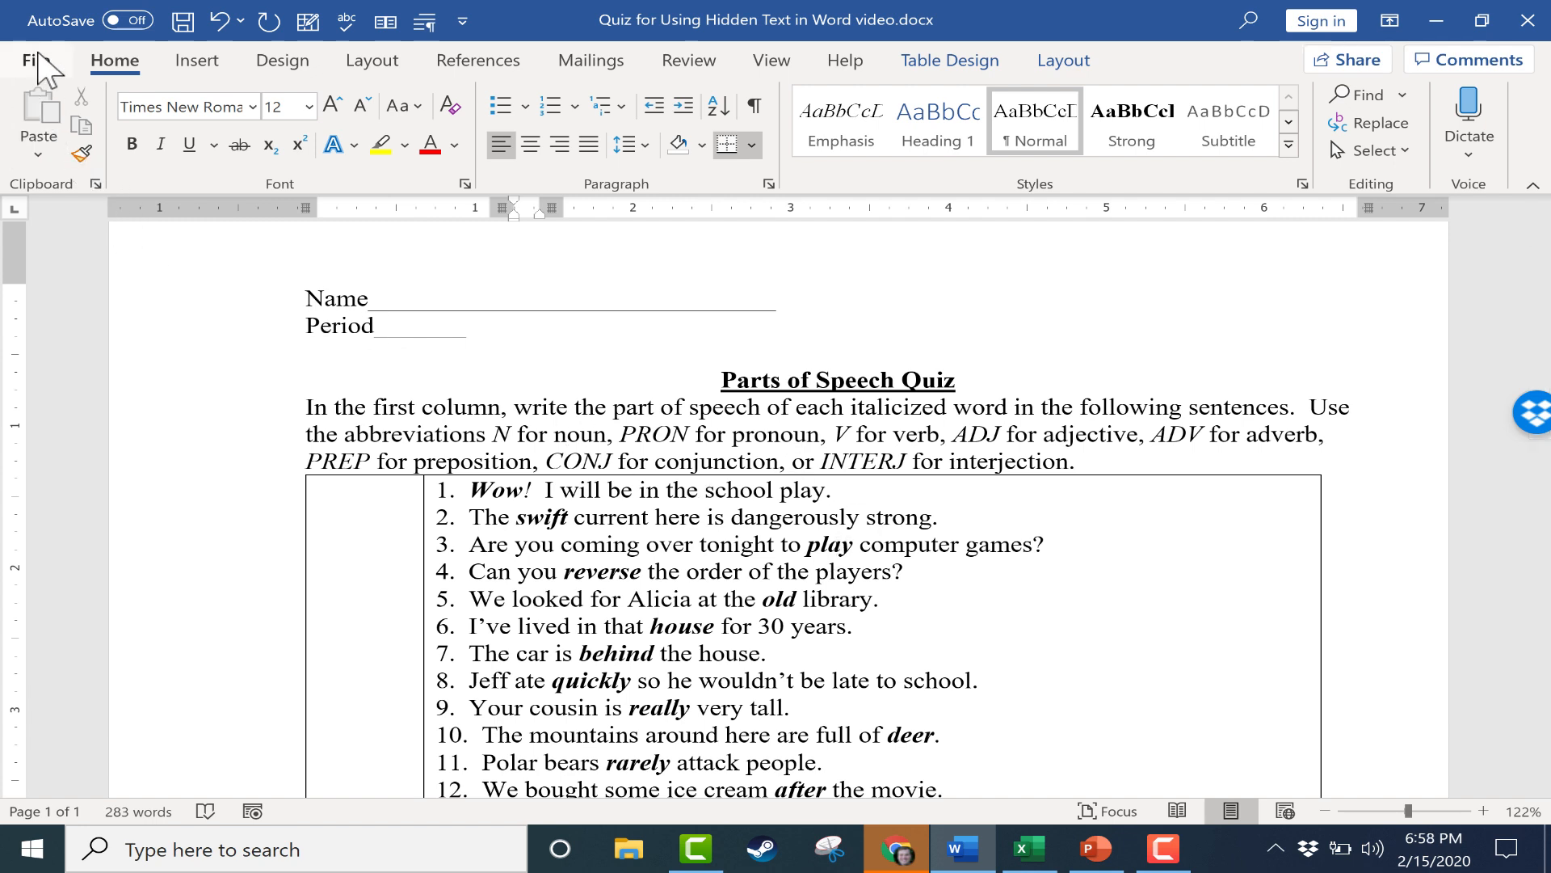
mouse_move(943, 563)
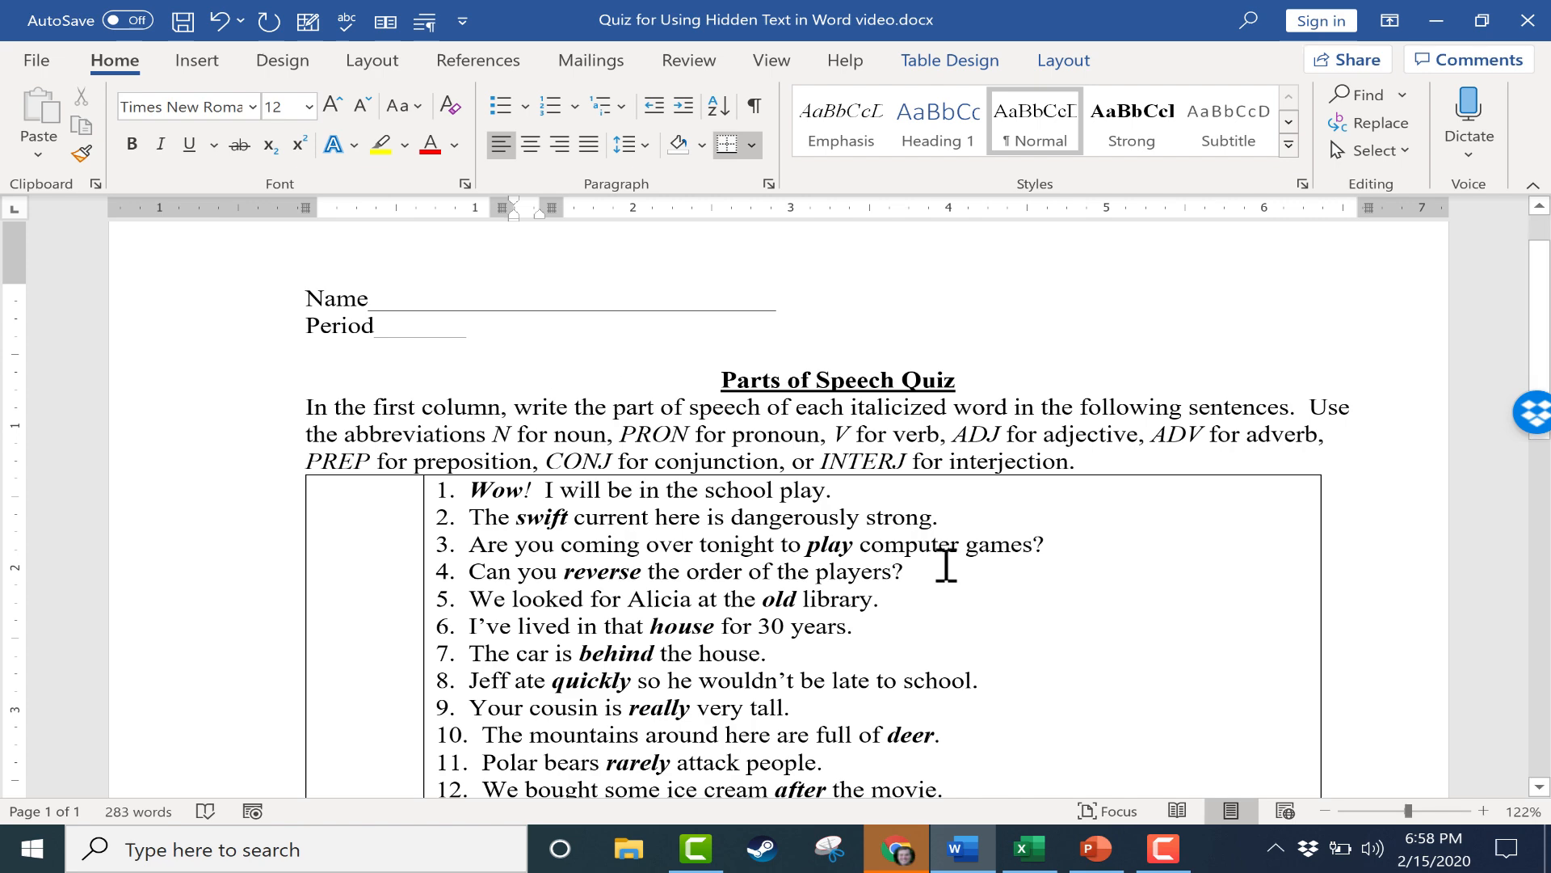
key(ctrl+p)
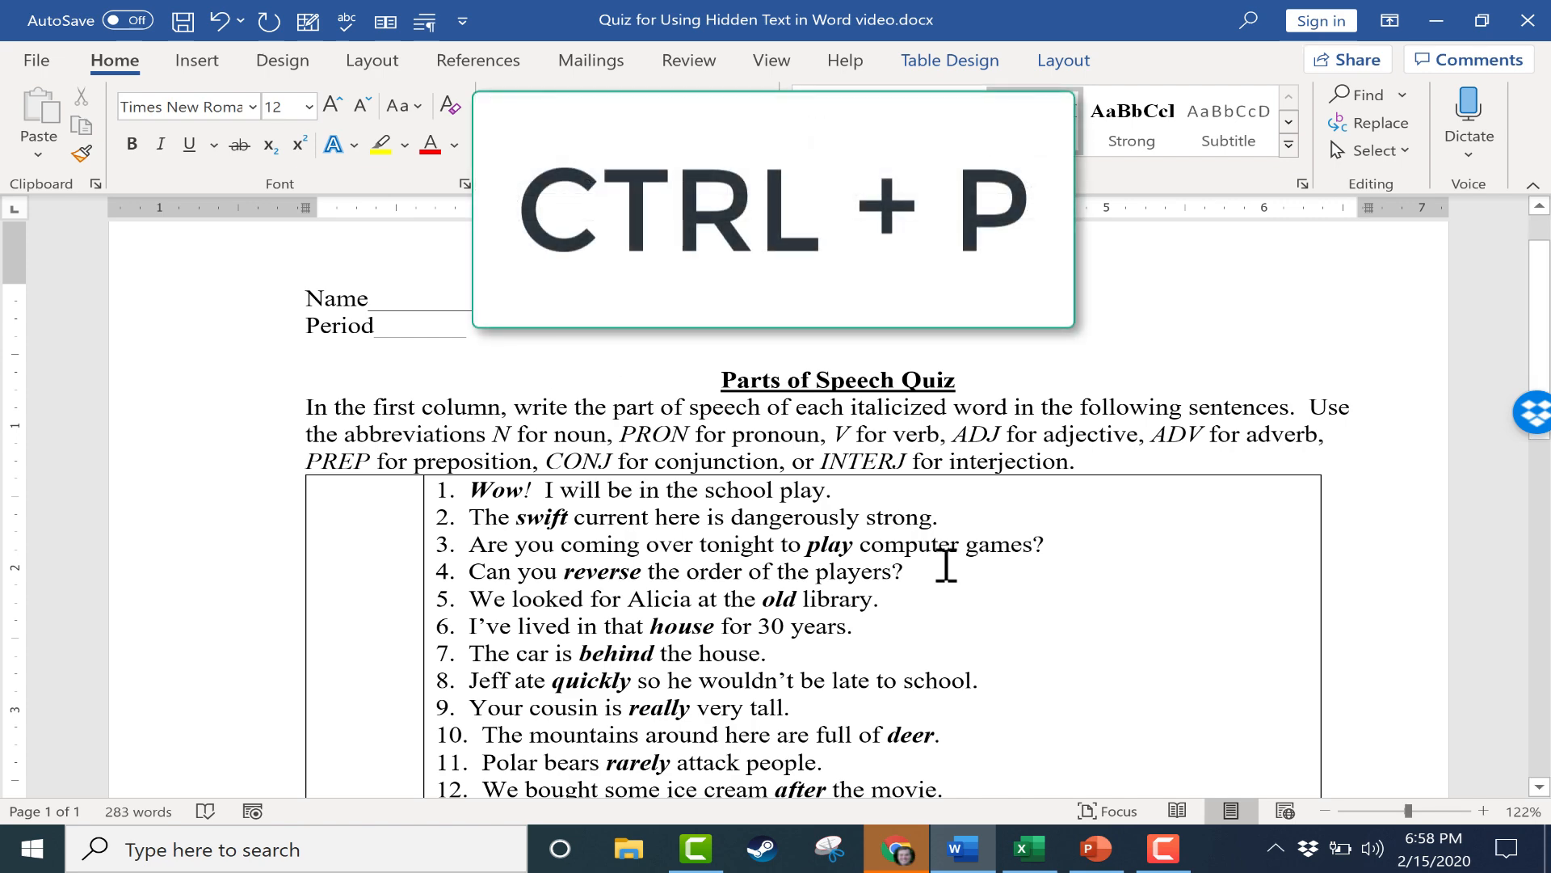
key(ctrl+p)
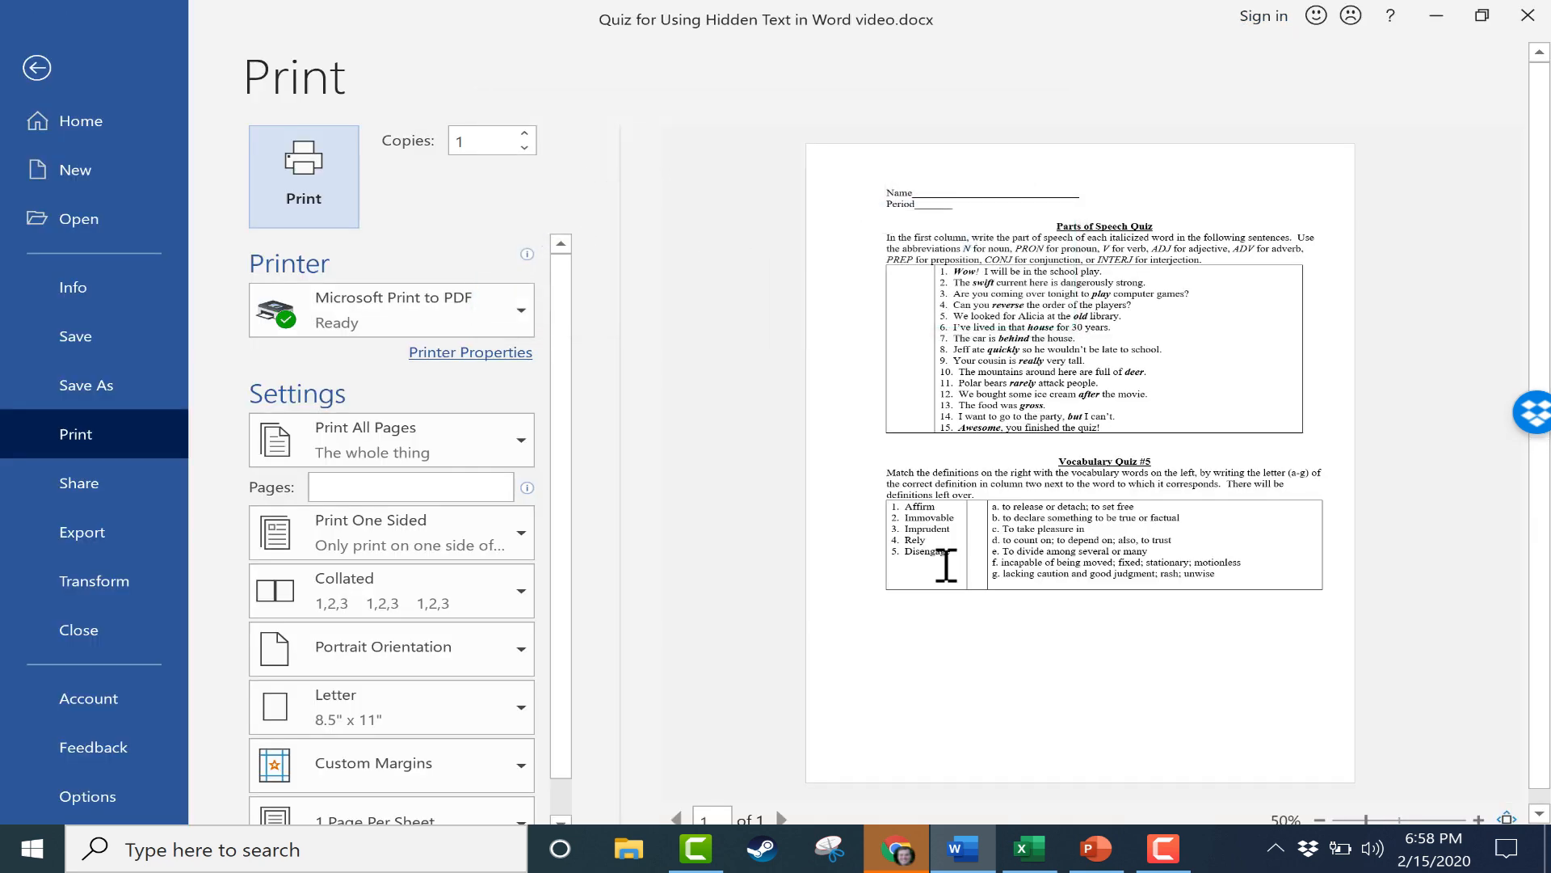
mouse_move(1039, 396)
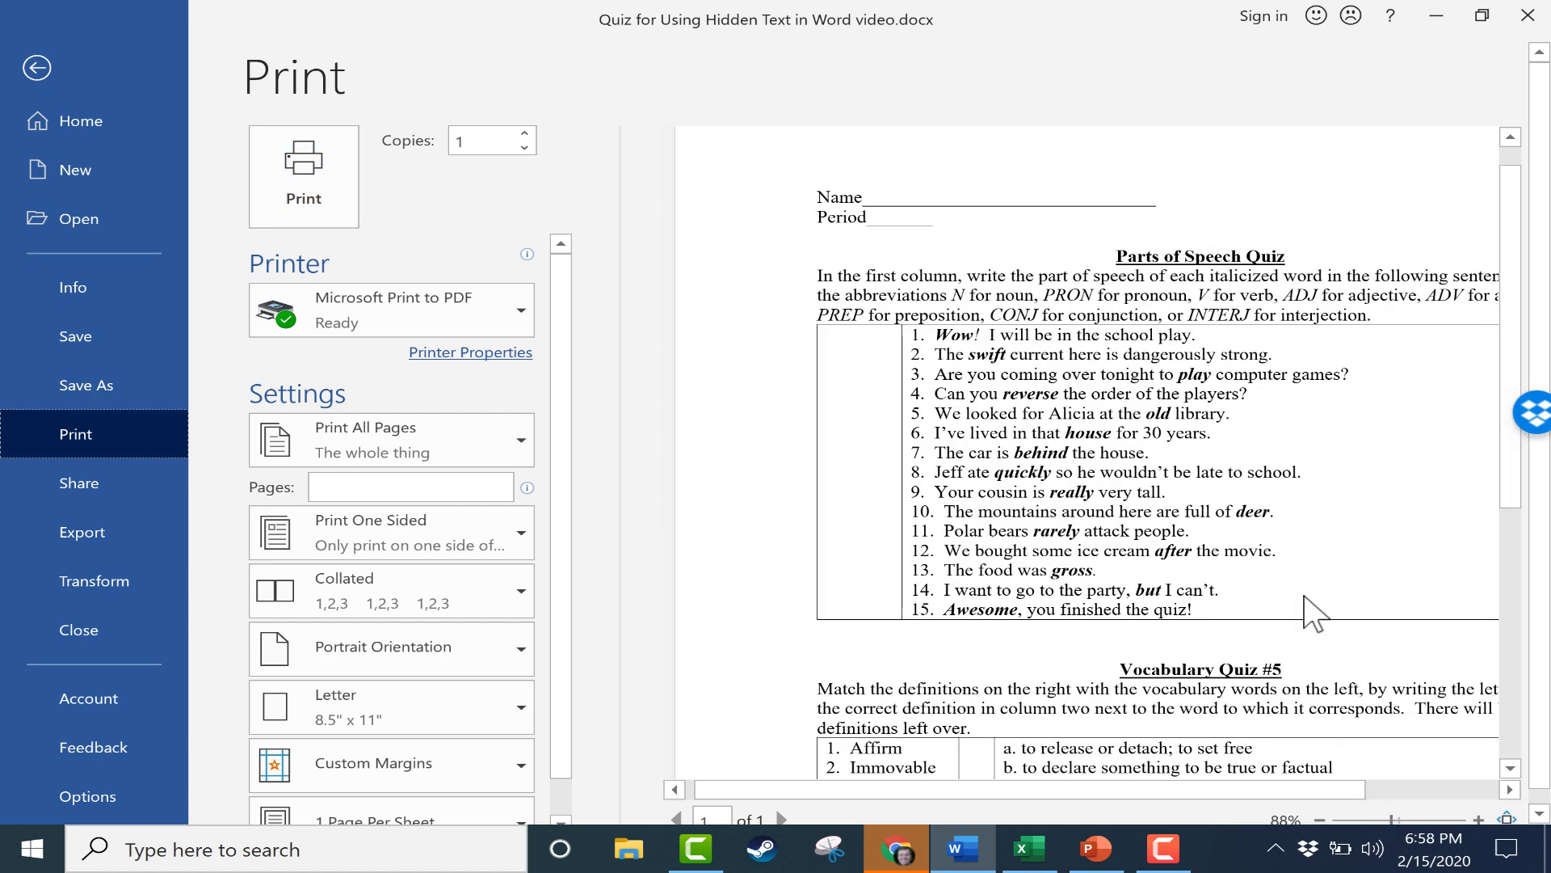
scroll(down, 3)
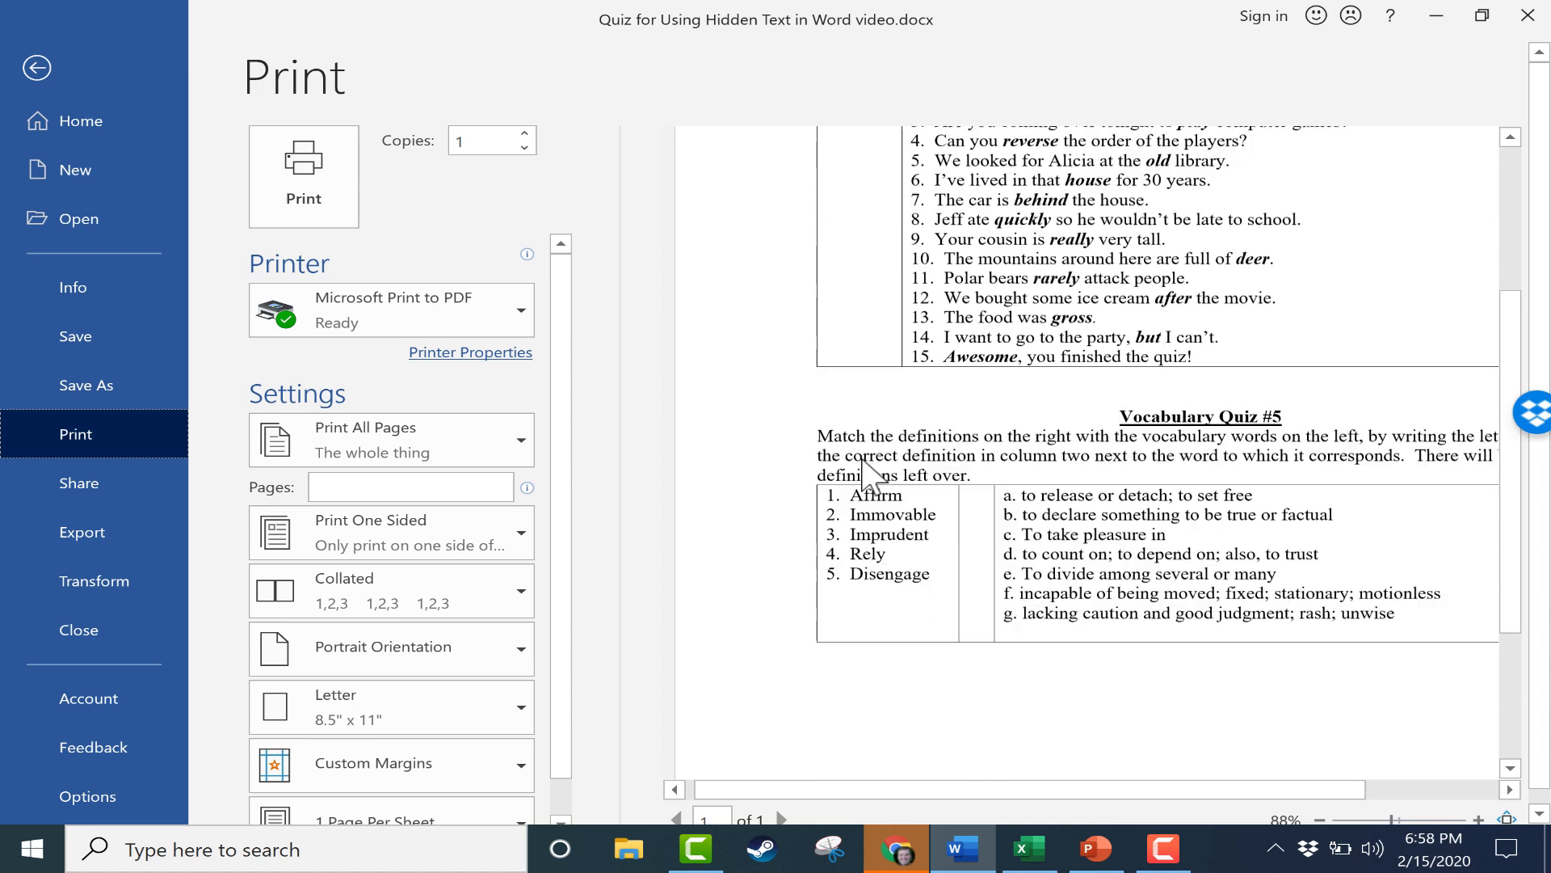
scroll(up, 3)
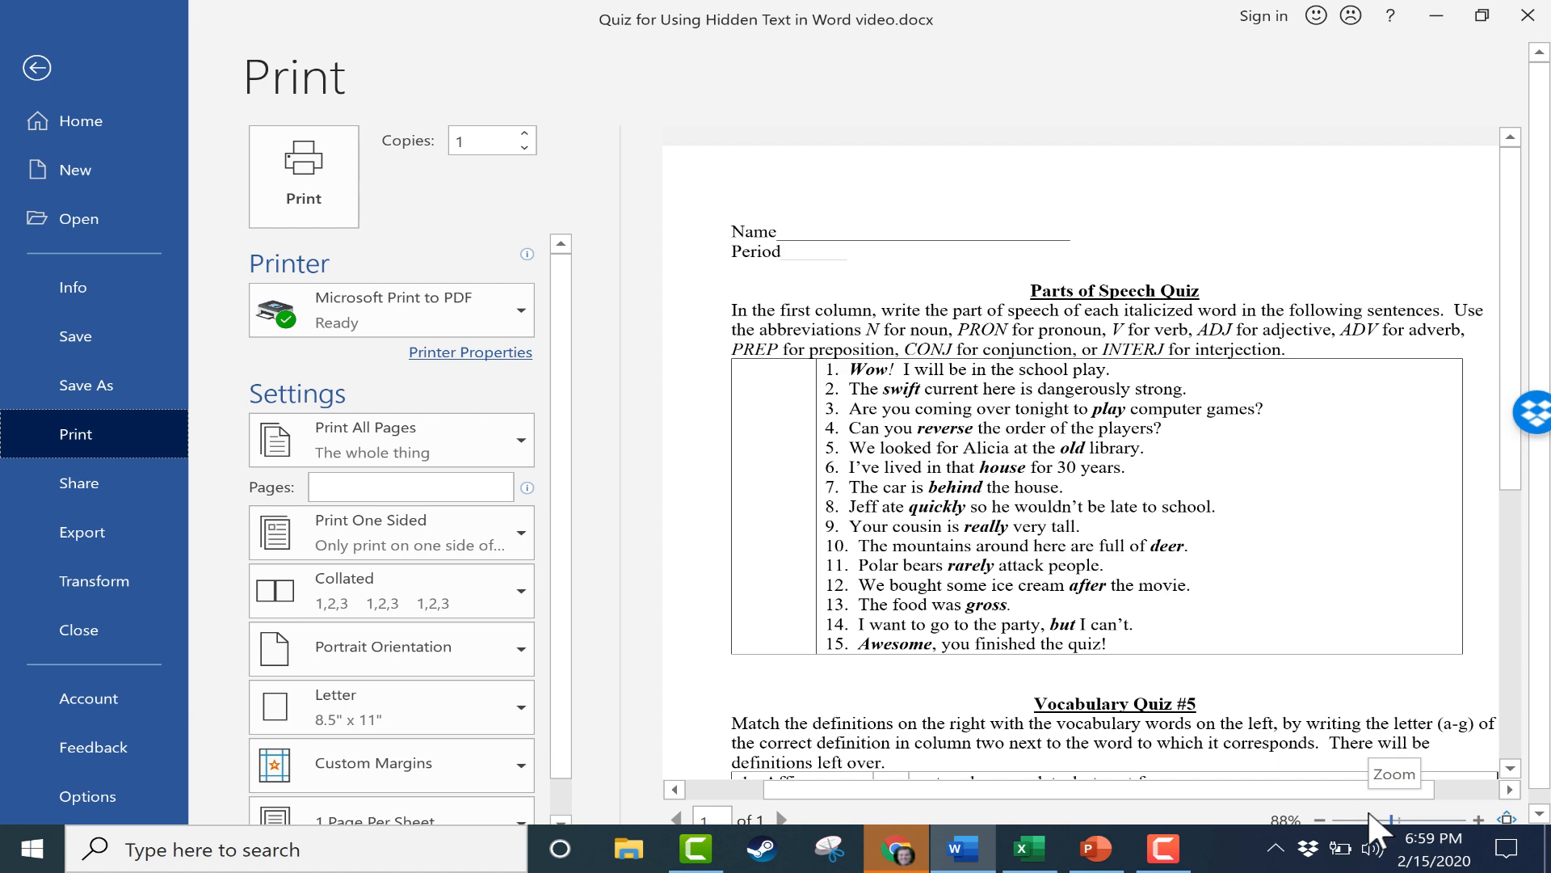
click(37, 67)
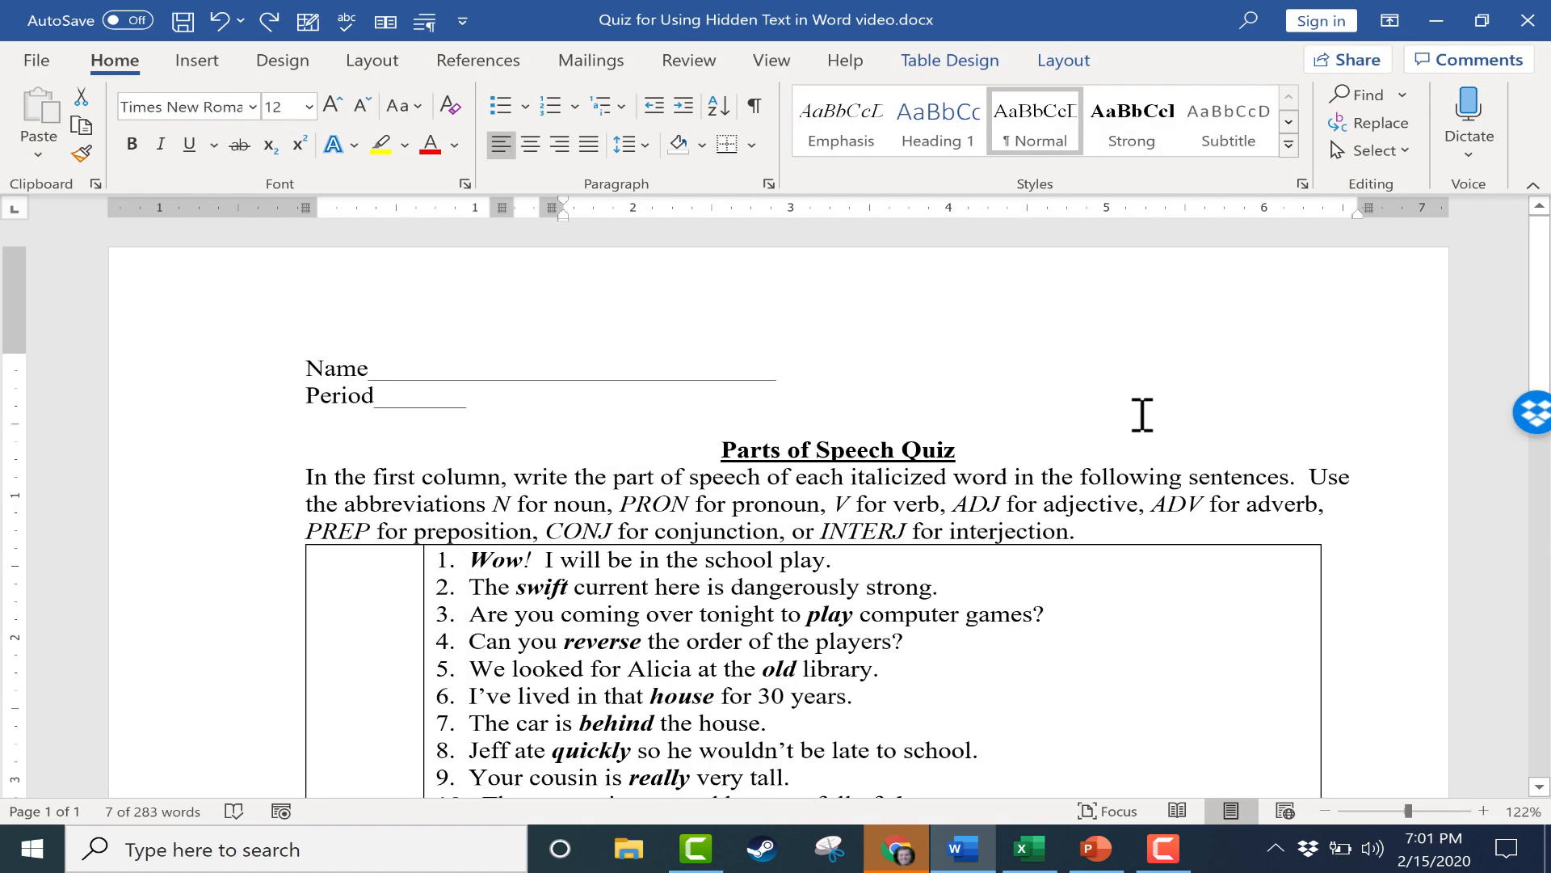
mouse_move(1128, 416)
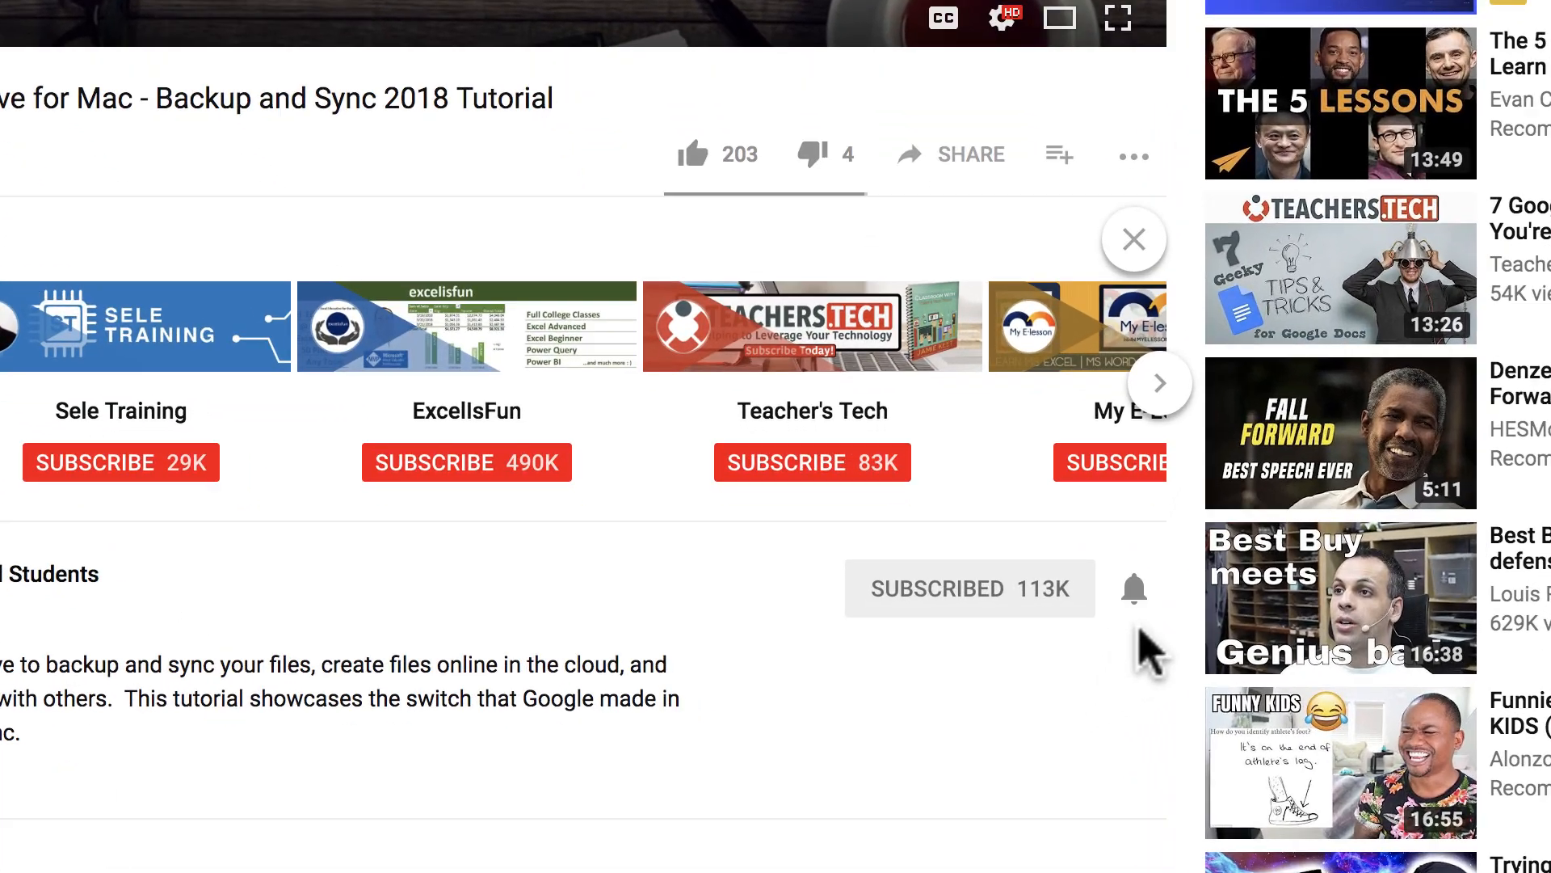
mouse_move(1136, 618)
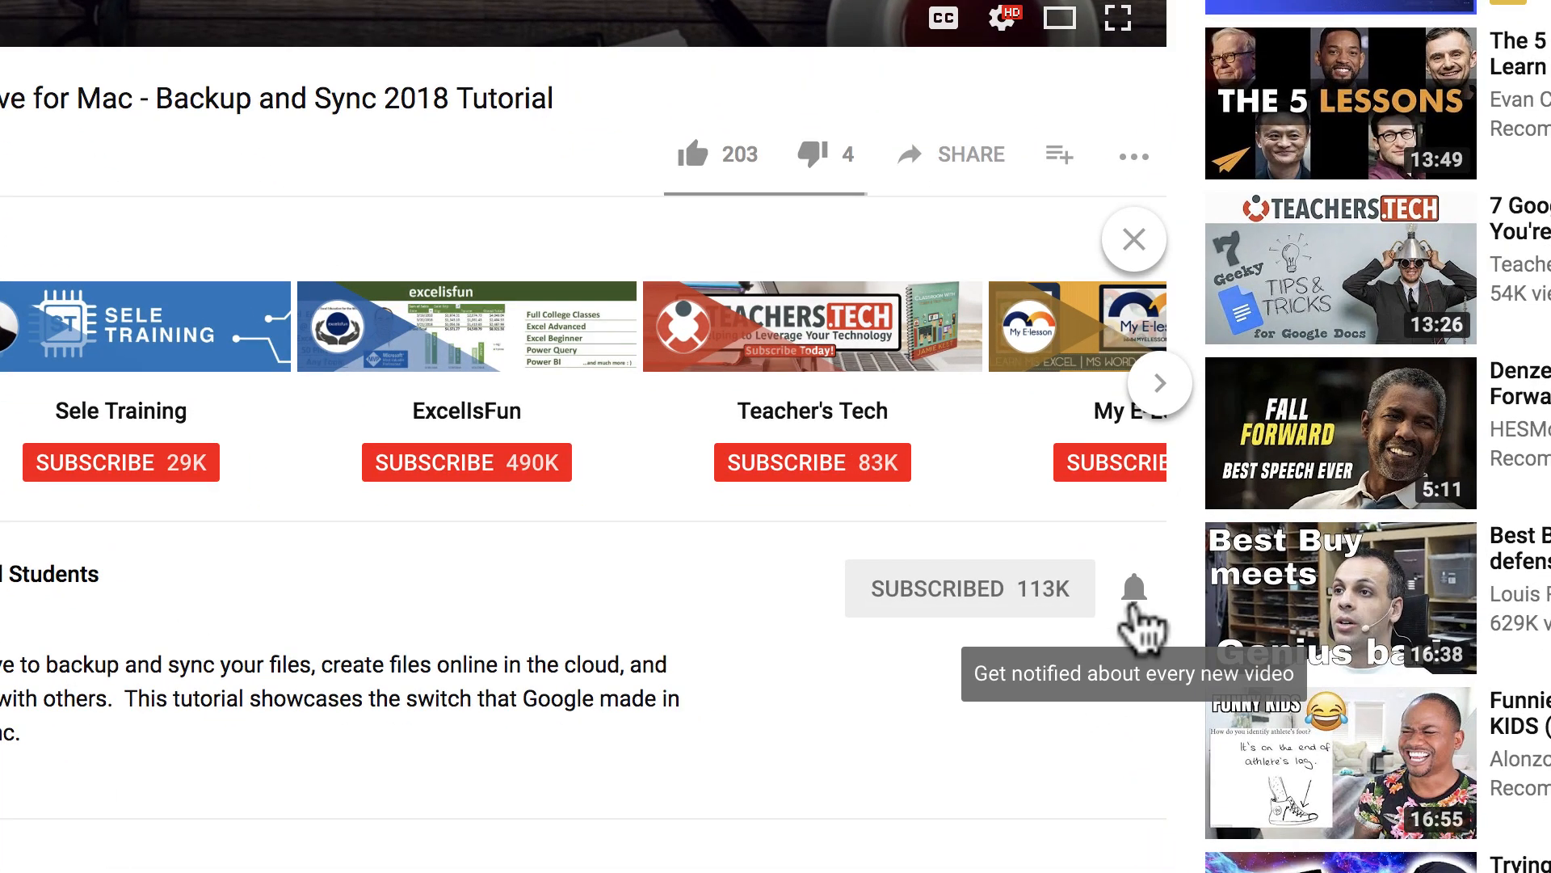